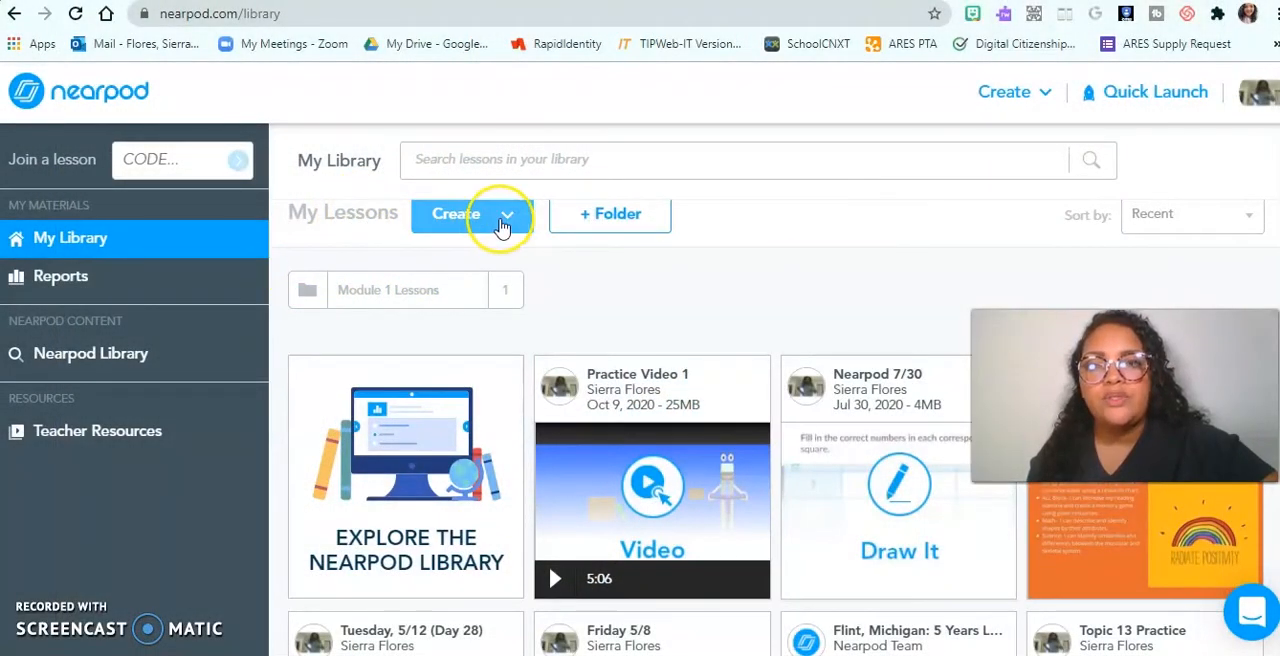
Create a new interactive video to open the video library
left_click(472, 214)
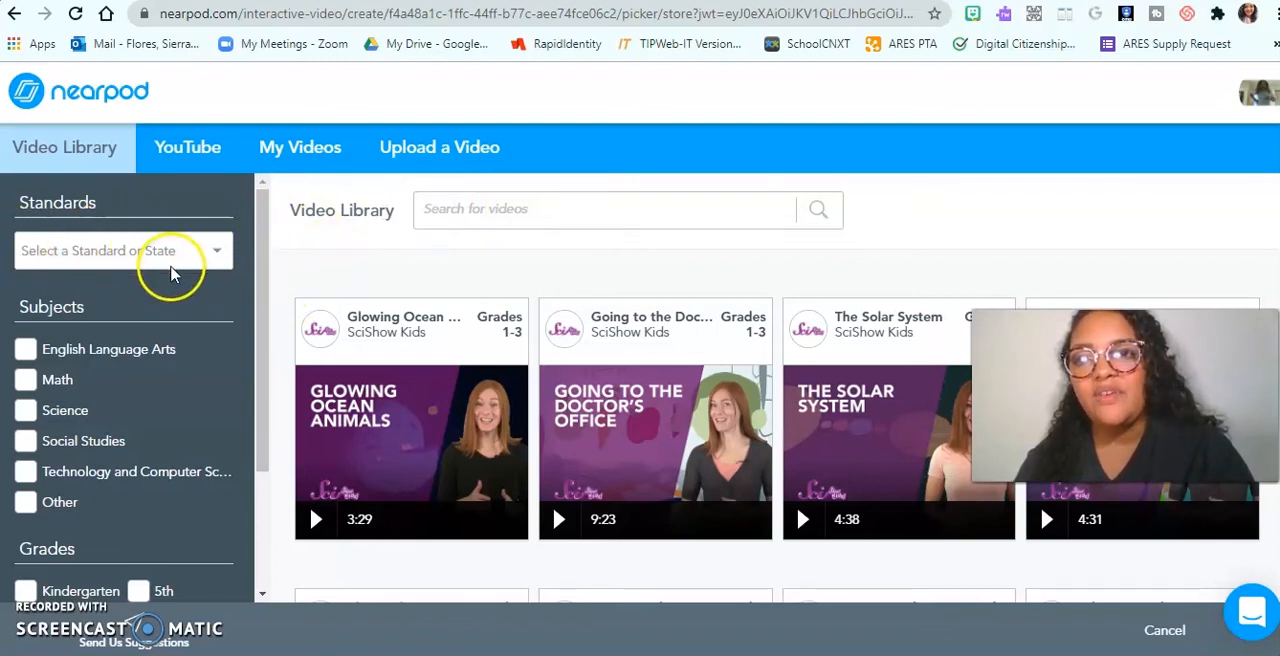
Filter videos to Math and 2nd grade and search for 'Telling Time'
left_click(120, 250)
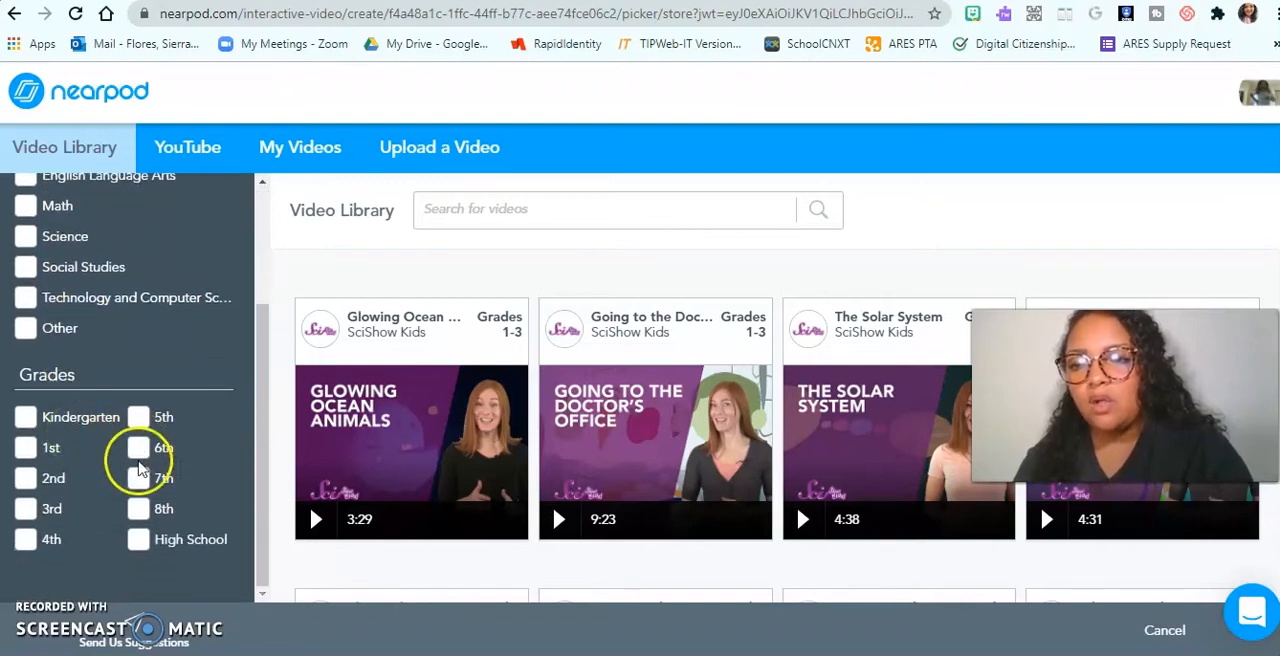
scroll("up", 3)
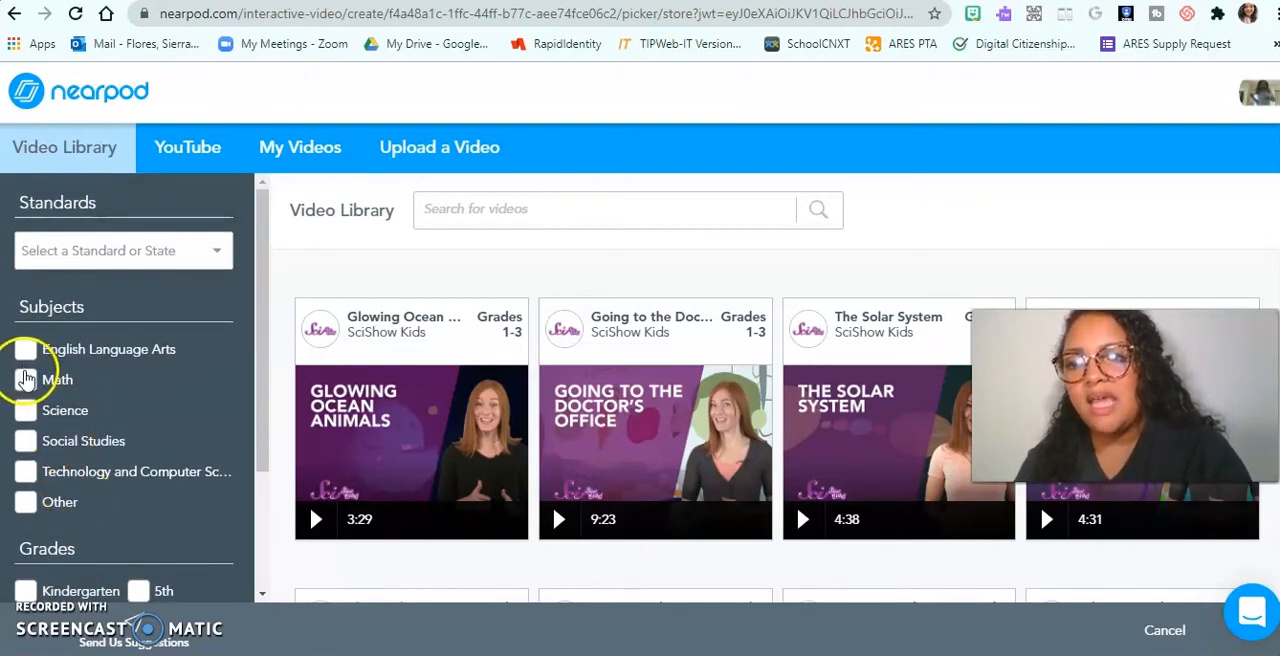
left_click(24, 379)
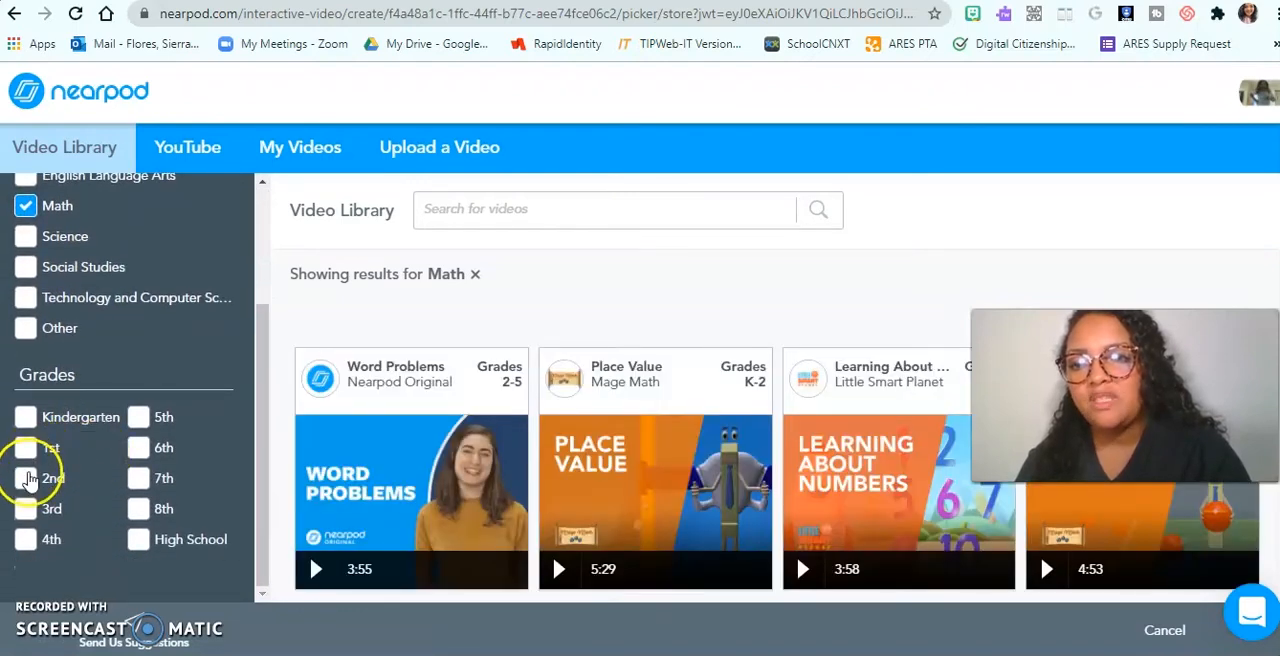
left_click(25, 478)
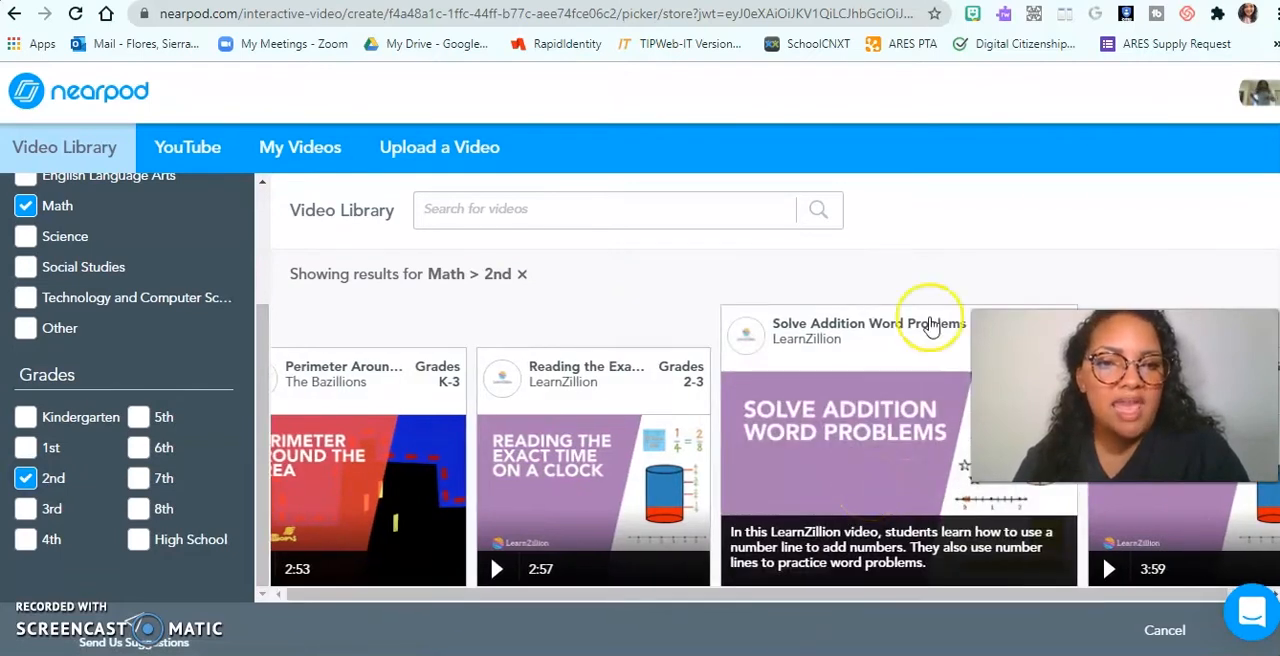
scroll("down", 3)
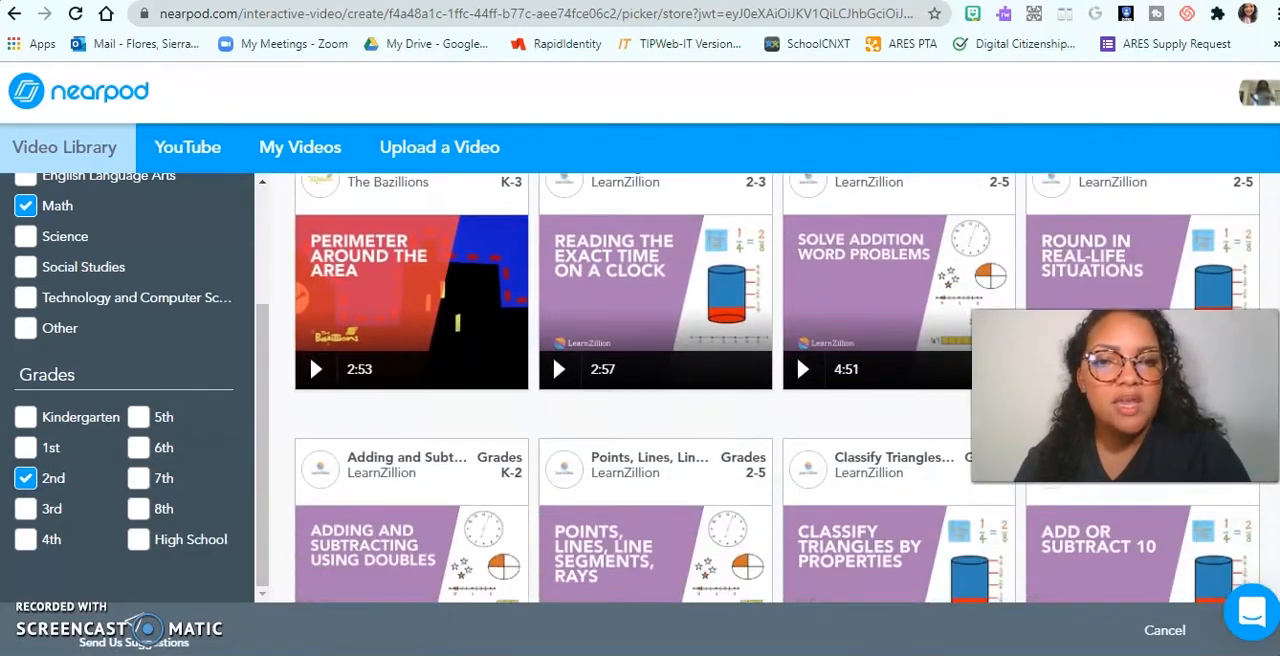
scroll("down", 3)
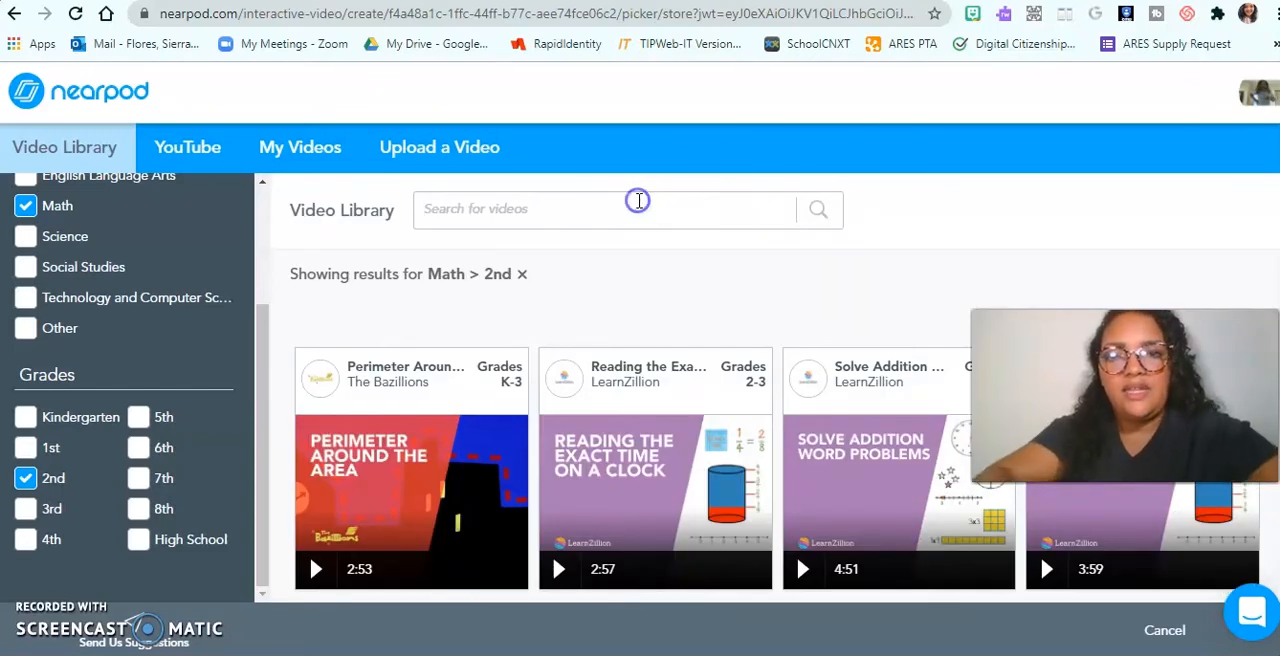
type("Telling TIme")
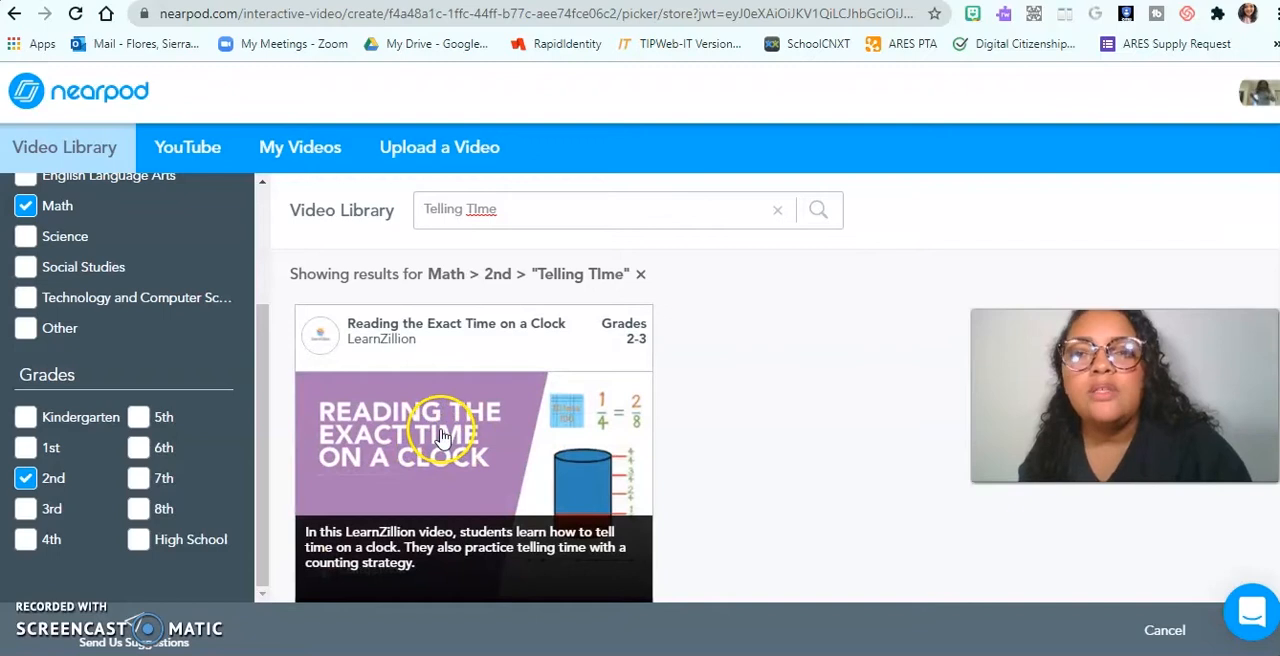
Choose 'Reading the Exact Time on a Clock' and save its 0:04 open-ended question
left_click(442, 435)
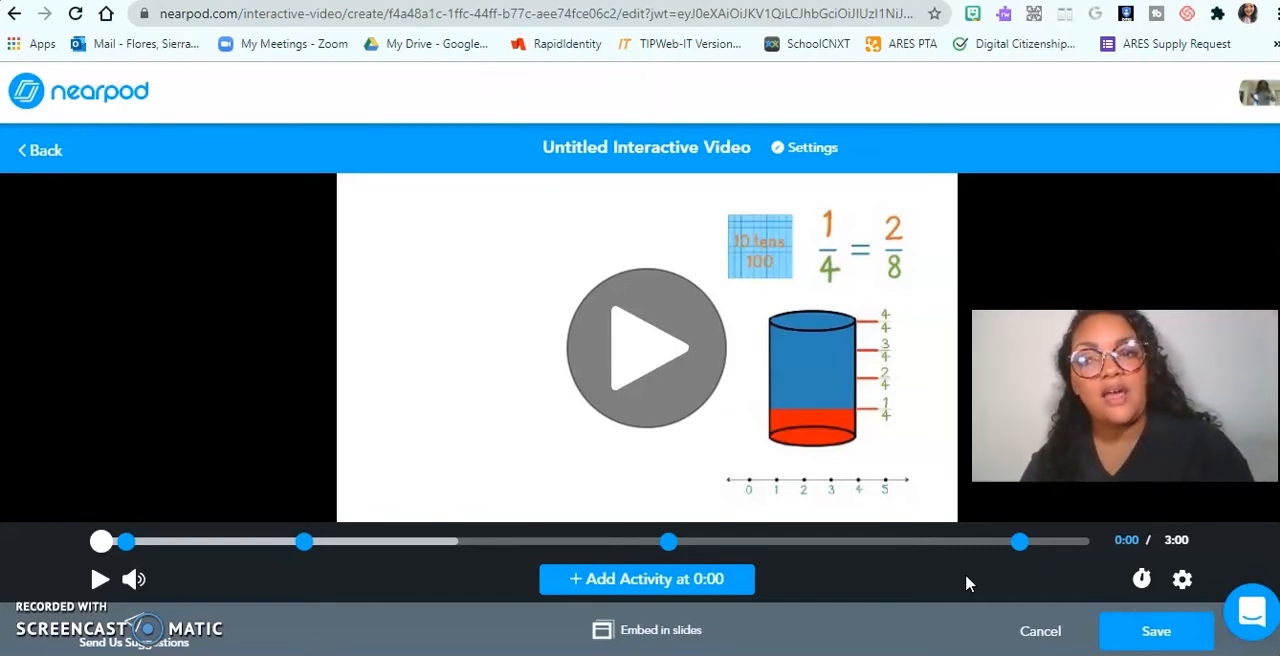
mouse_move(620, 360)
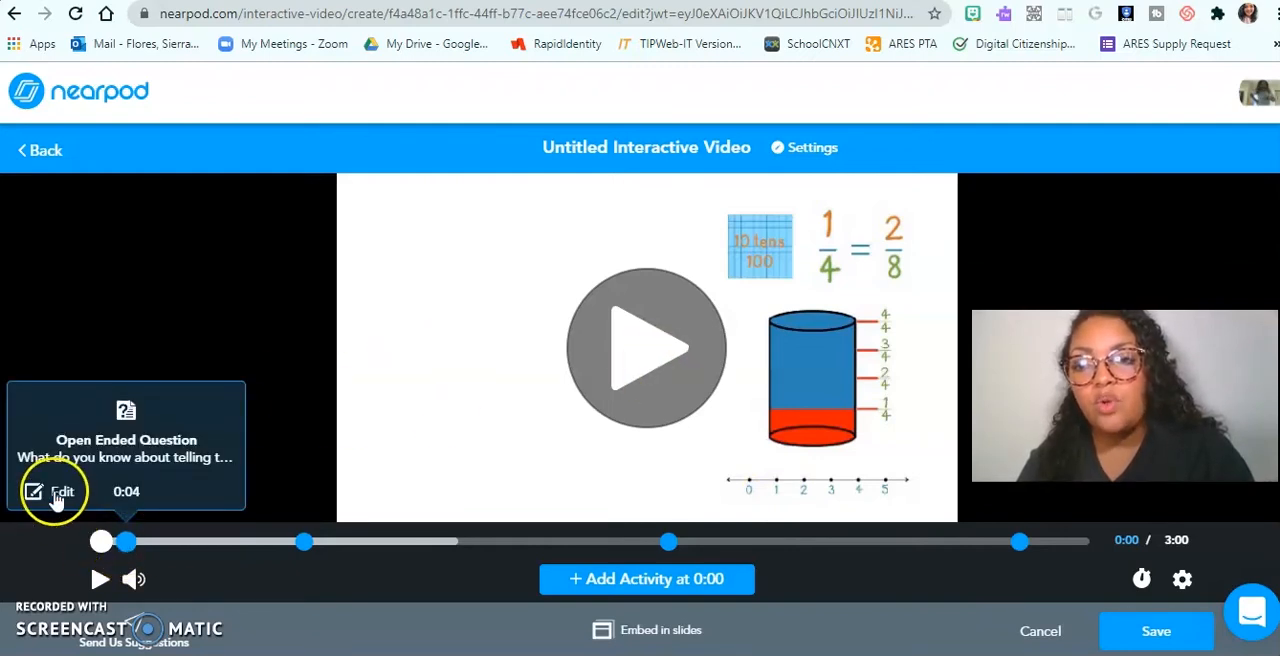
left_click(53, 491)
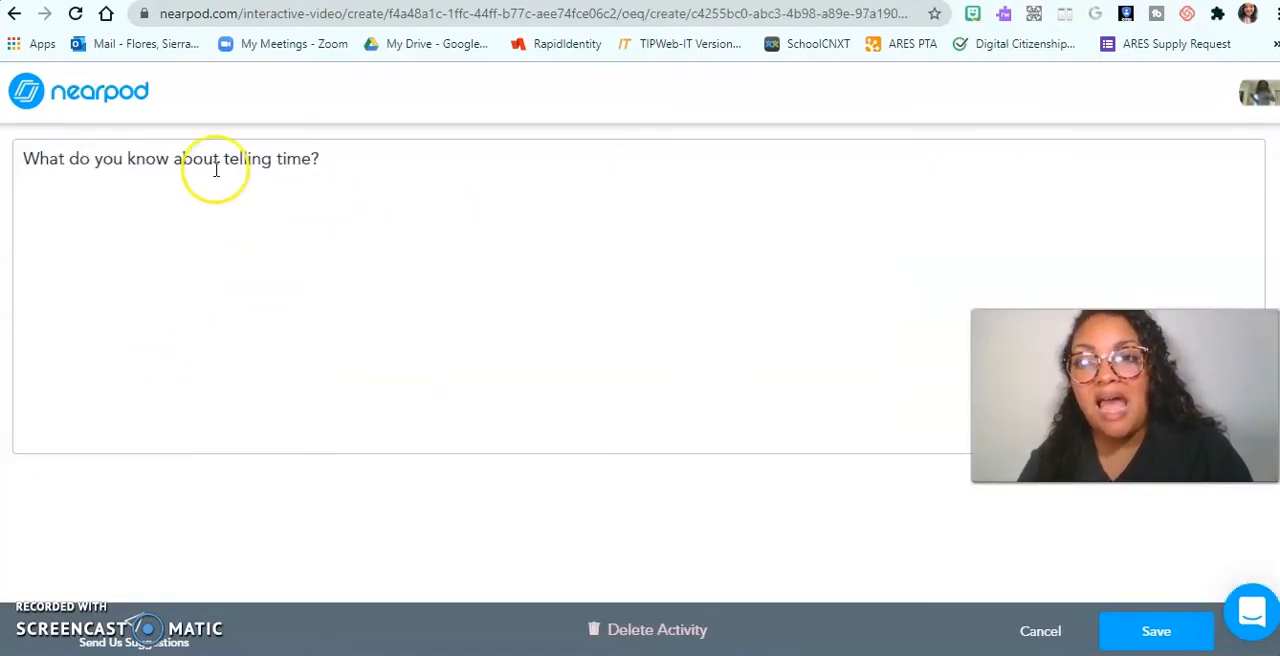
left_click(352, 165)
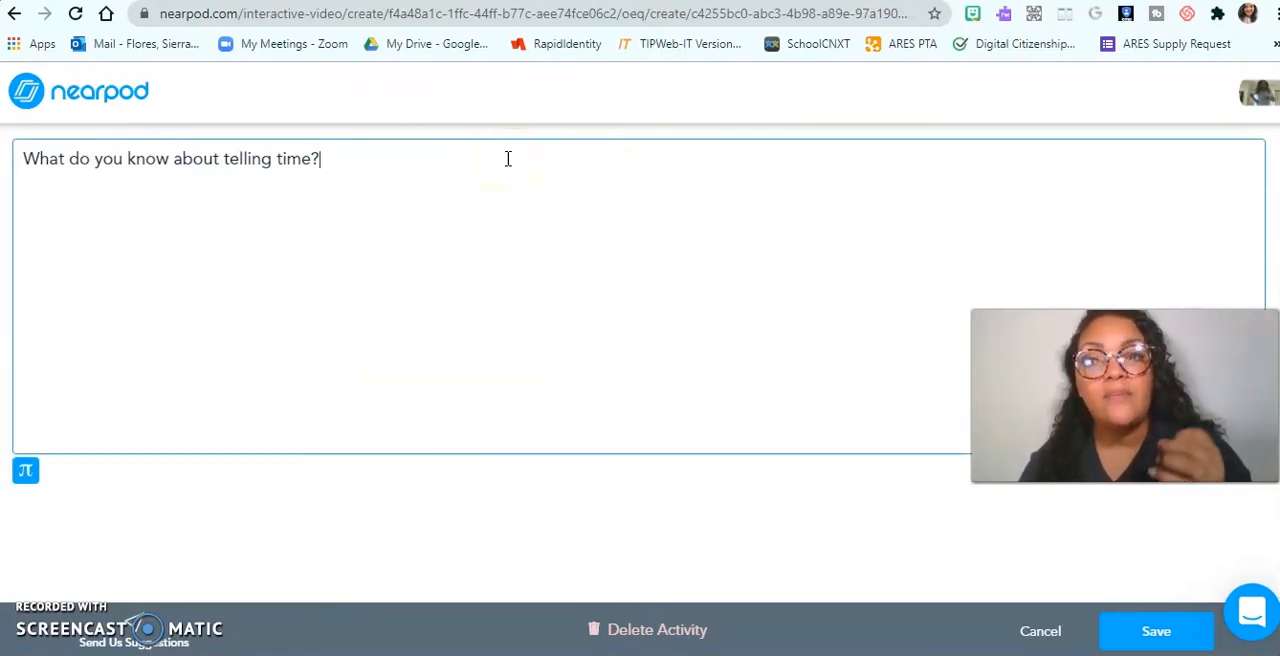
mouse_move(954, 404)
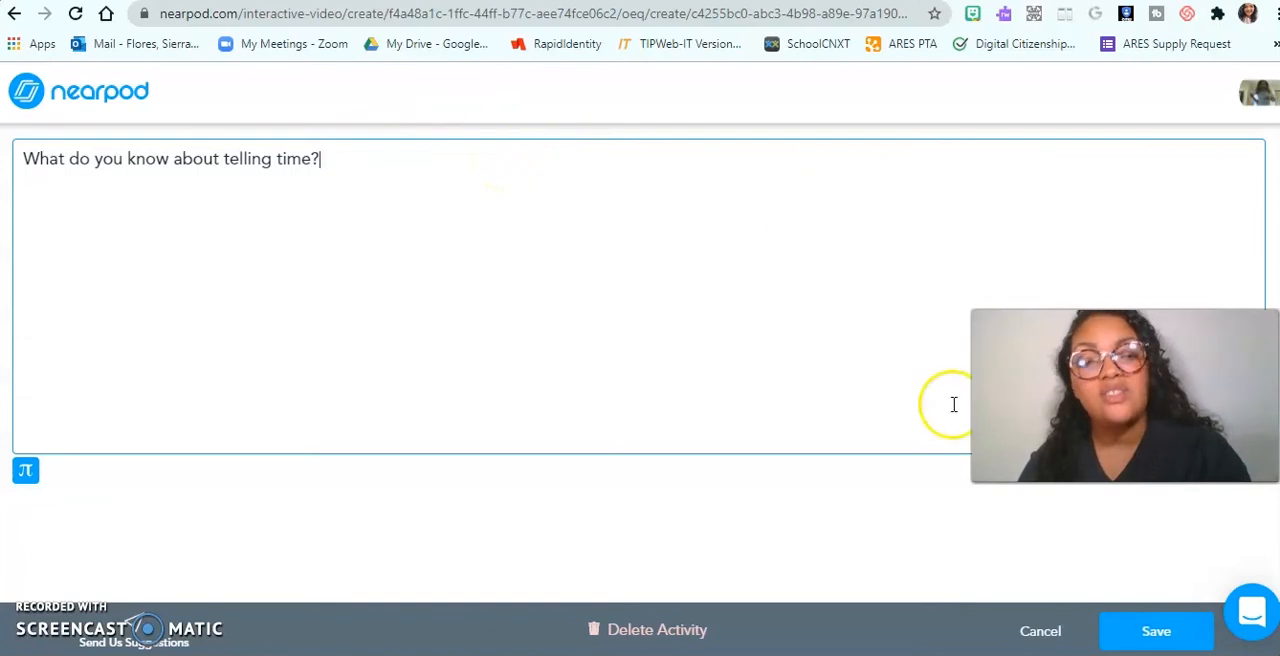
left_click(1156, 631)
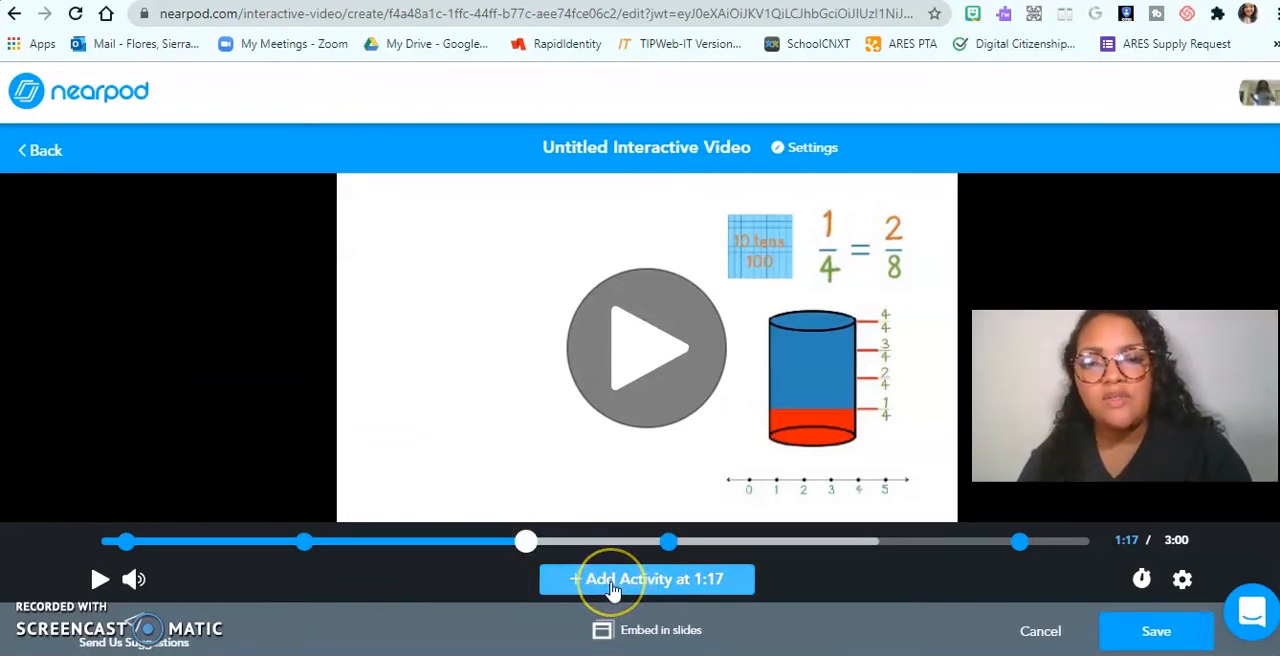
mouse_move(595, 590)
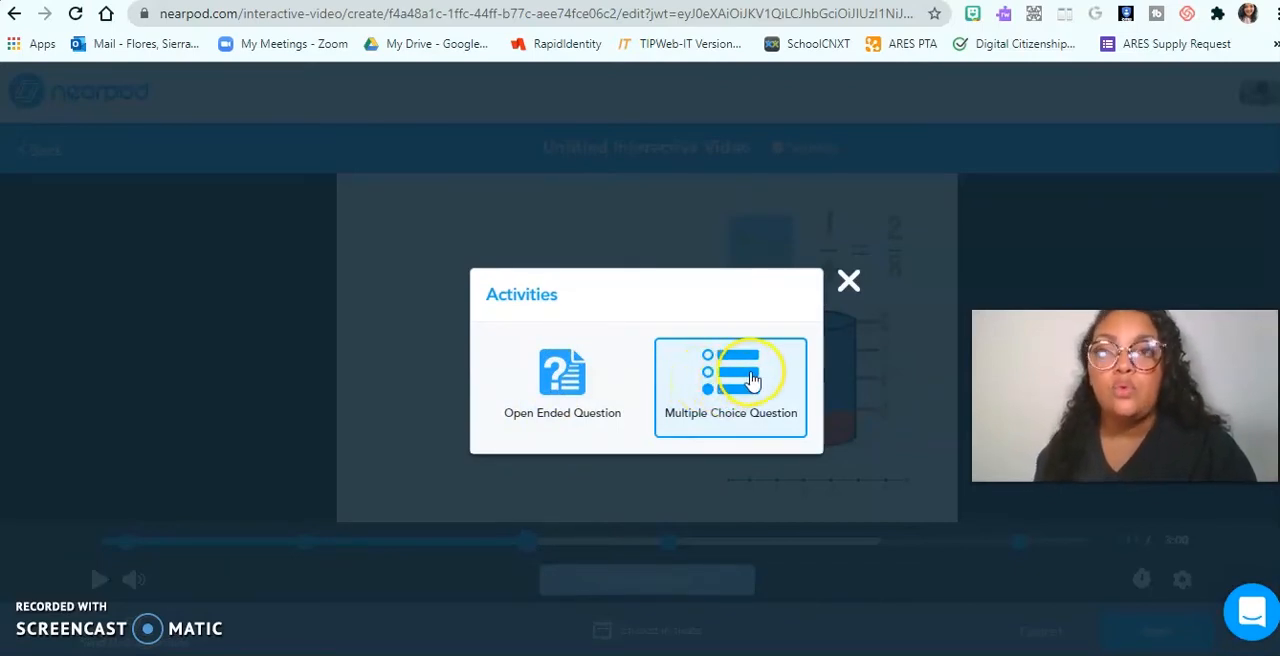
mouse_move(849, 285)
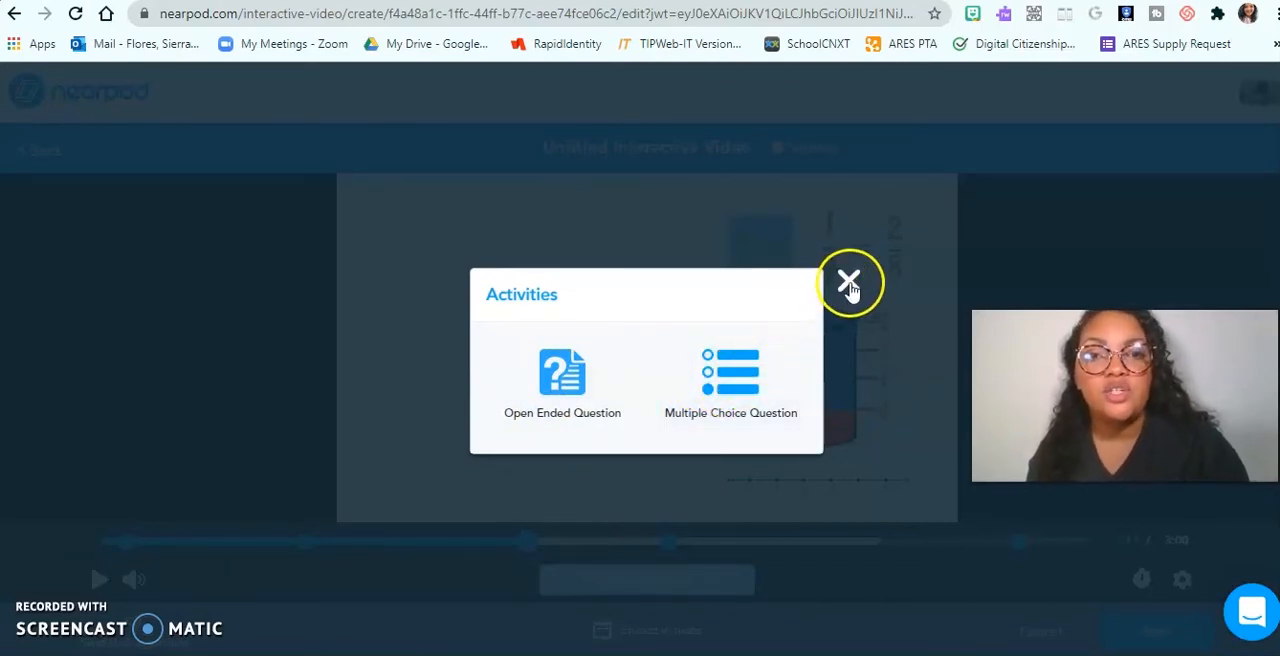
left_click(849, 282)
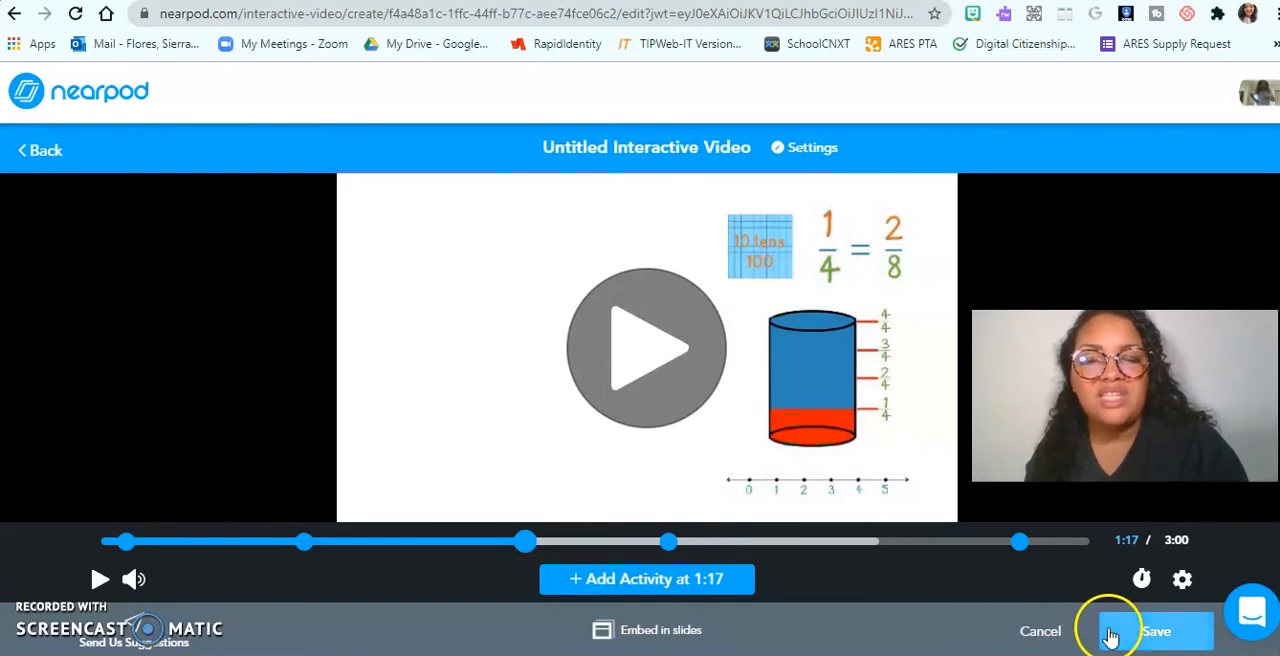
Save the interactive video titled 'Telling Time 2nd Grade' and exit the editor
left_click(1156, 631)
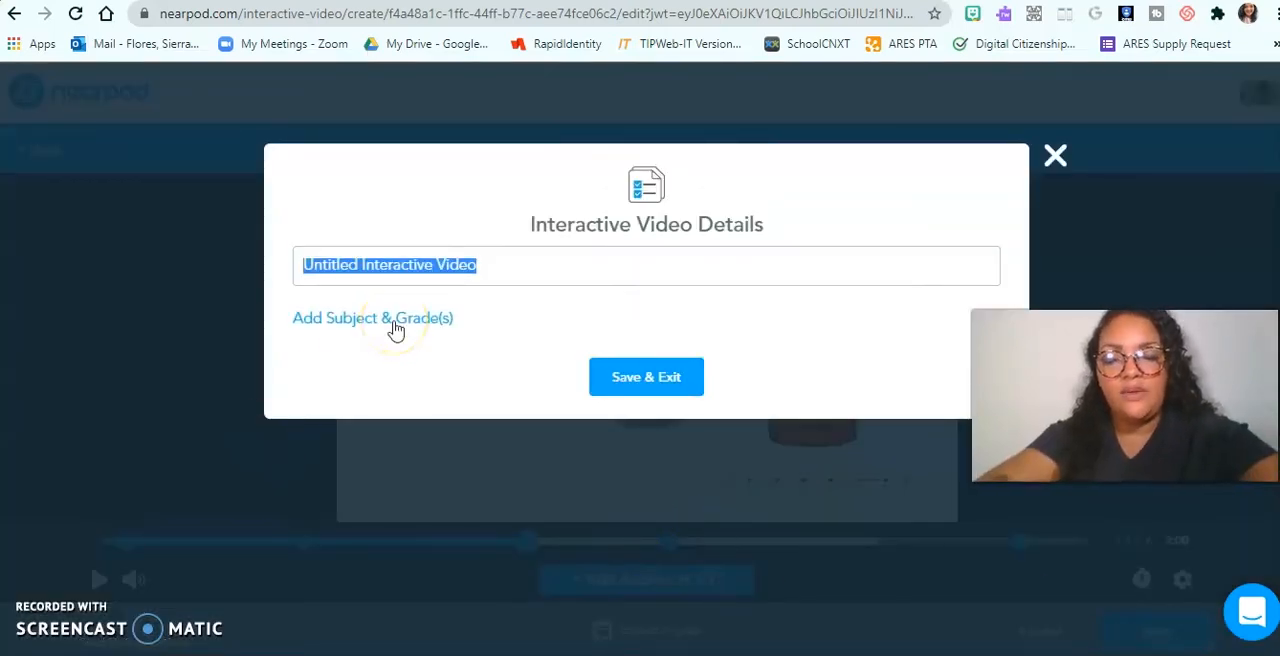
type("Telling Time 2nd Grade")
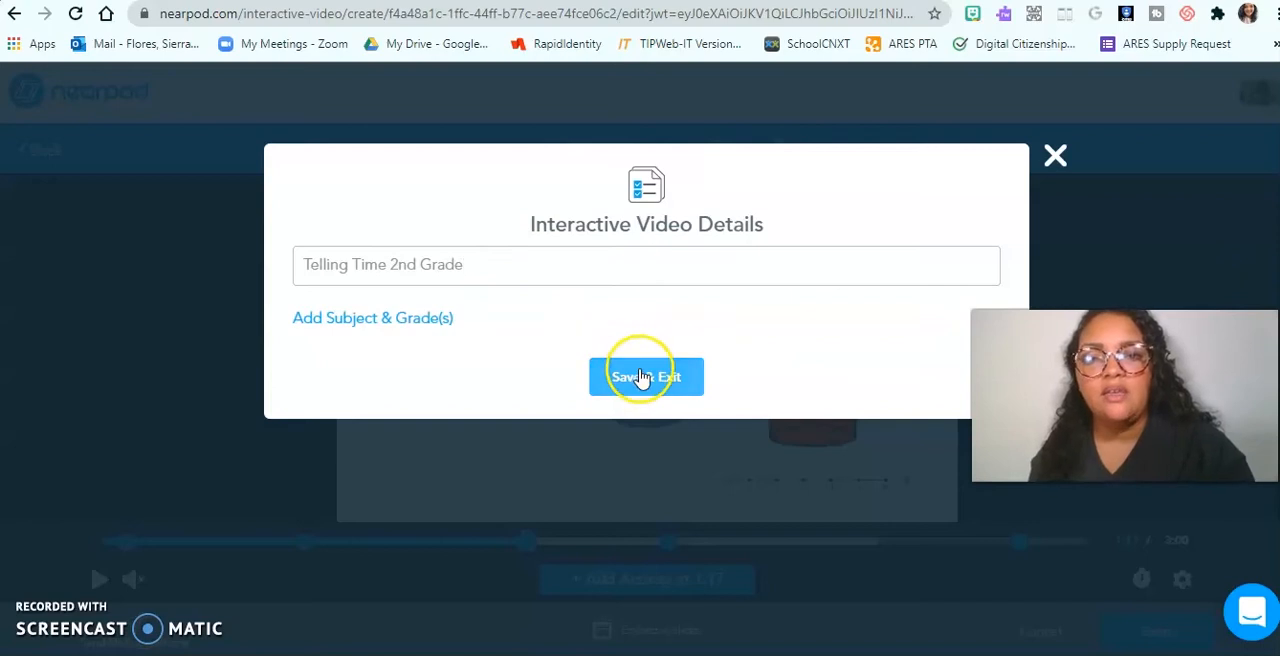
left_click(646, 376)
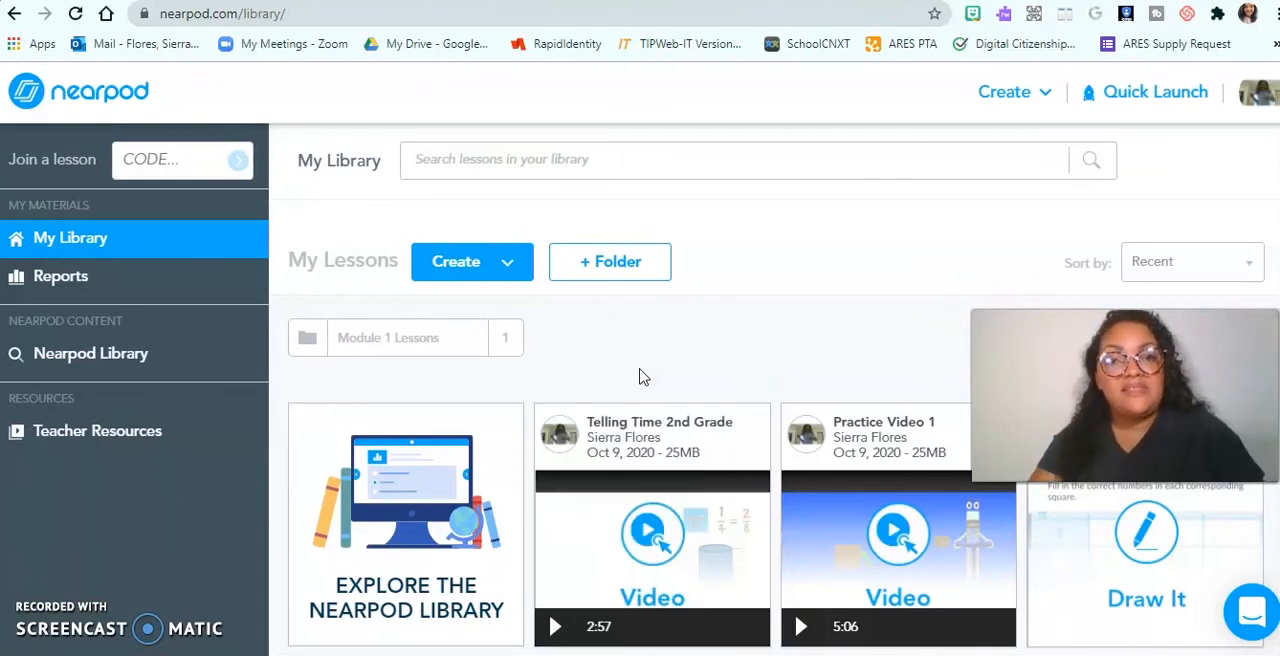
scroll("down", 3)
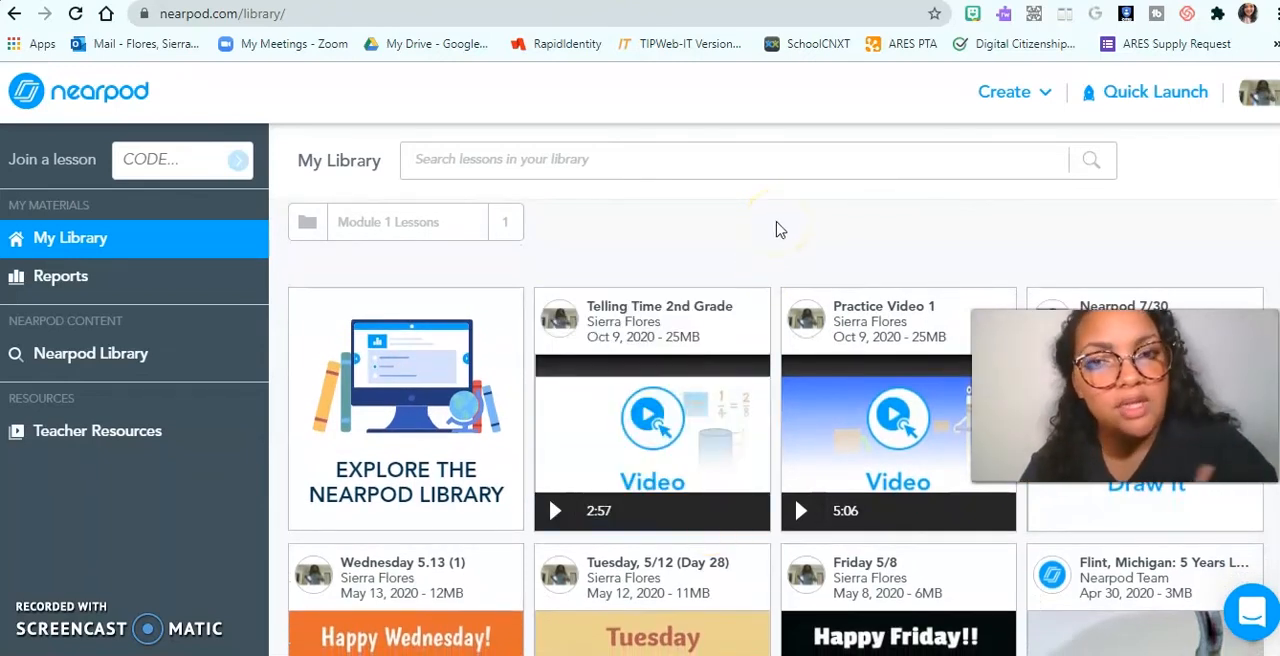
mouse_move(652, 325)
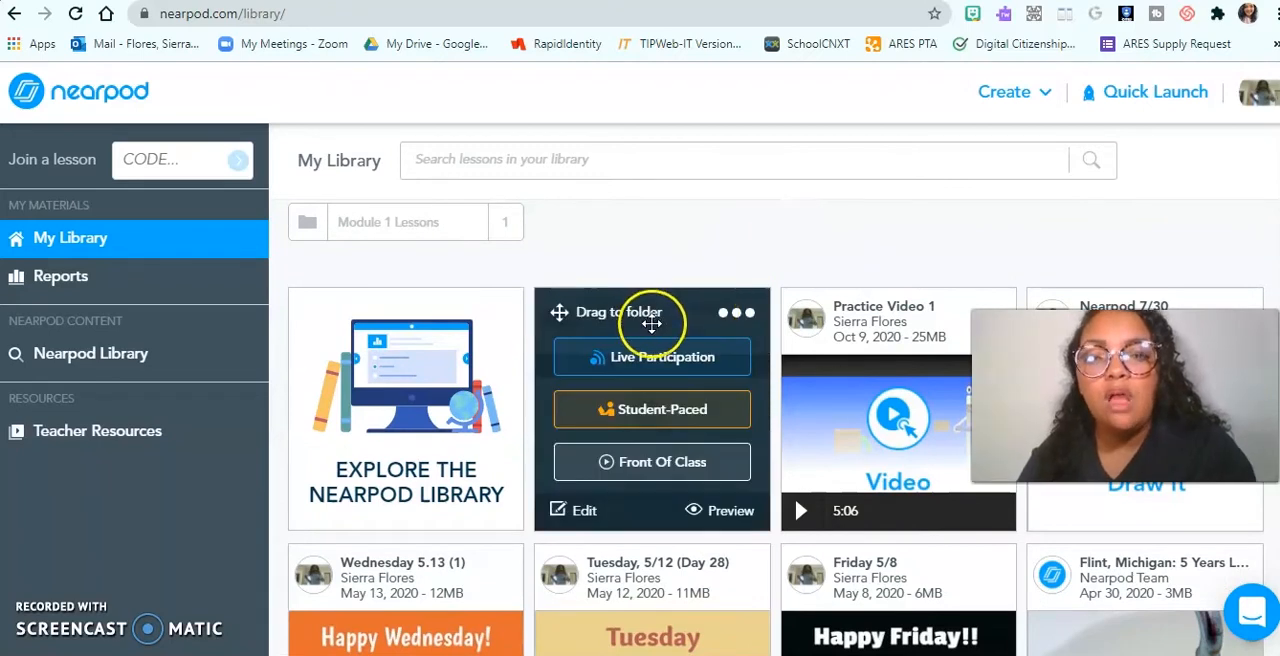
mouse_move(690, 370)
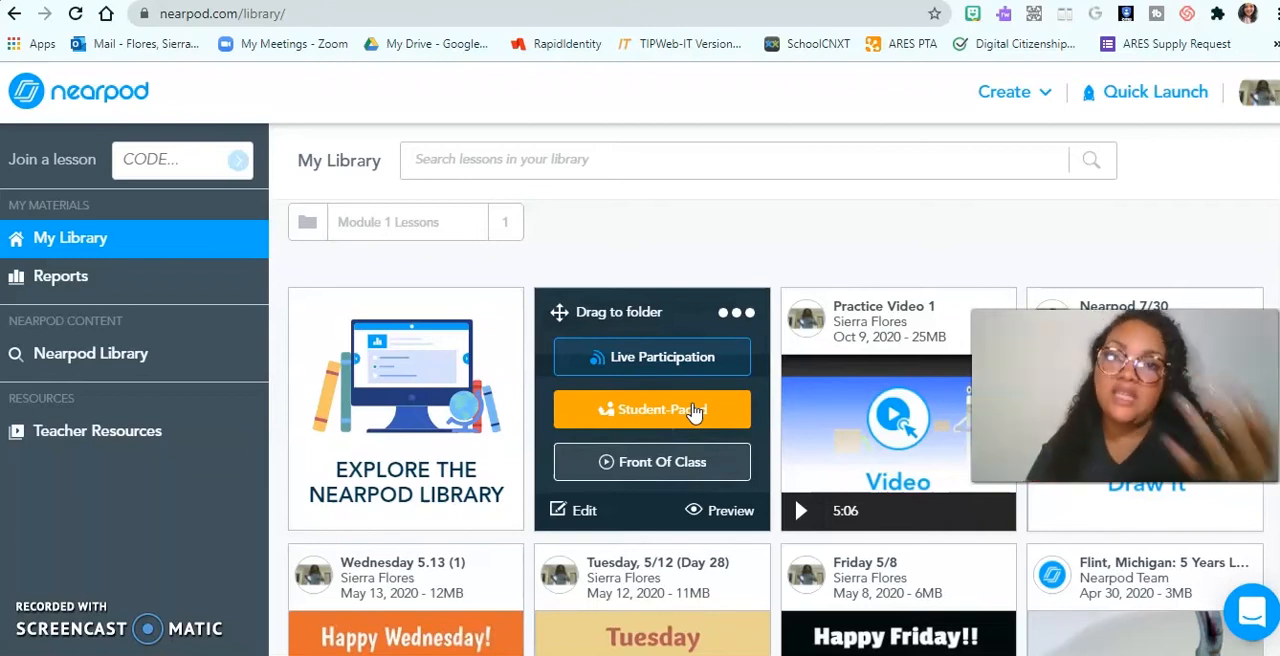
mouse_move(675, 470)
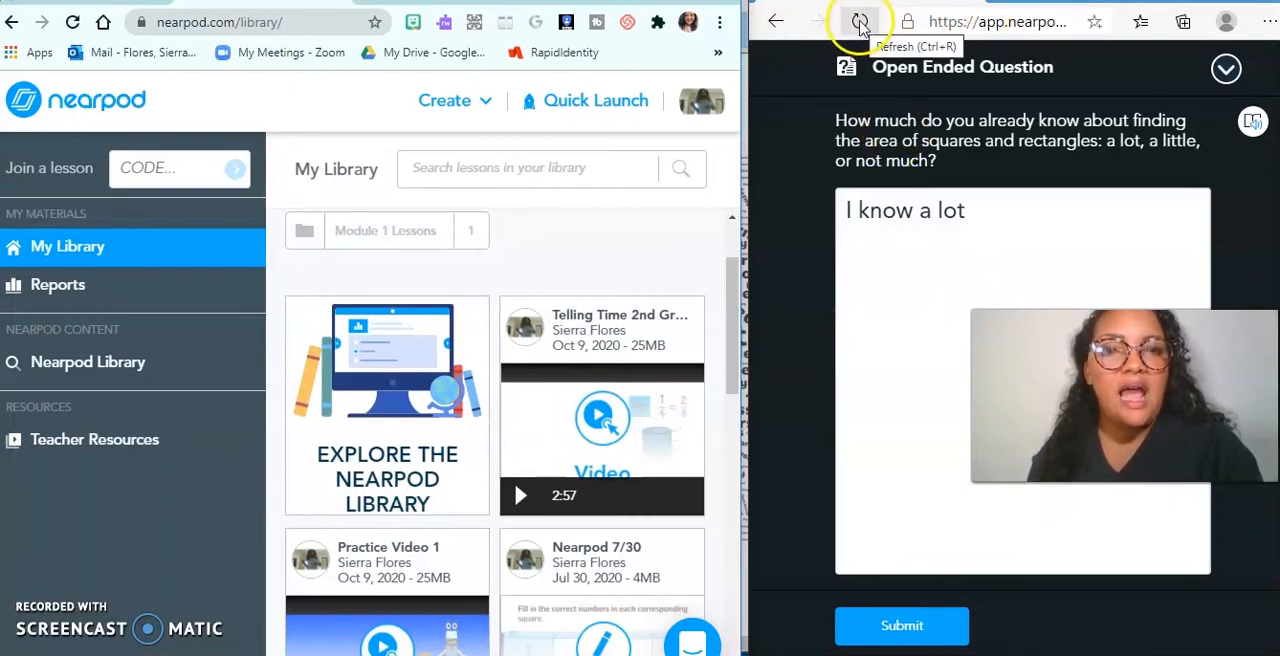
Reload the student browser window and drag it beside the teacher library
left_click(985, 22)
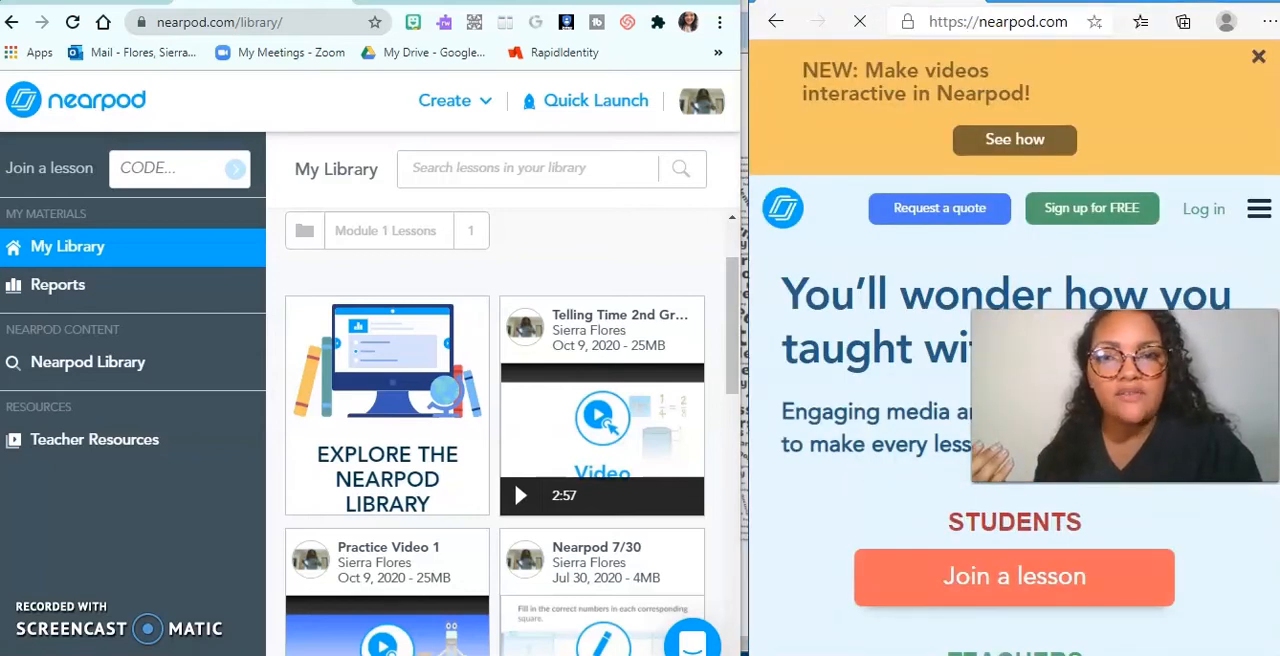
left_click_drag(1120, 395, 700, 570)
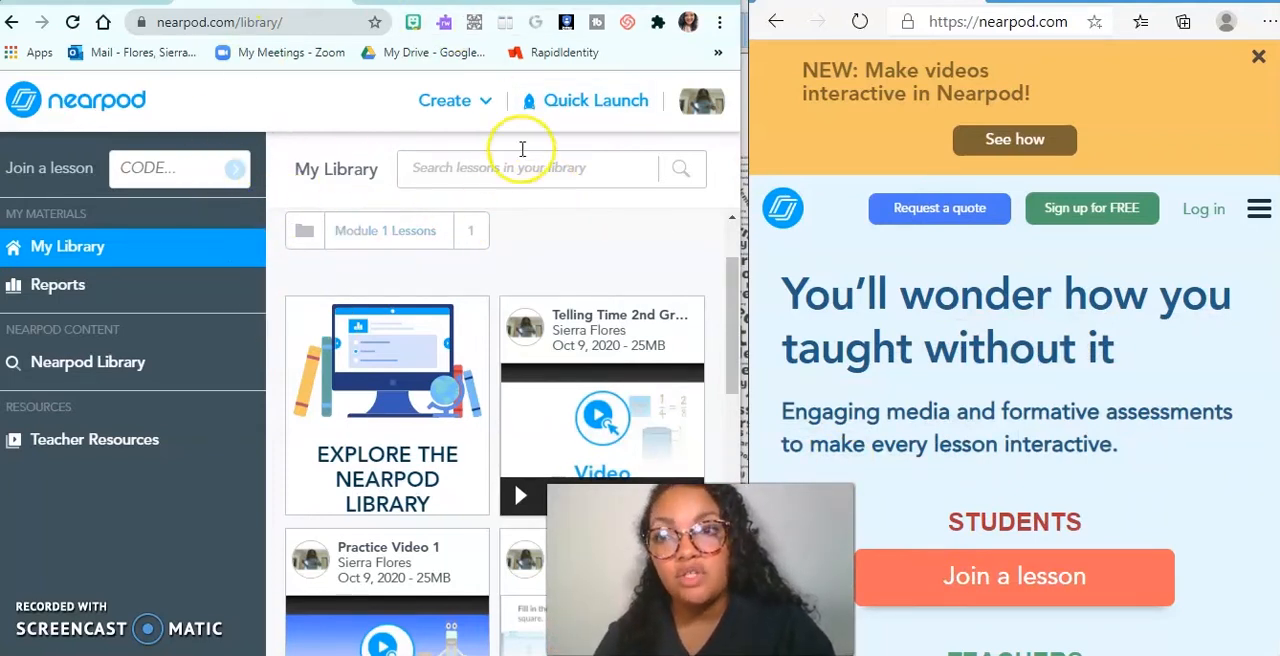
mouse_move(217, 57)
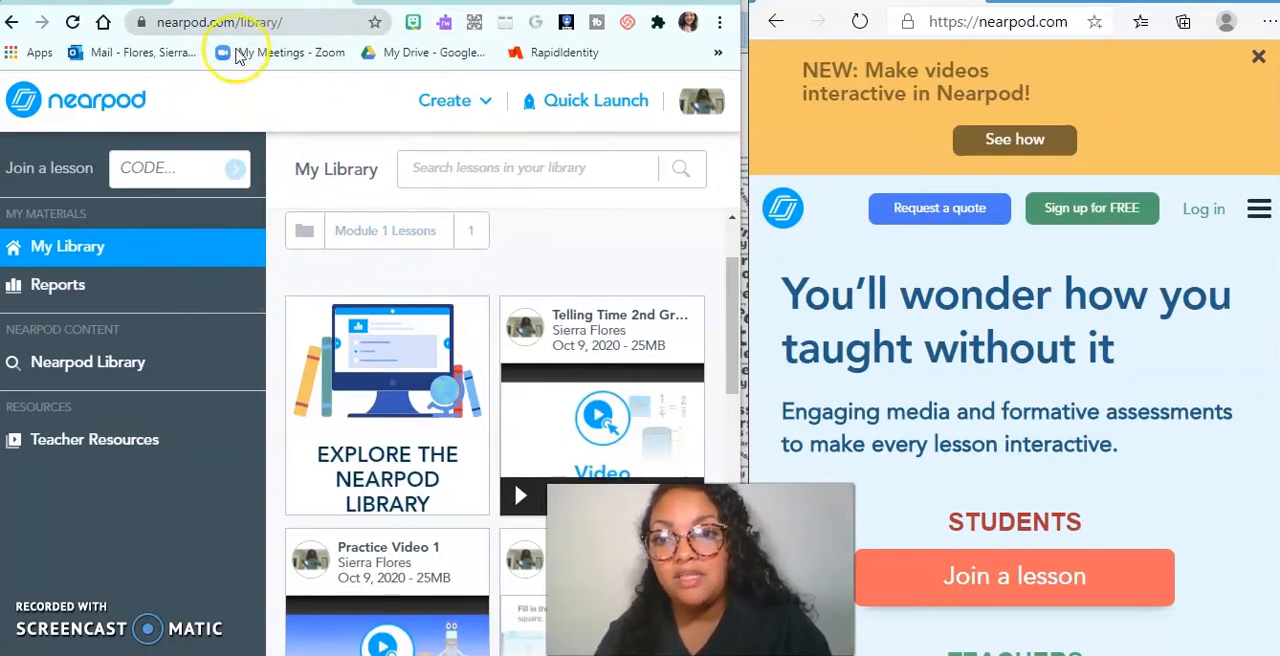
mouse_move(190, 212)
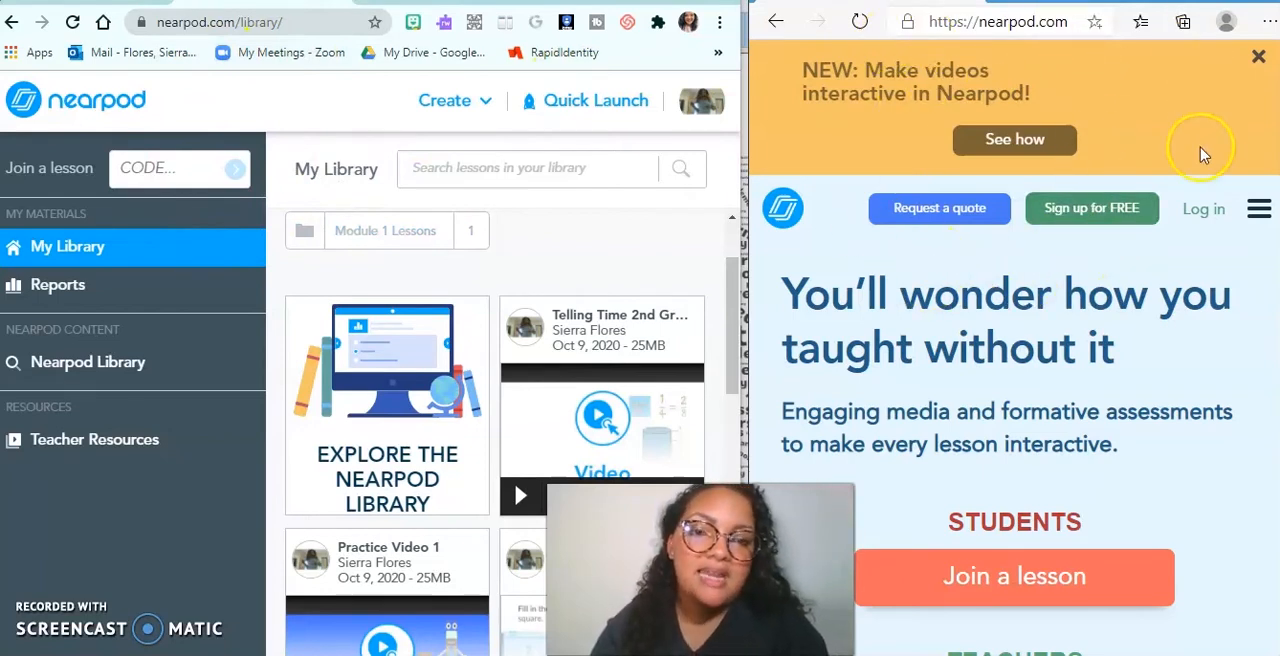
mouse_move(1028, 283)
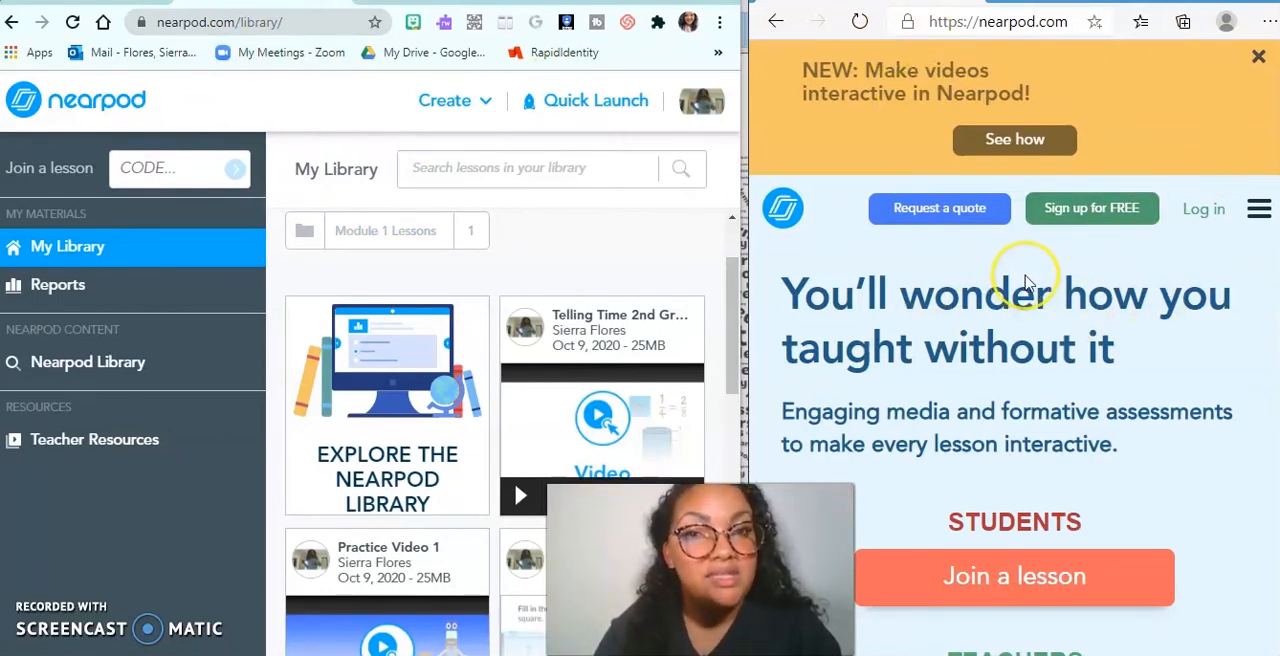
mouse_move(1027, 277)
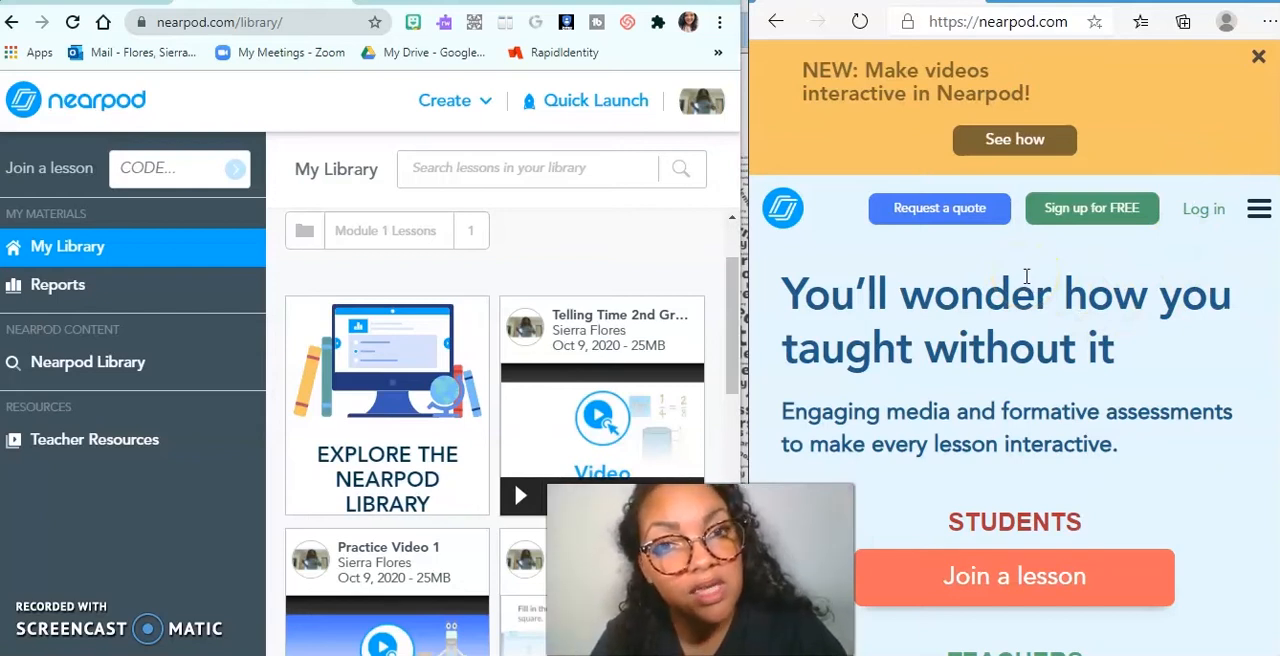
mouse_move(455, 290)
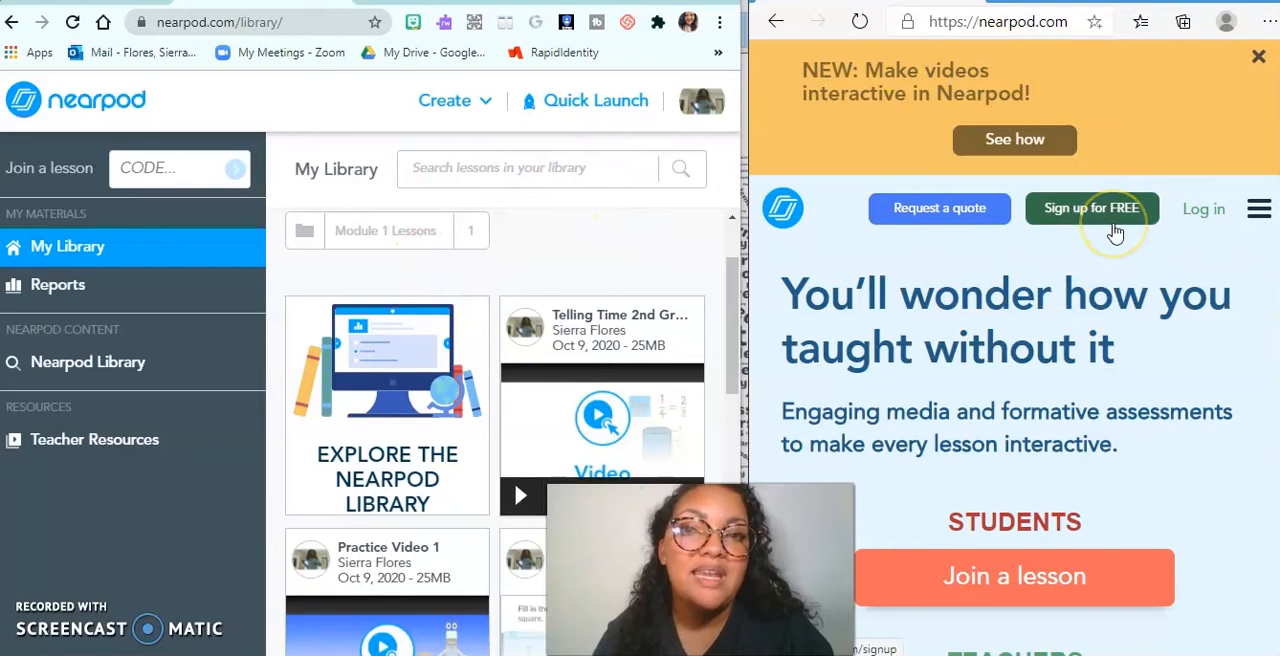
mouse_move(1118, 264)
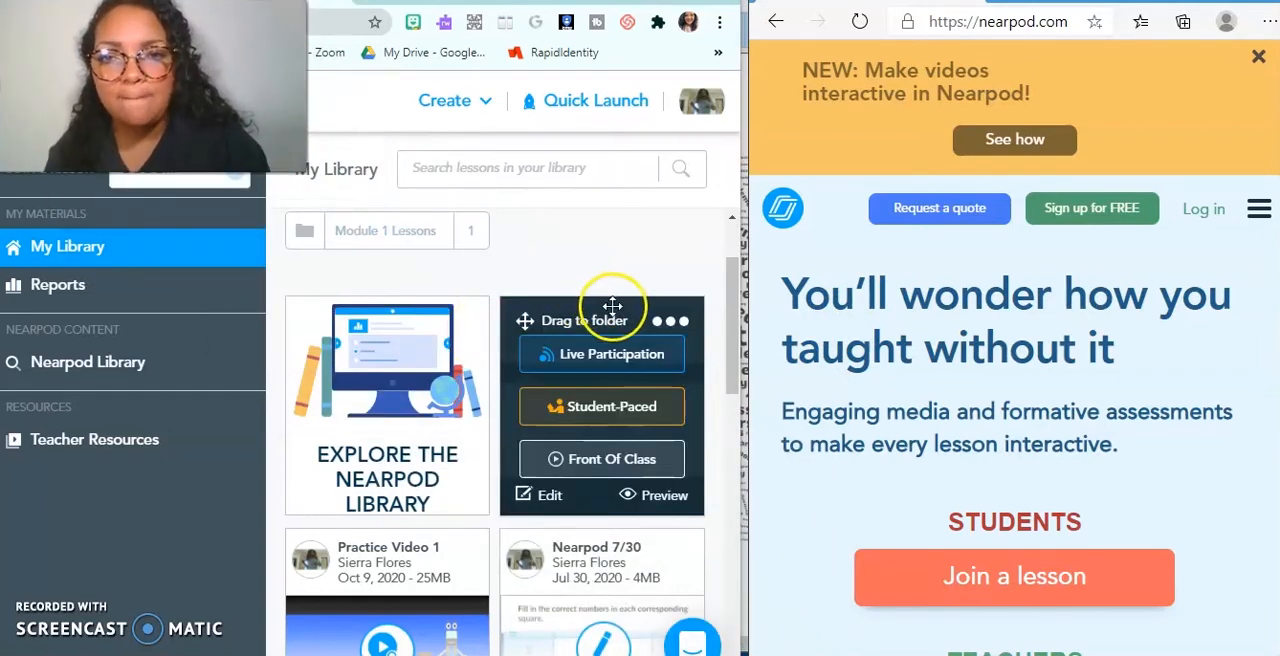
mouse_move(612, 354)
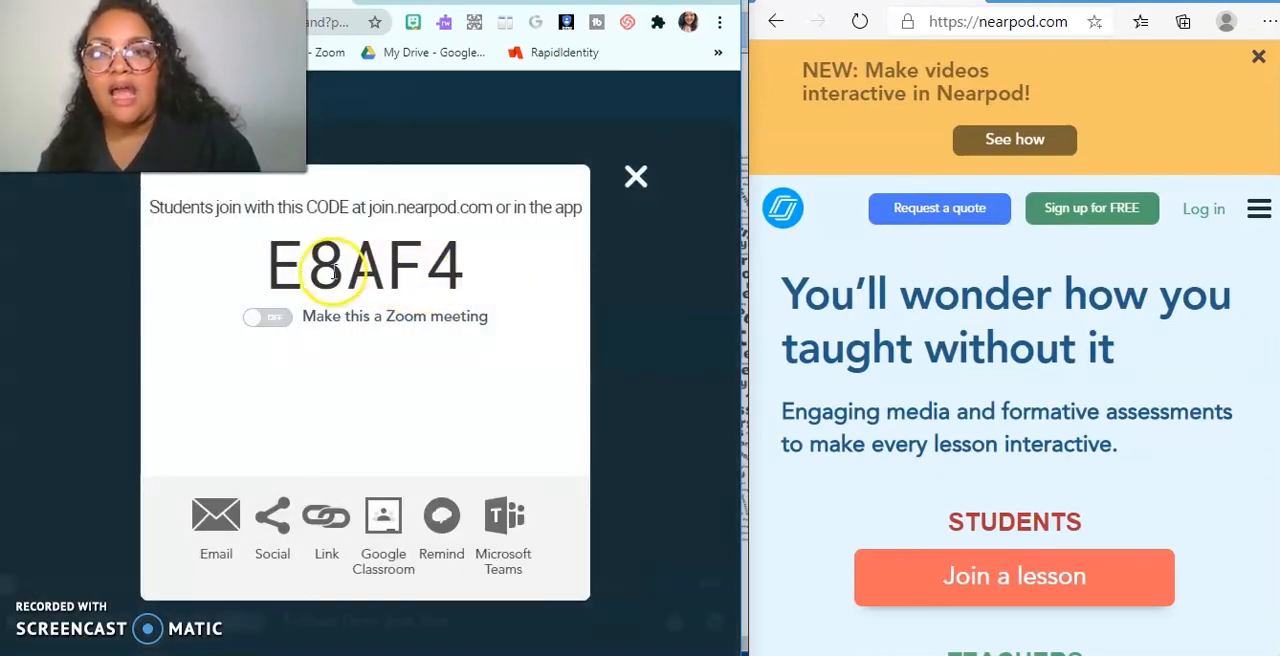
mouse_move(415, 271)
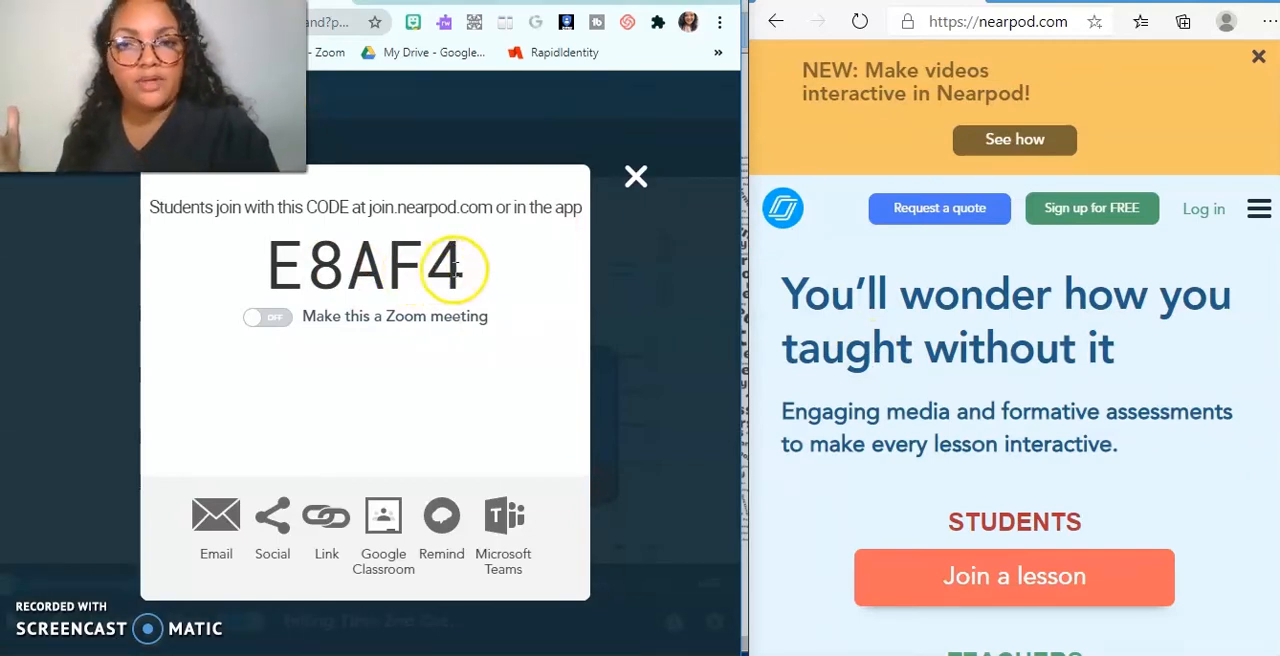
mouse_move(991, 477)
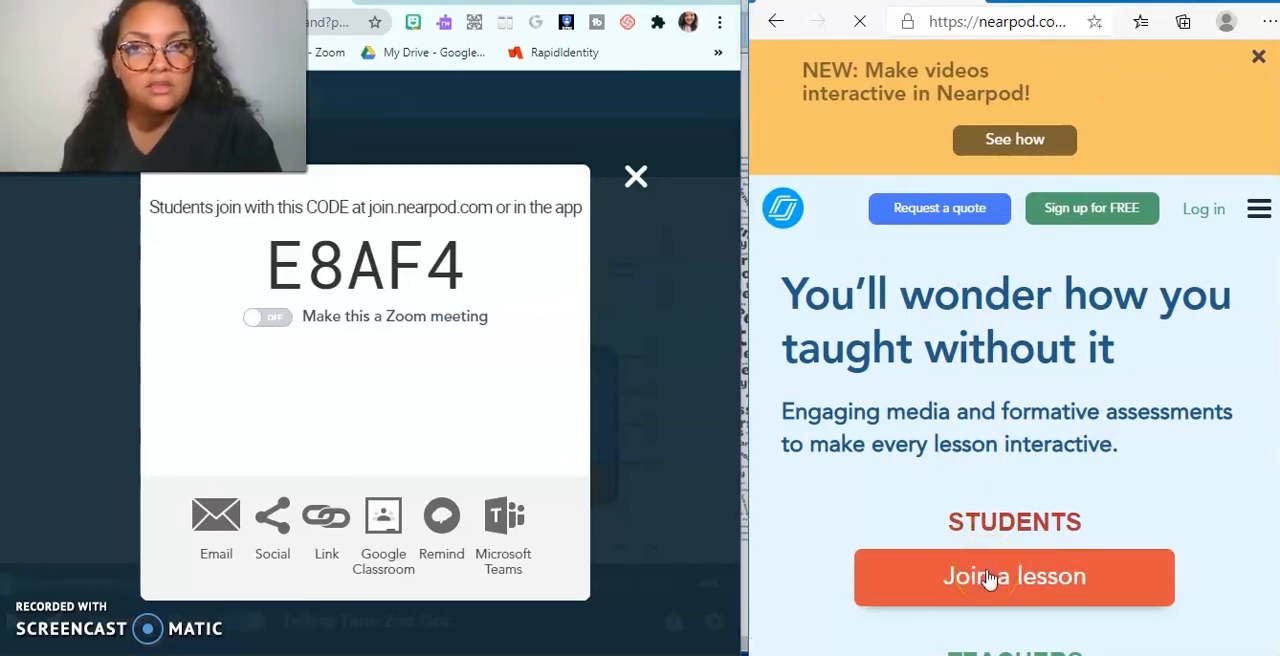
Join session E8AF4 as a student using an autofilled name
left_click(1013, 577)
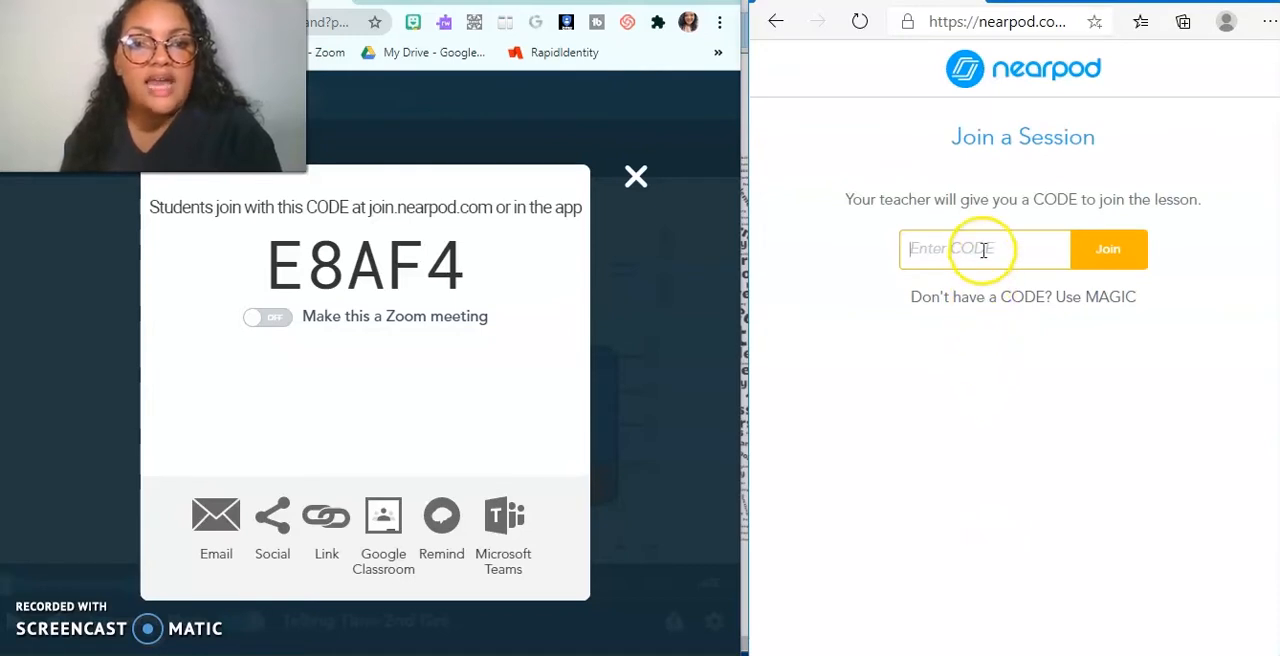
mouse_move(1027, 395)
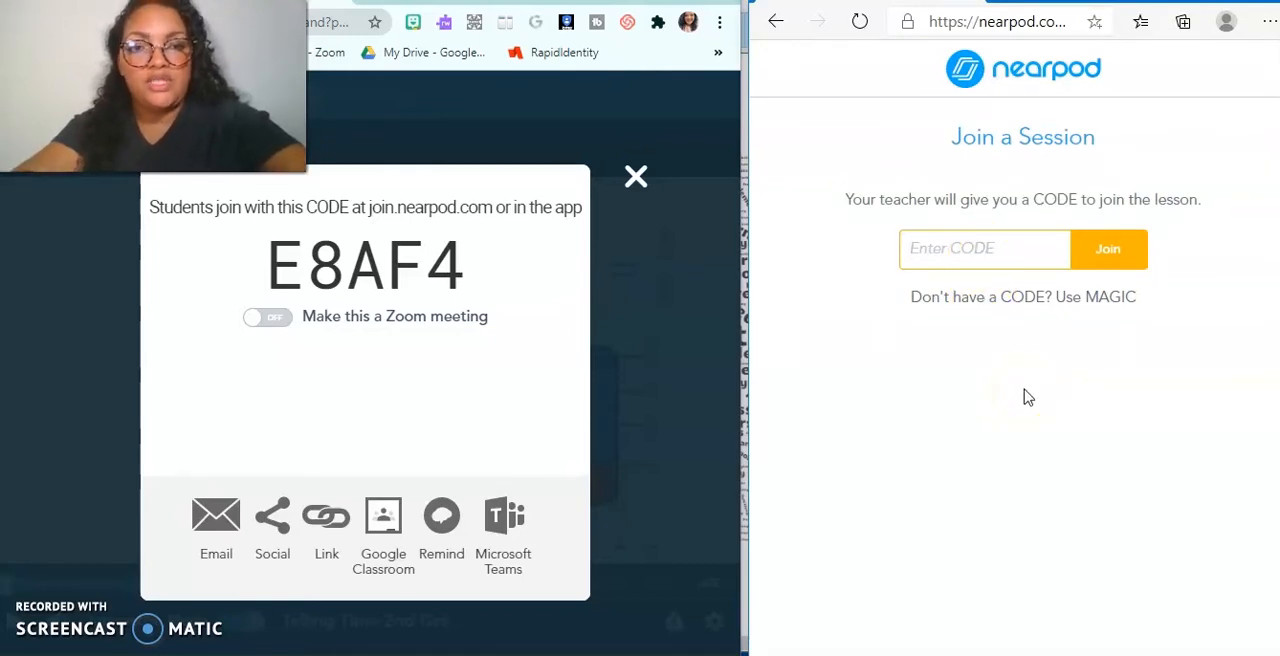
type("E8")
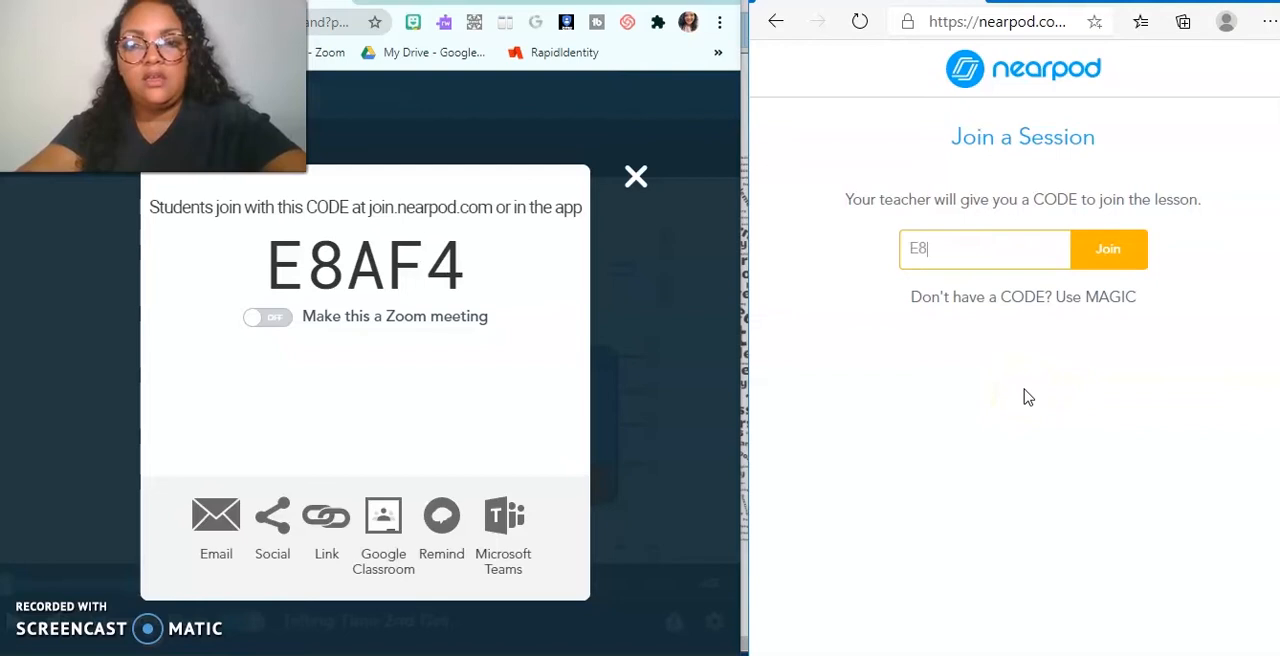
type("AF4")
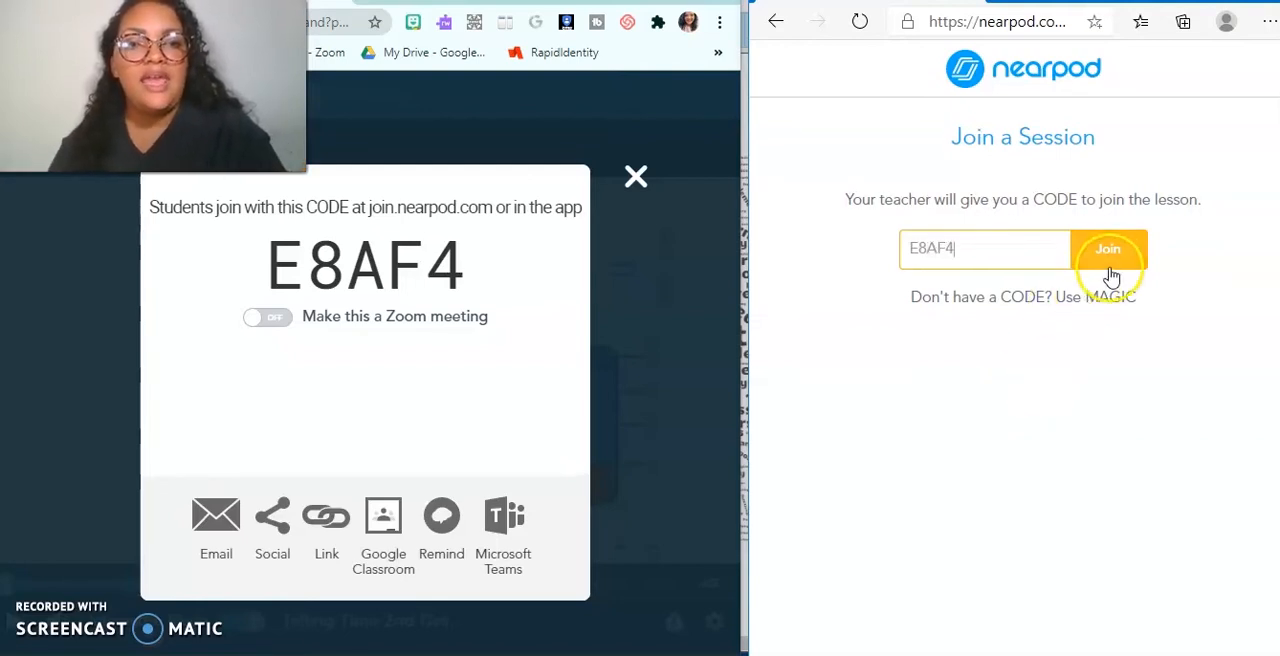
left_click(1109, 248)
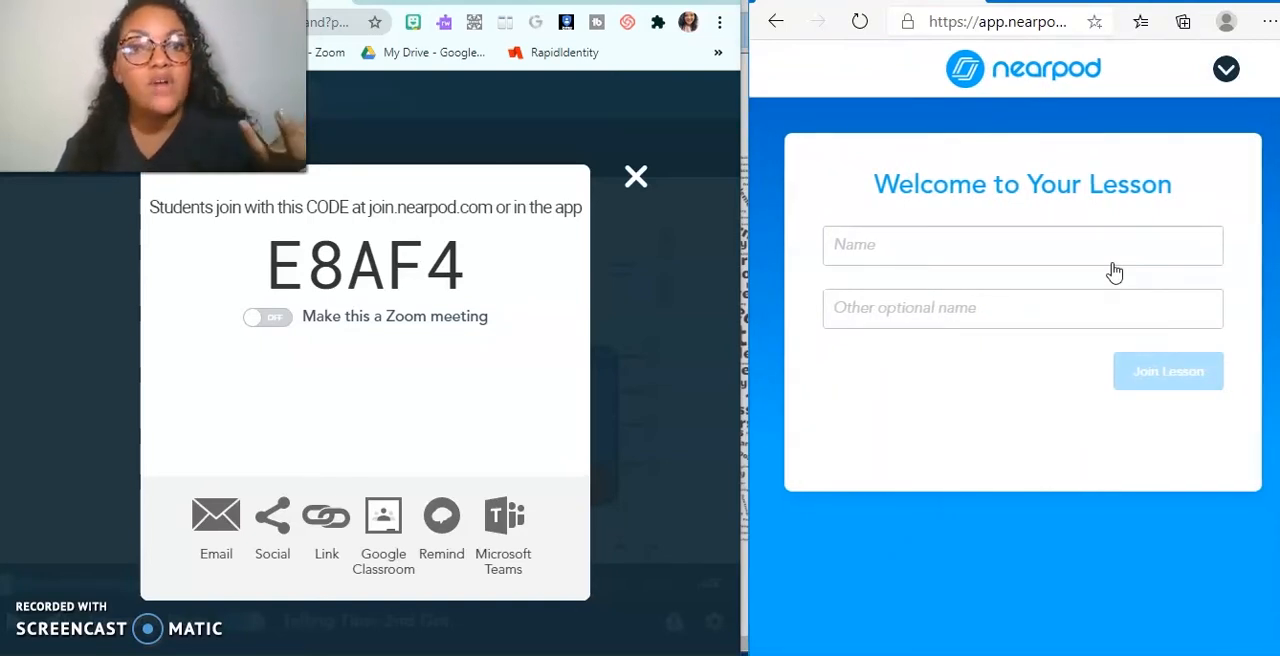
left_click(1022, 245)
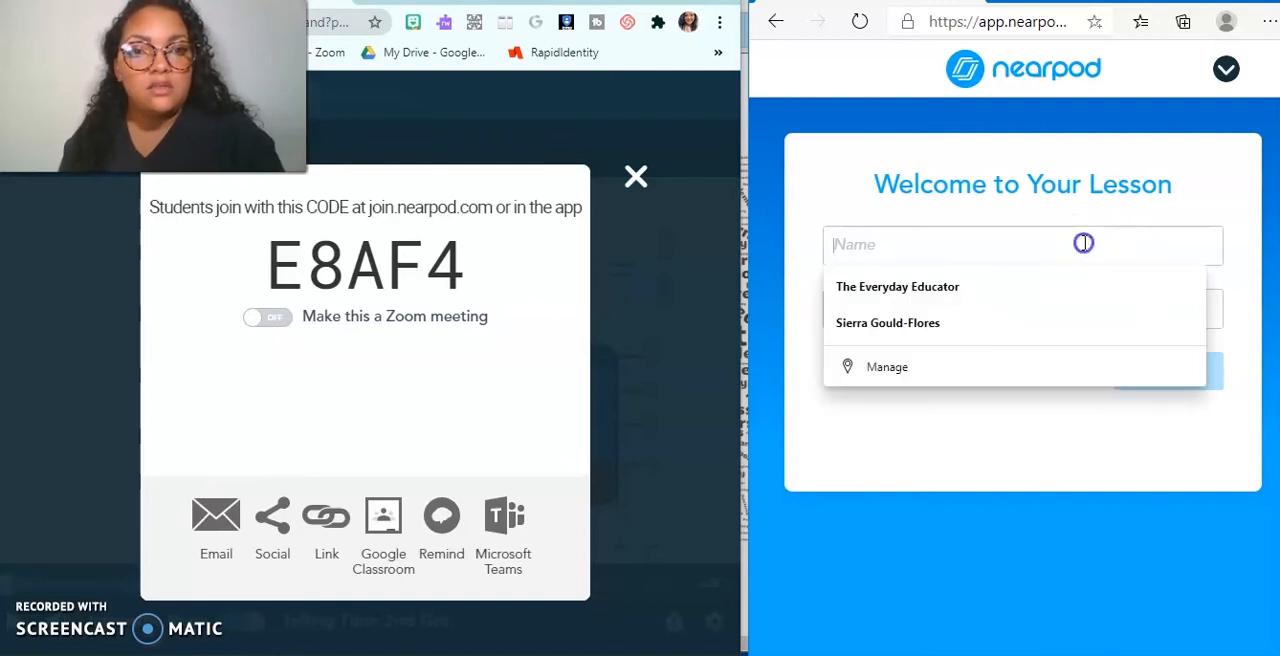
left_click(897, 286)
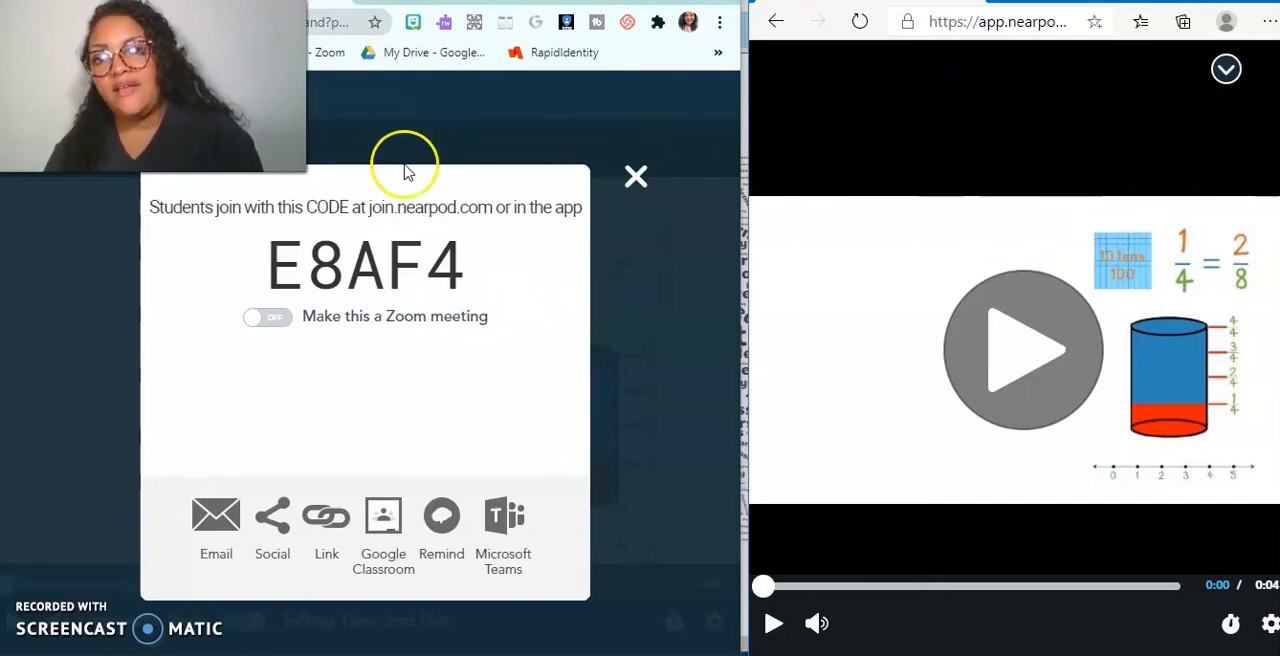
mouse_move(618, 192)
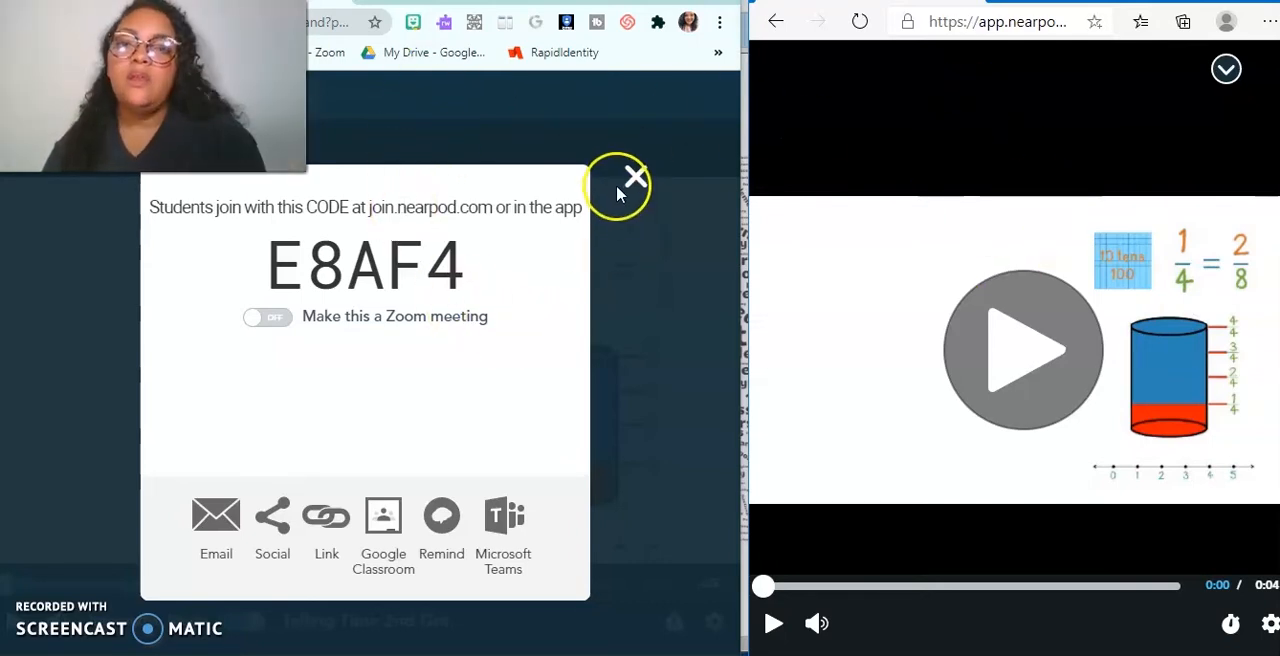
Play the video and launch its first question, applying the start choice to all activities
left_click(634, 176)
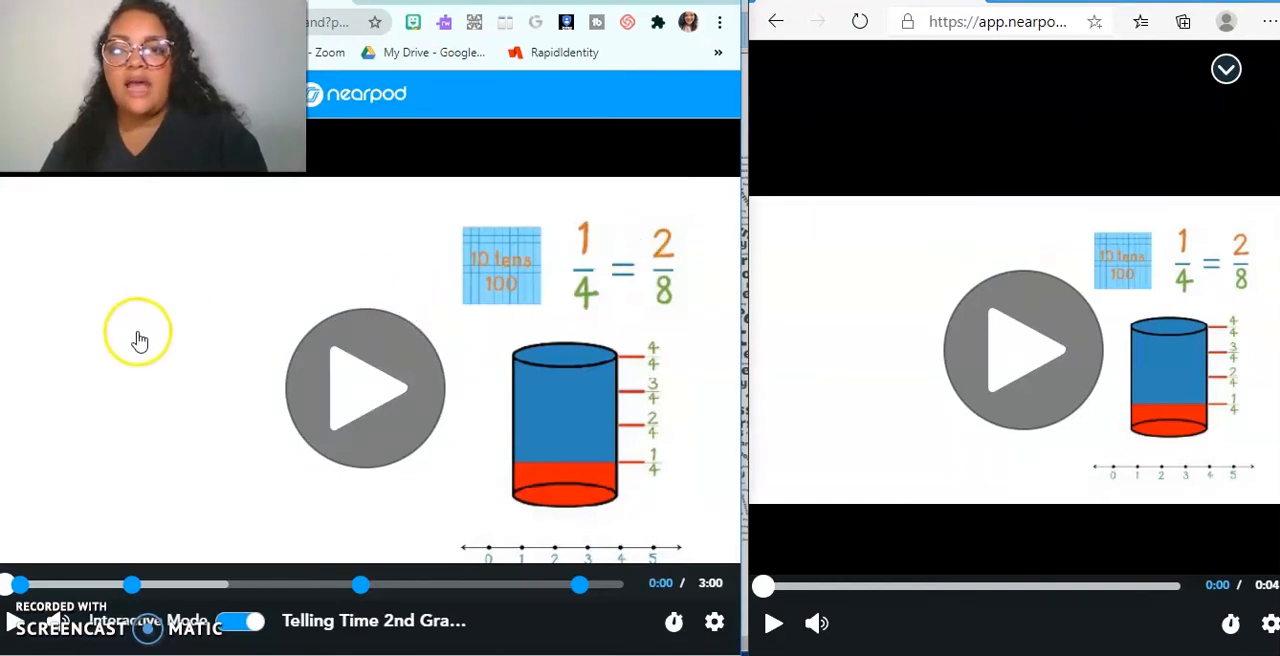
mouse_move(146, 368)
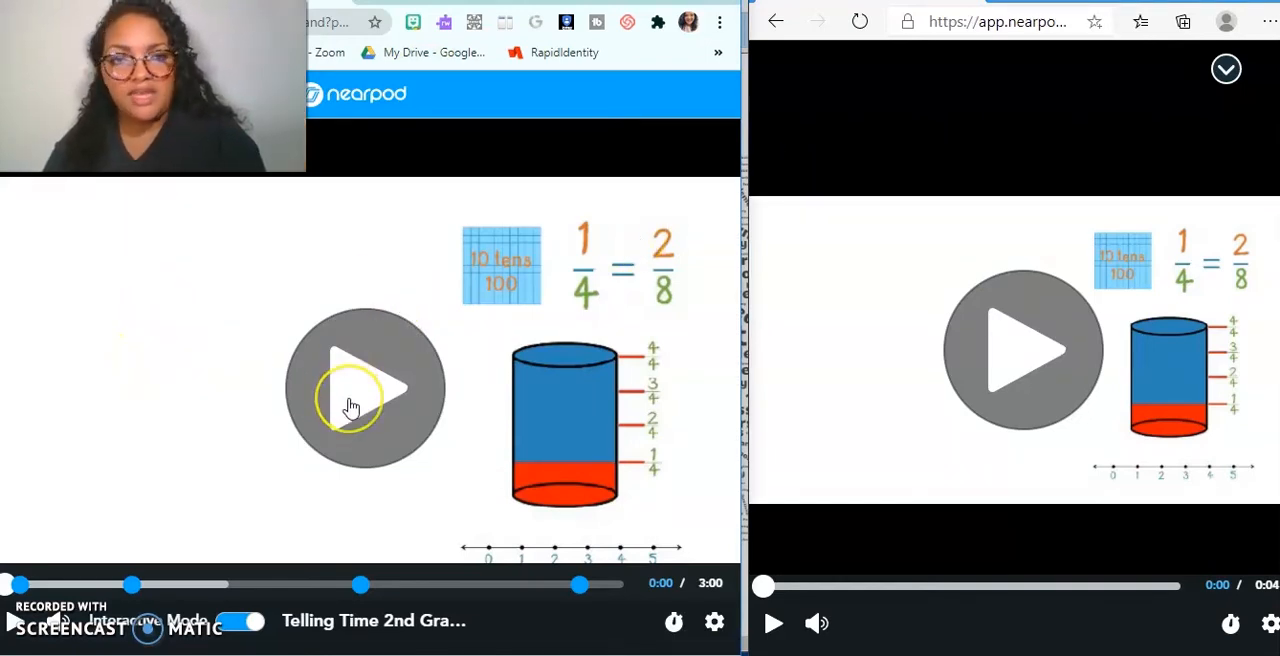
left_click(365, 388)
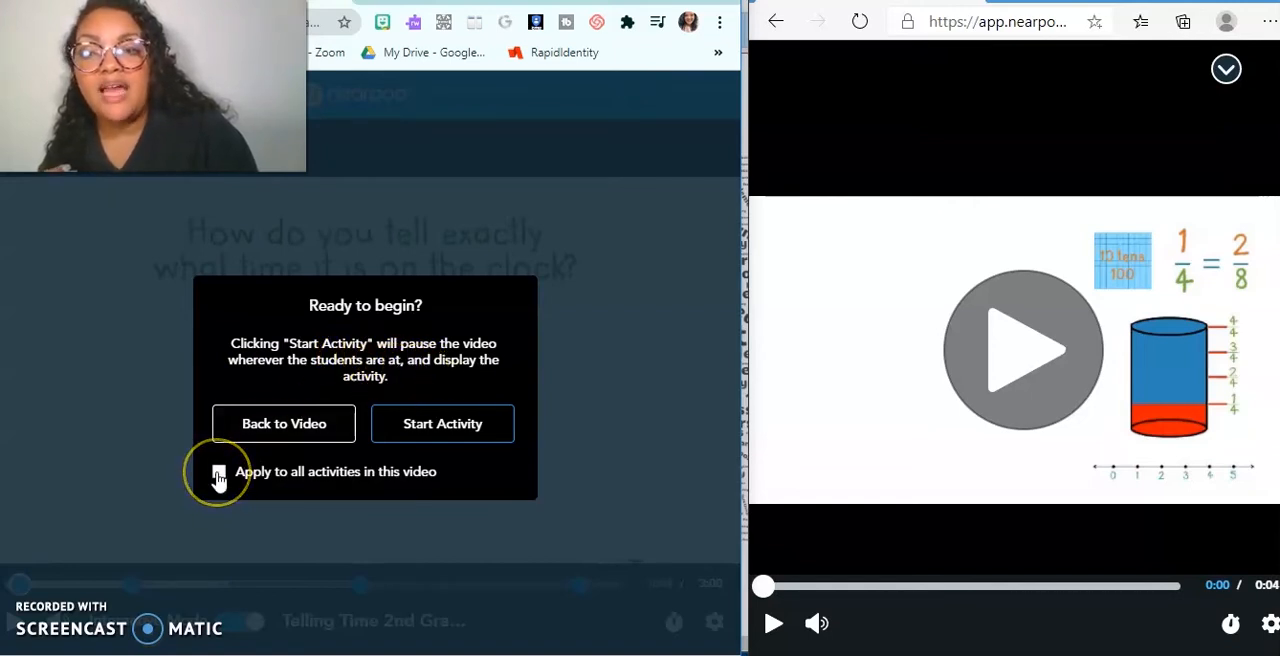
left_click(218, 471)
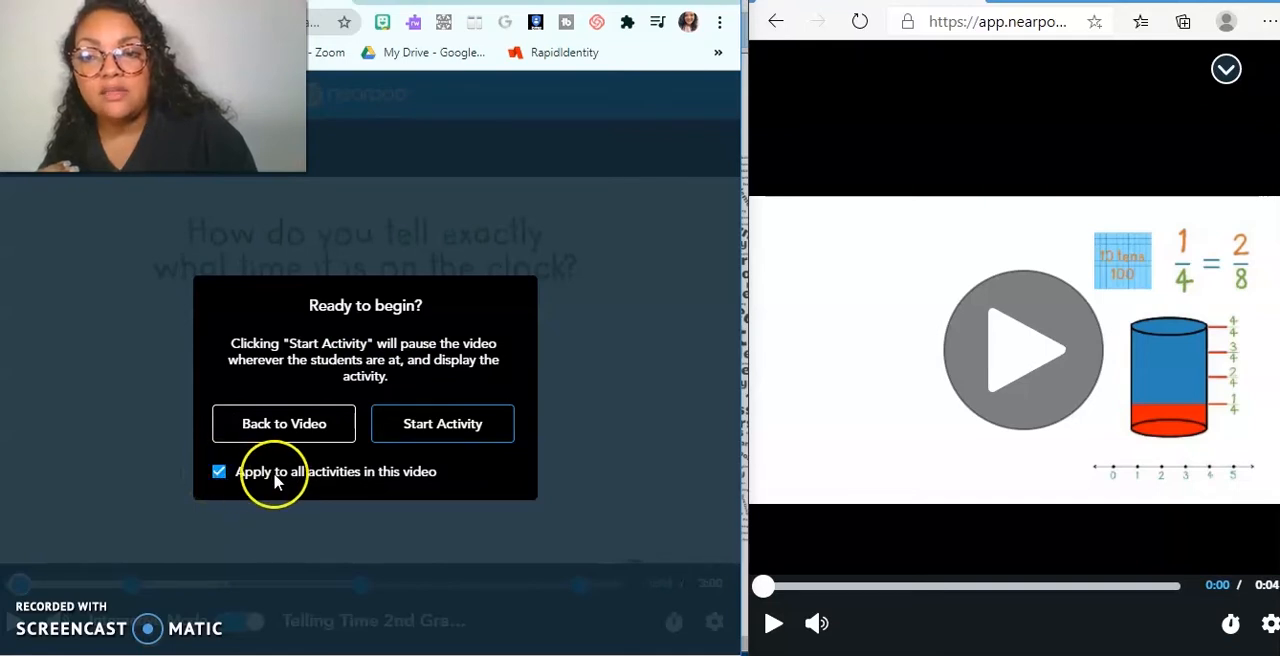
mouse_move(442, 424)
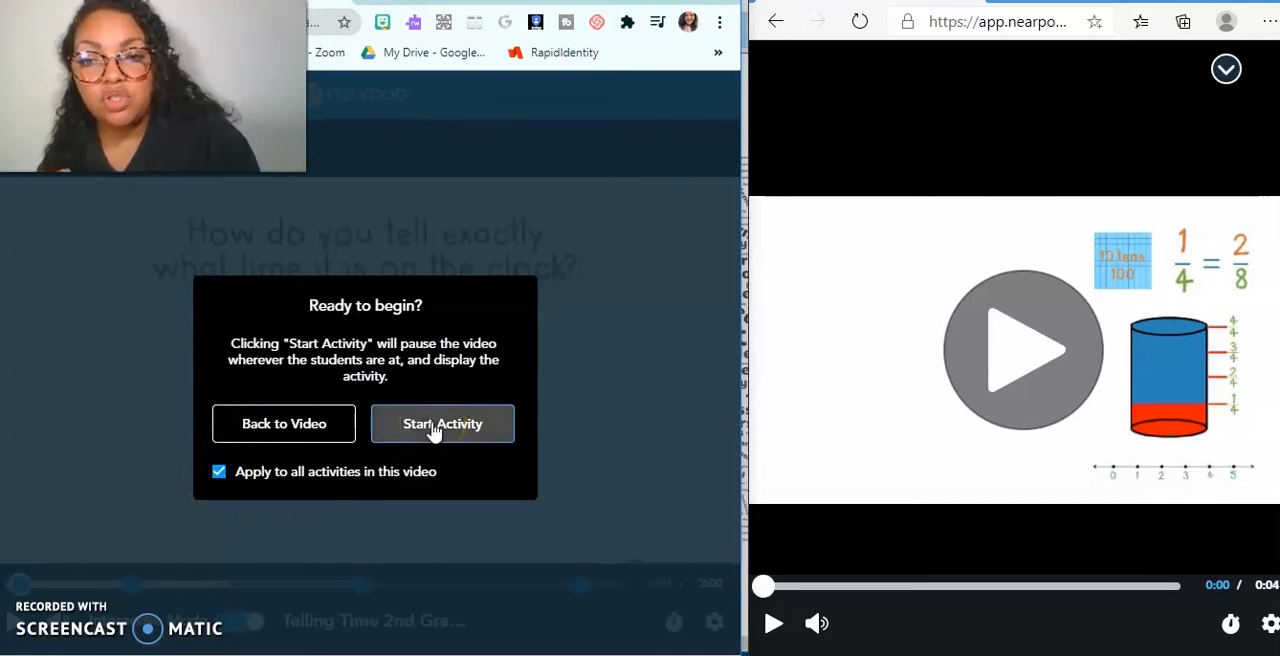
left_click(442, 424)
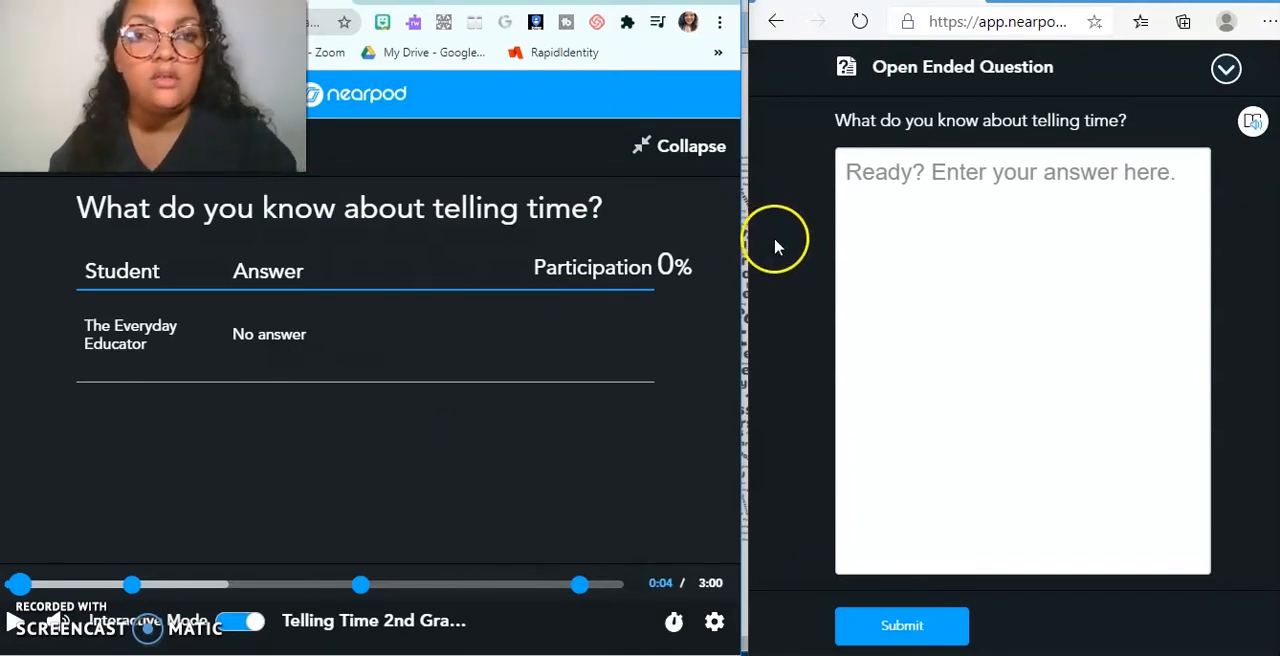
mouse_move(910, 137)
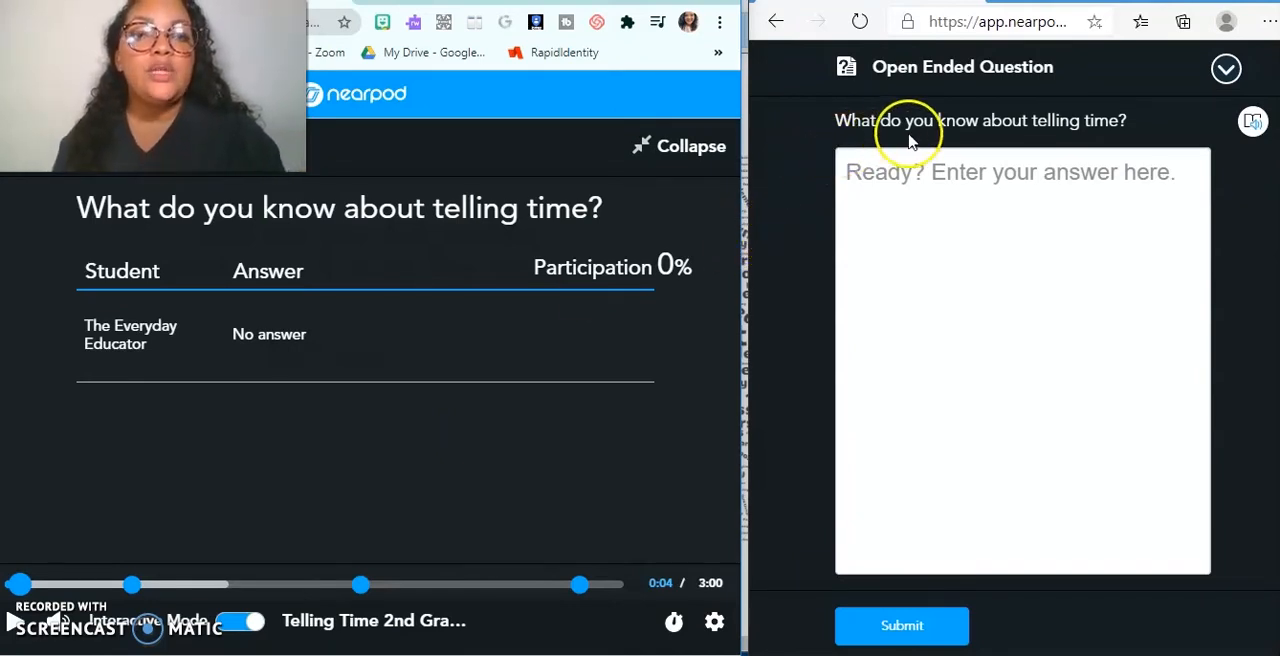
left_click(1039, 180)
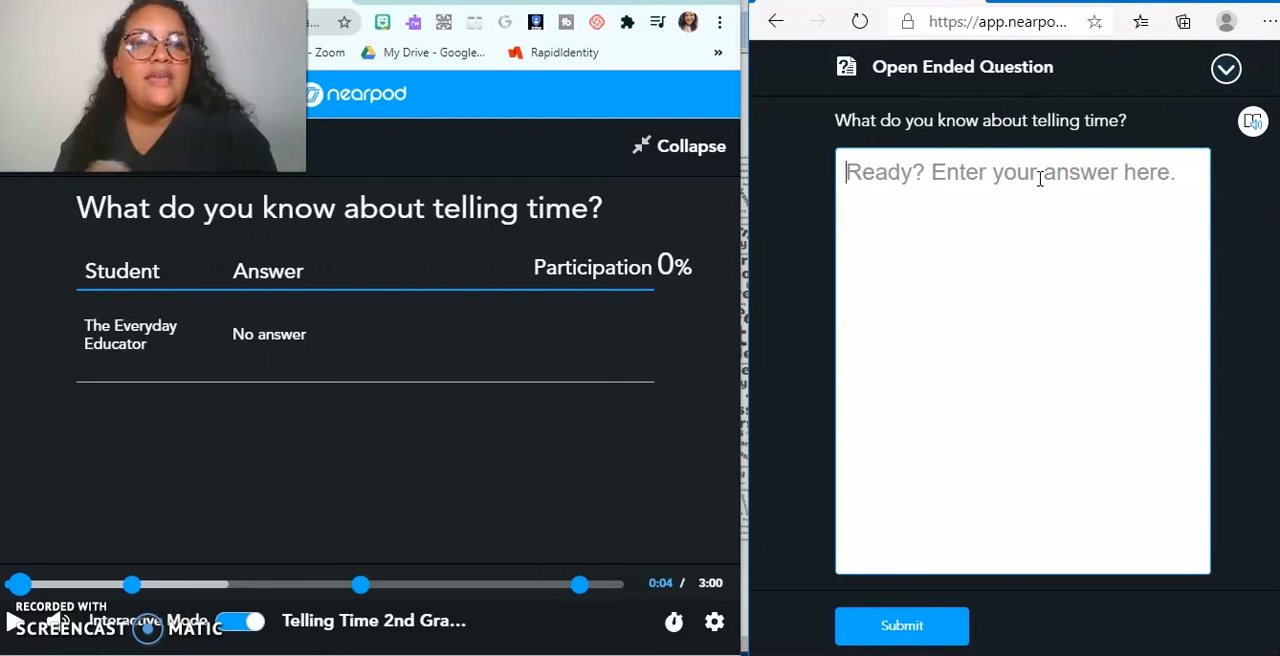
mouse_move(1053, 120)
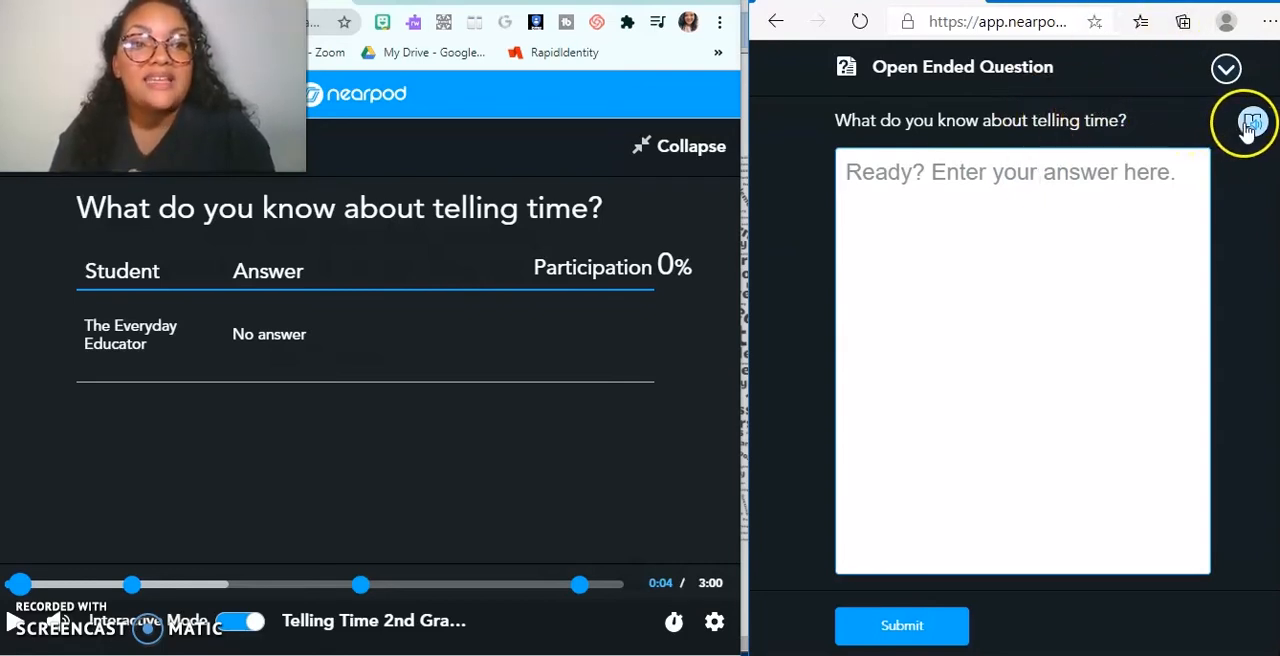
mouse_move(1246, 135)
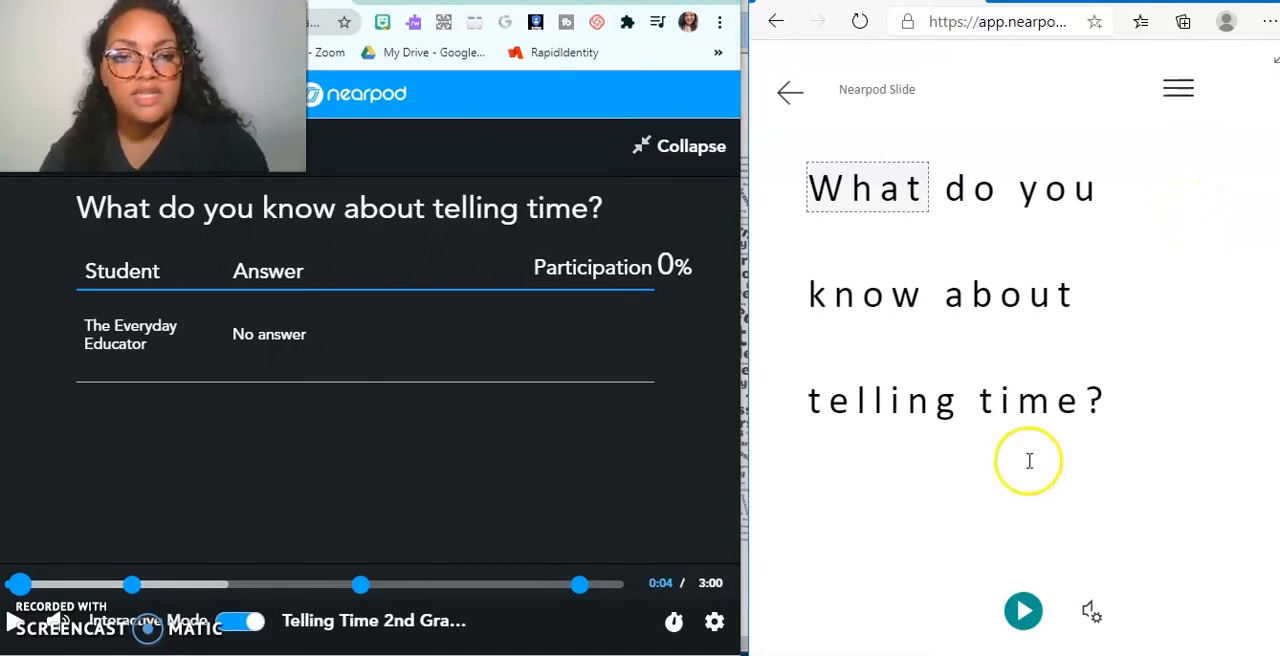
left_click(1022, 610)
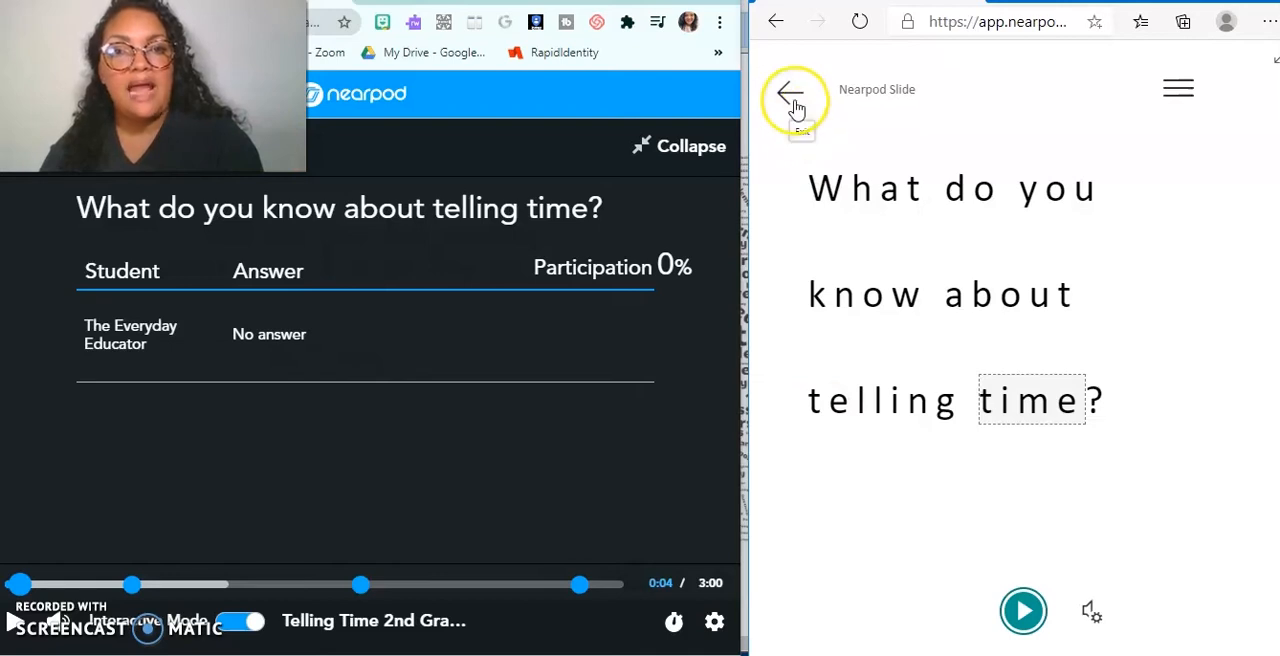
left_click(795, 89)
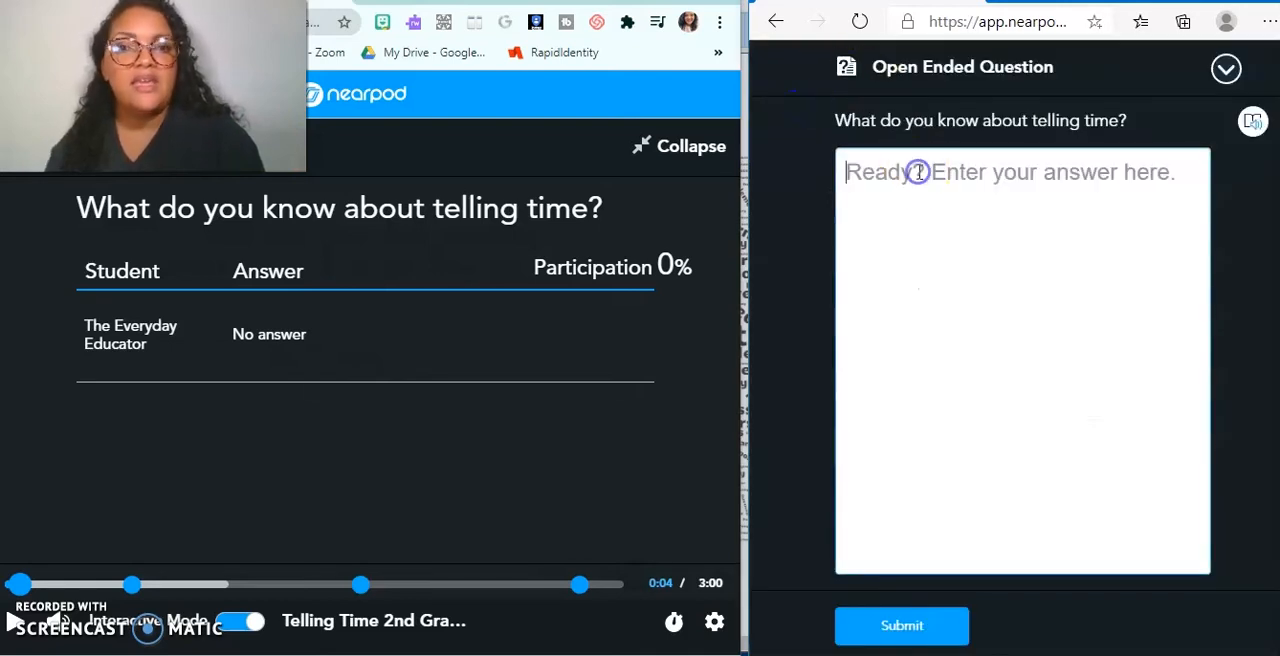
Enter the student answer 'I don't know much, but I know that I'm always late.'
type("I don")
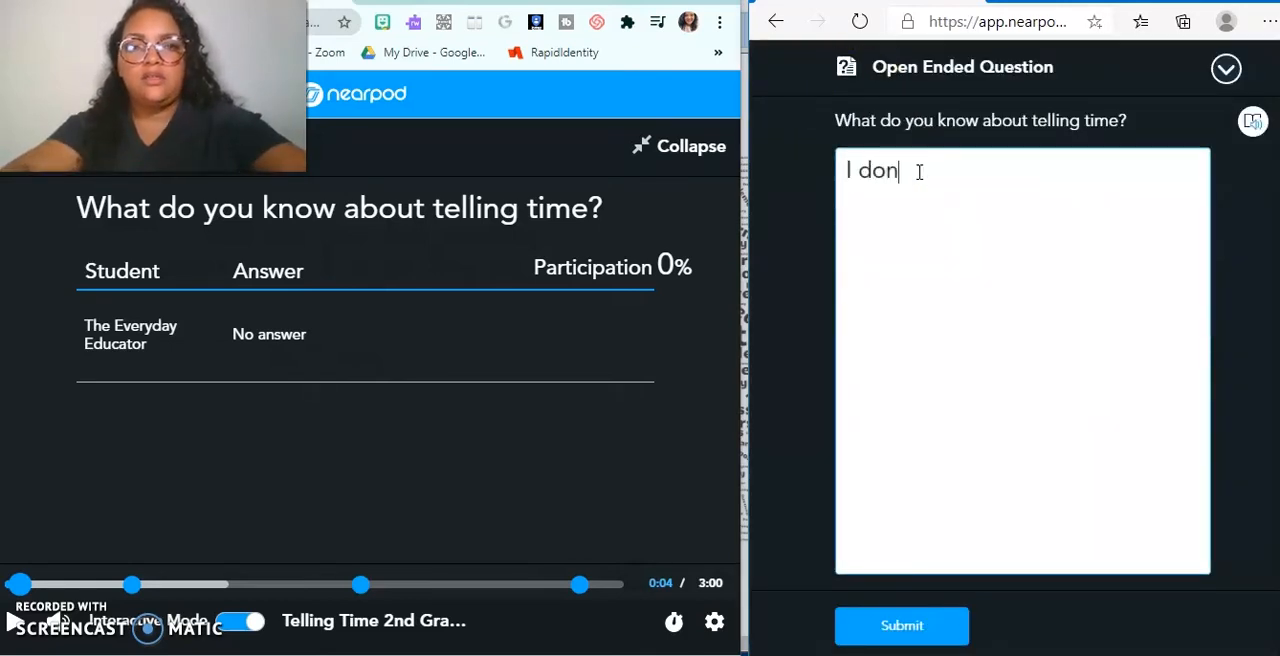
type("'t know much")
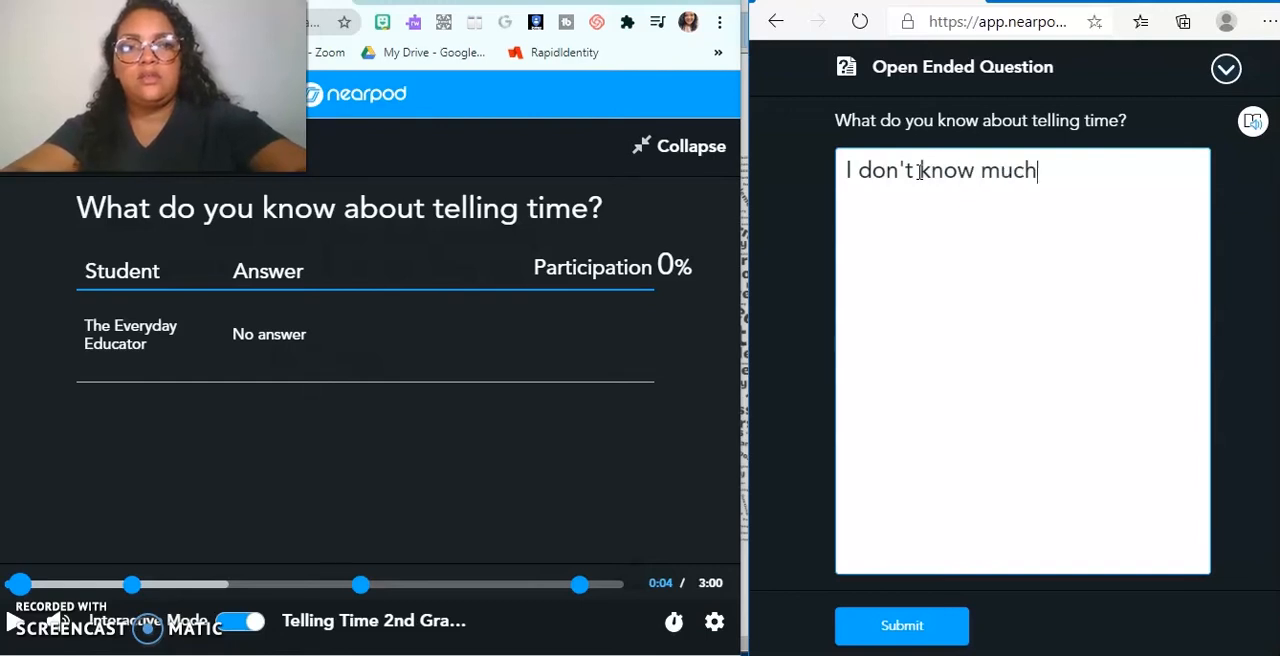
type(", but I know that I'm always")
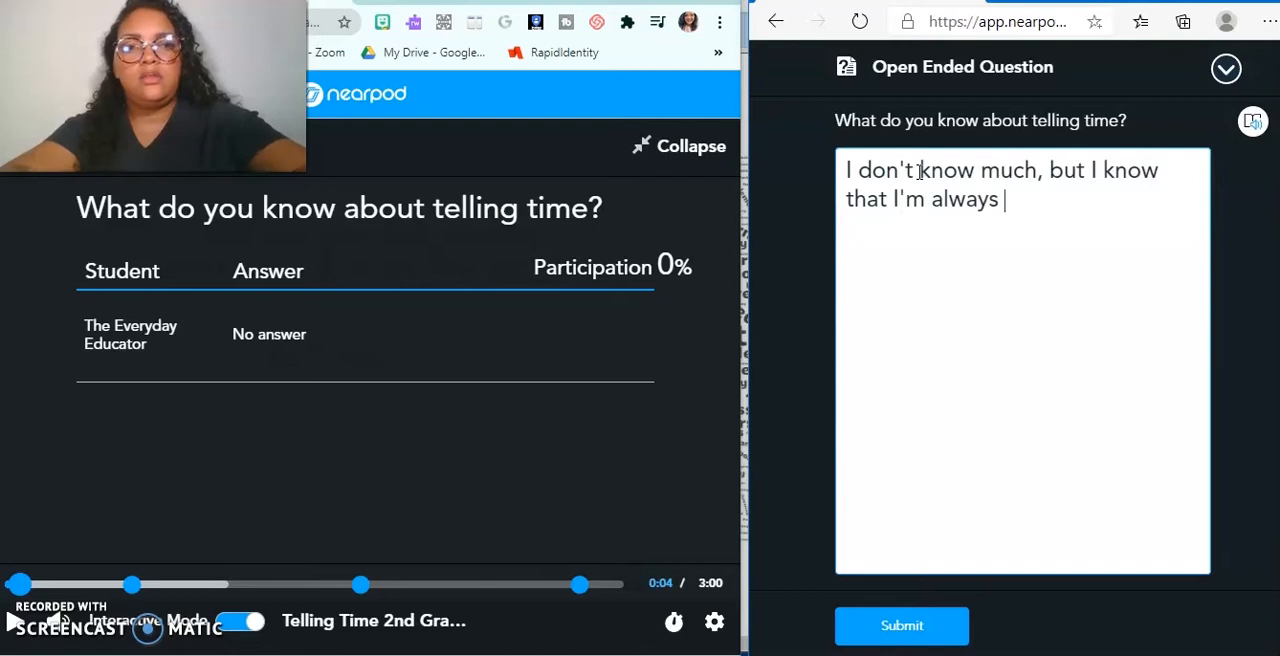
type("late.")
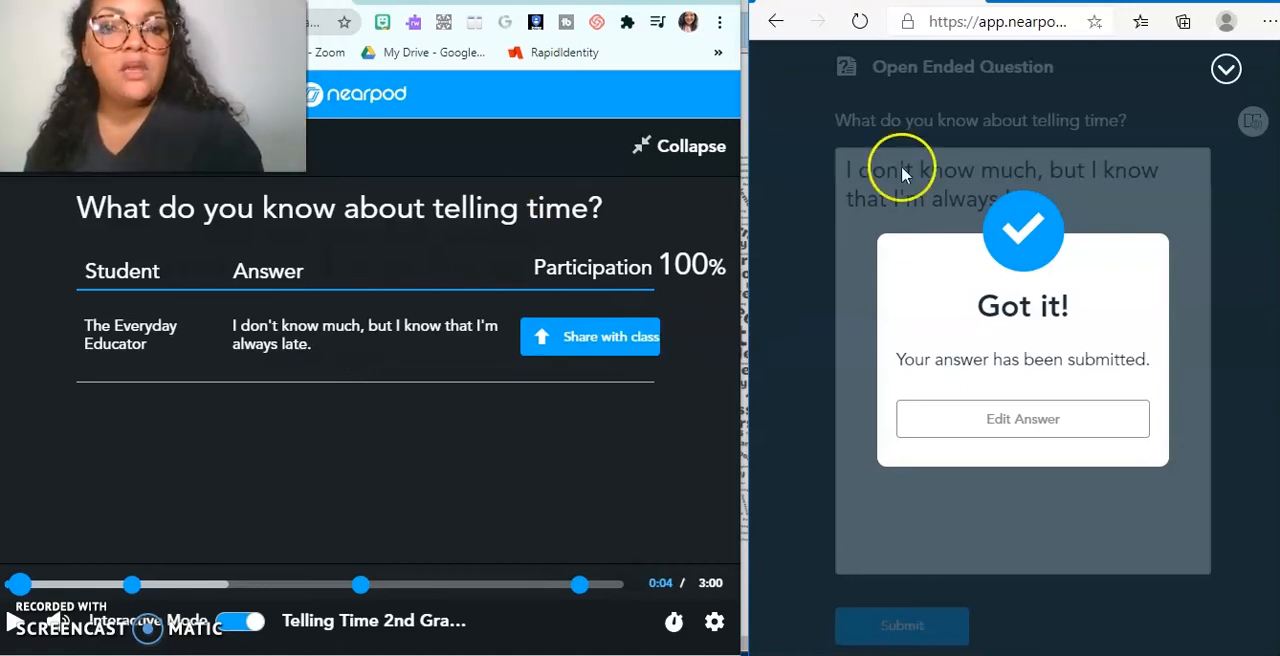
mouse_move(680, 230)
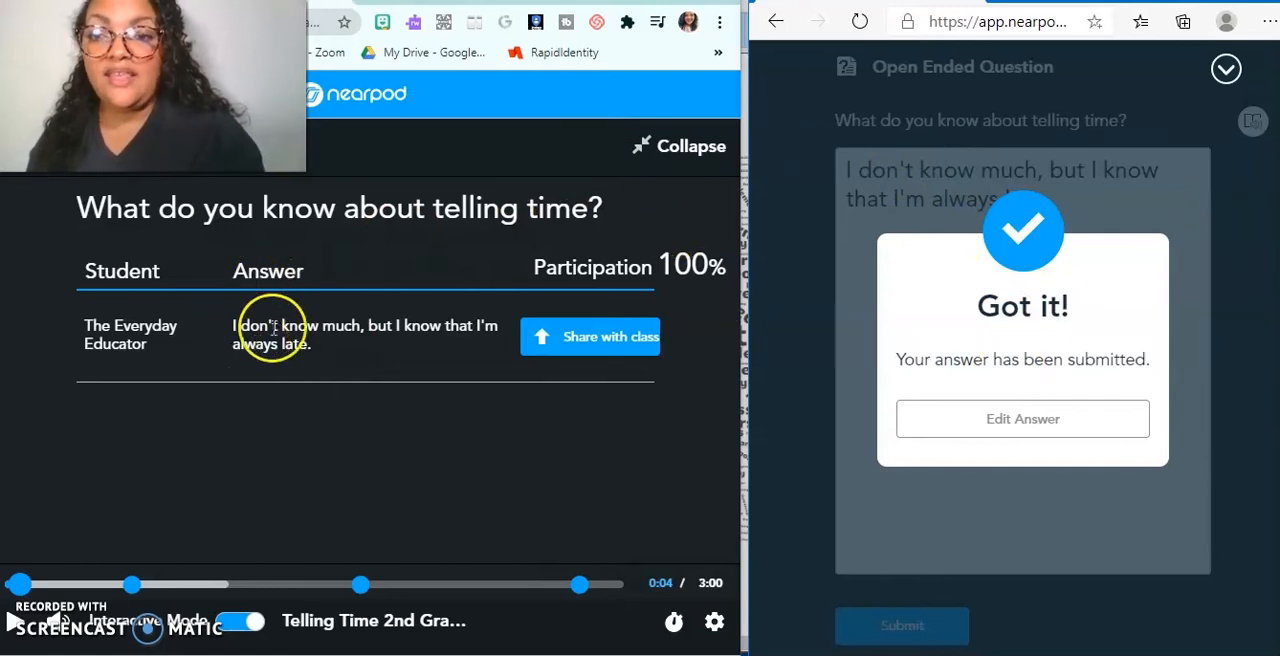
mouse_move(476, 345)
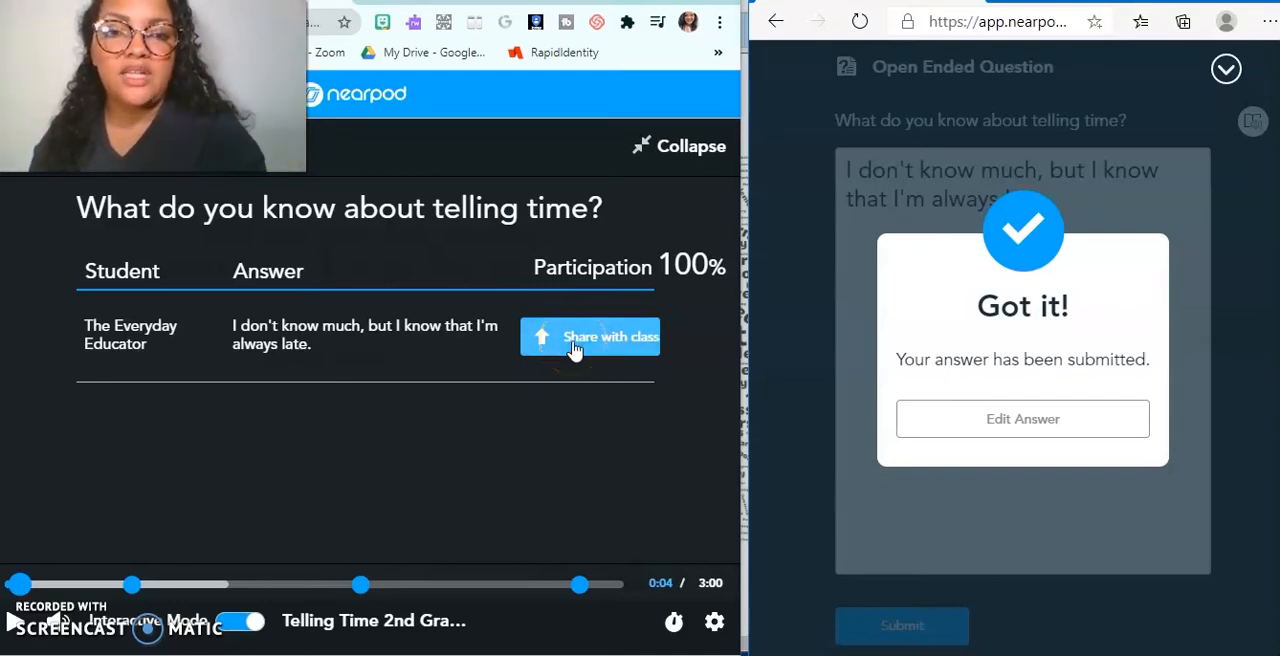
Share the student's answer with the class, then unshare it
left_click(590, 337)
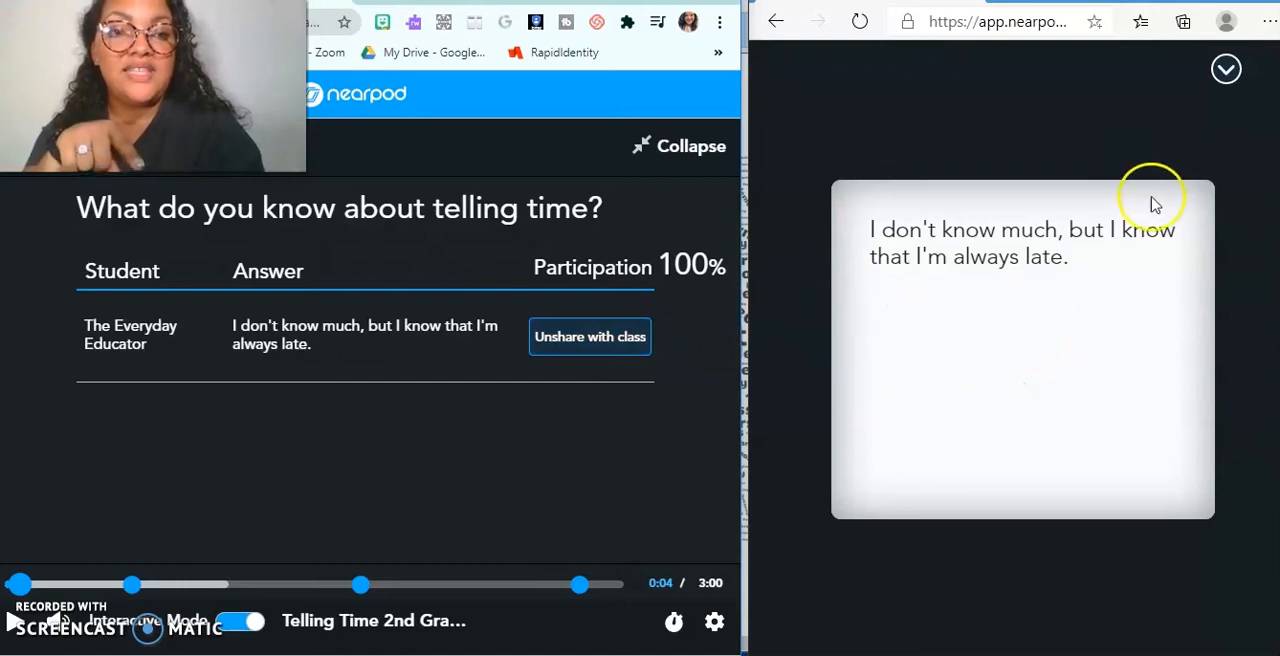
mouse_move(1084, 360)
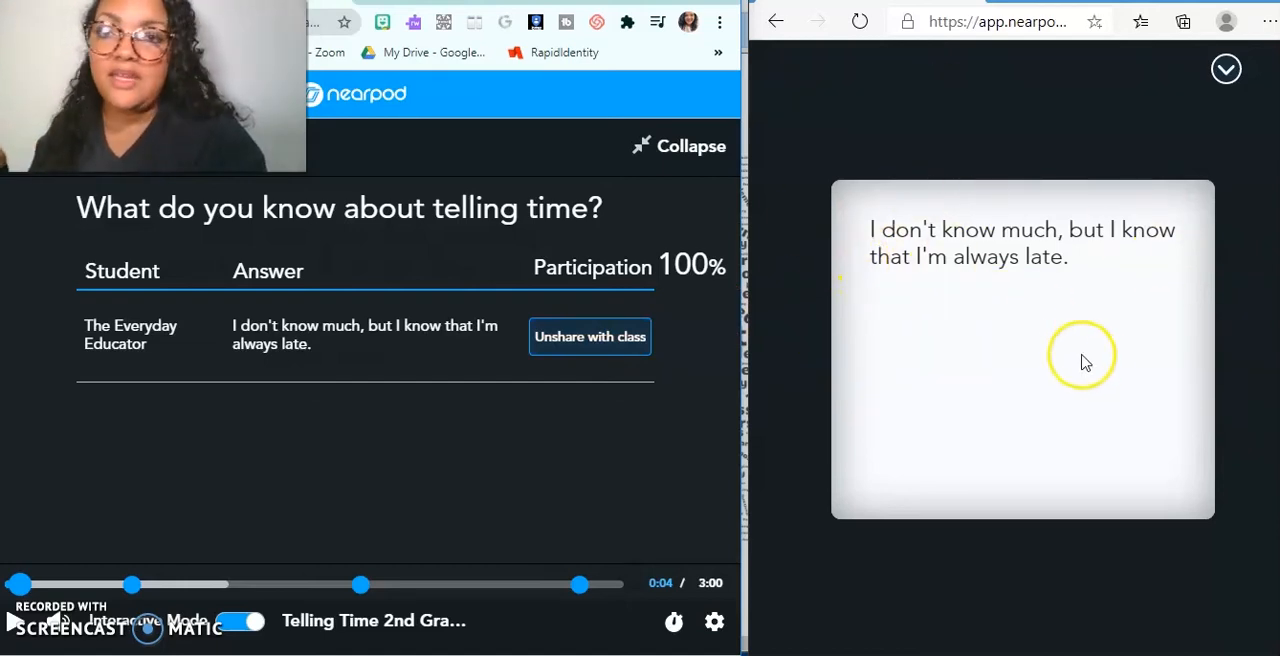
mouse_move(1143, 408)
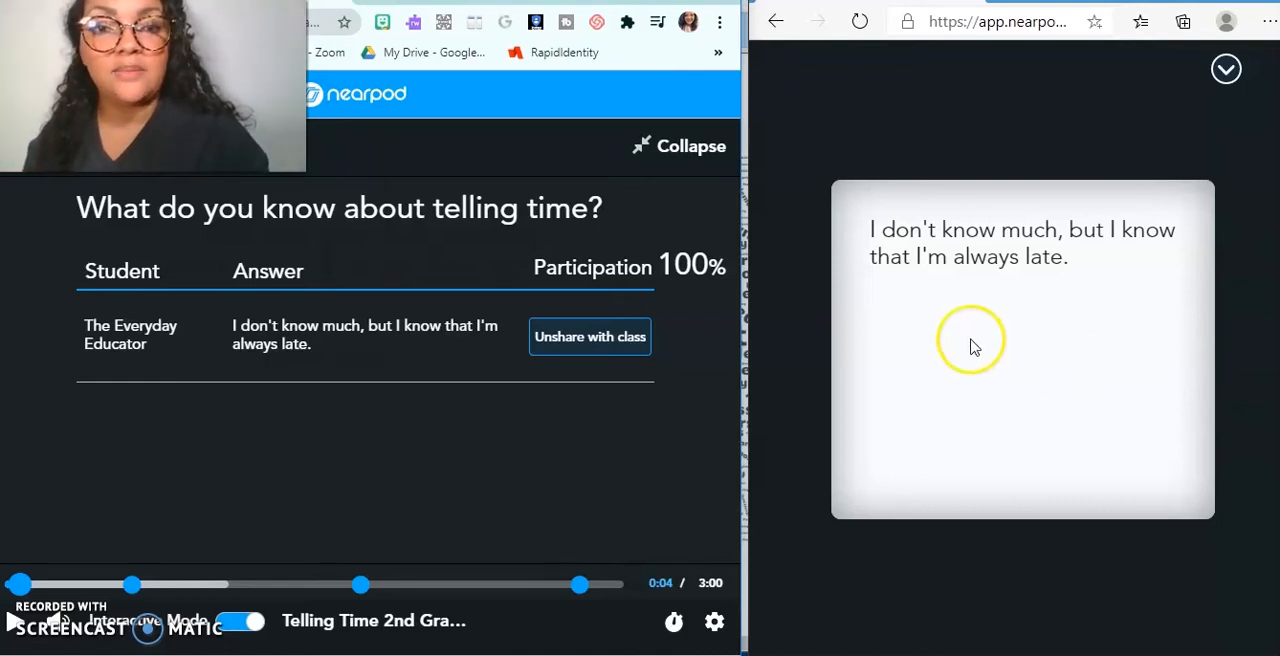
mouse_move(817, 295)
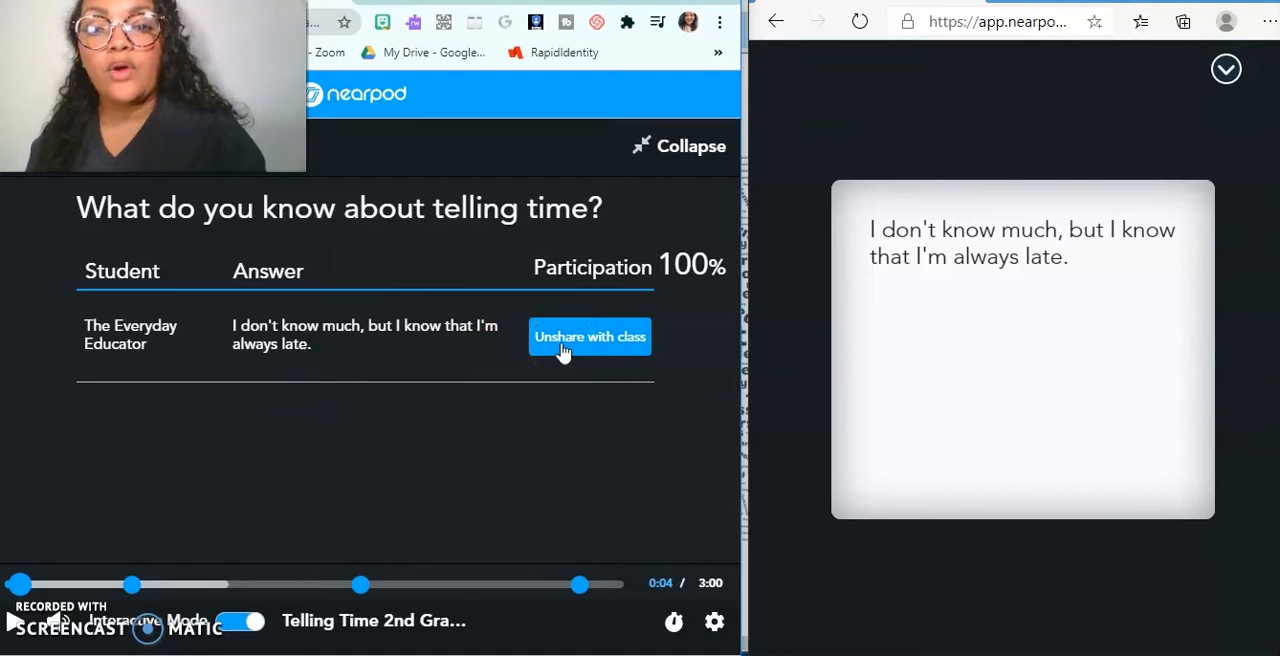
left_click(589, 337)
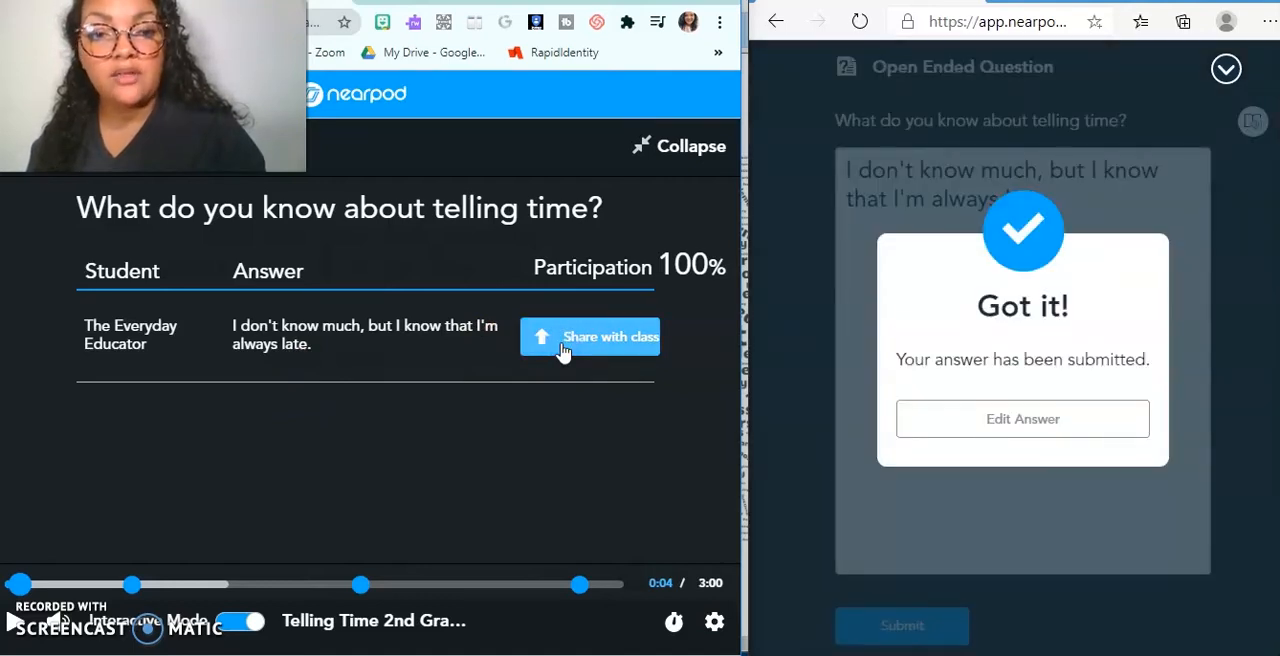
mouse_move(903, 348)
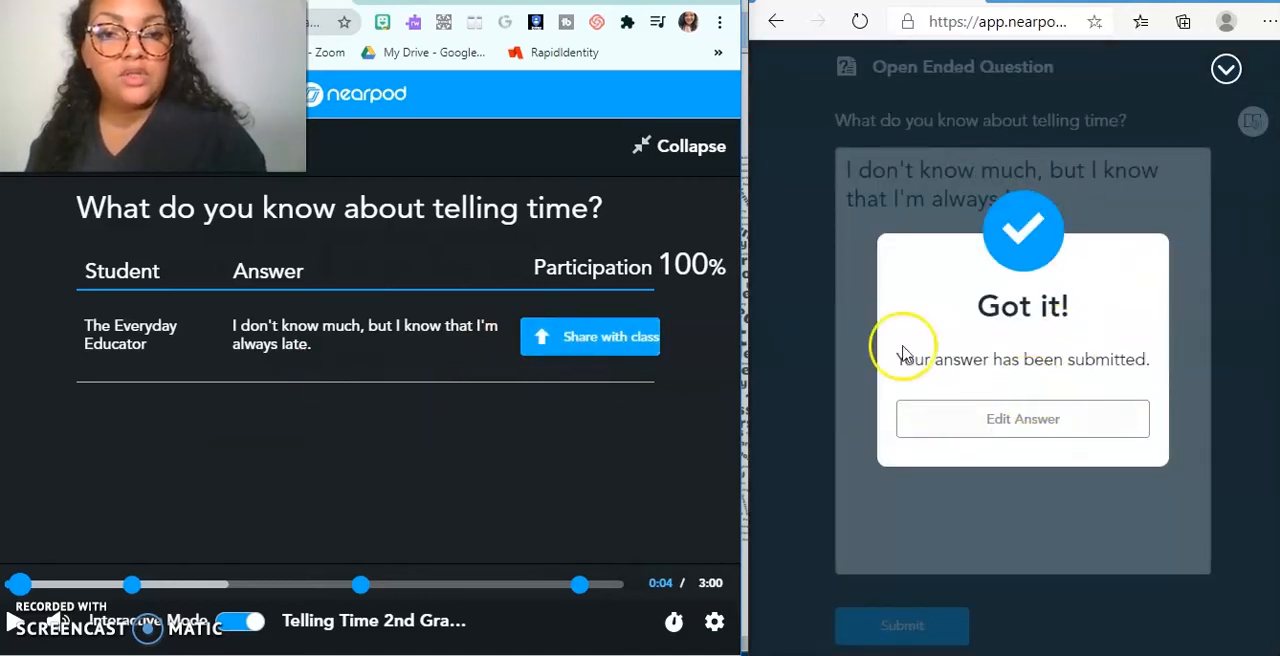
mouse_move(70, 550)
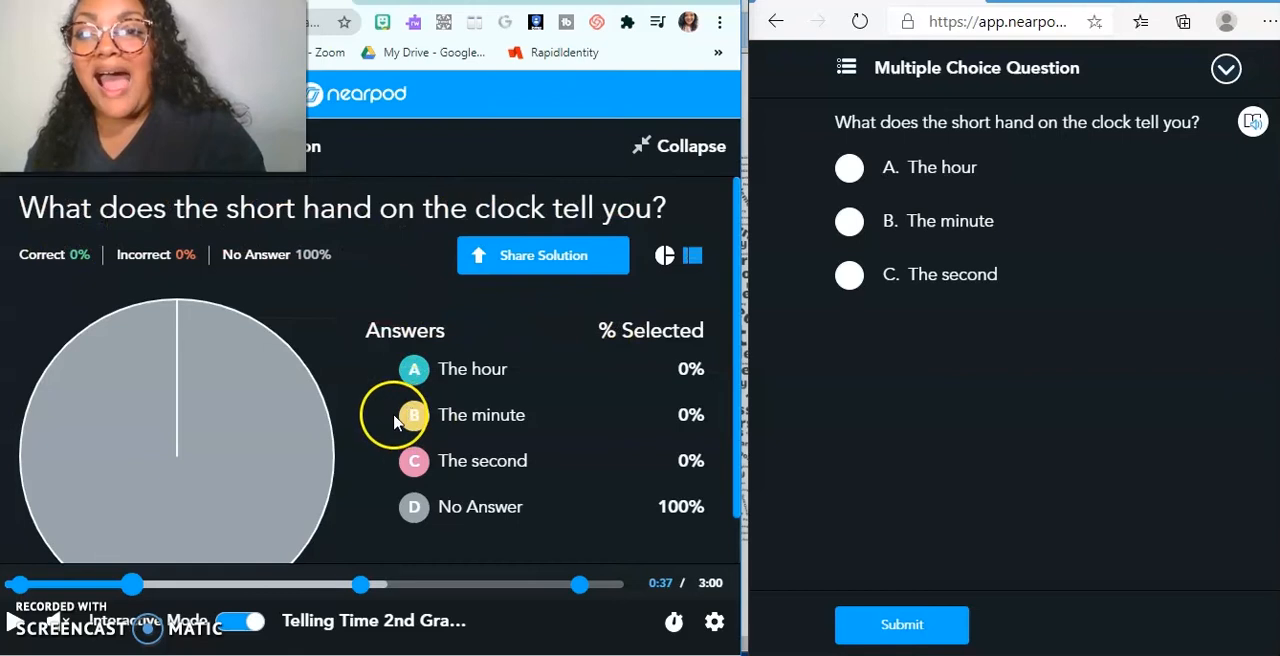
mouse_move(45, 473)
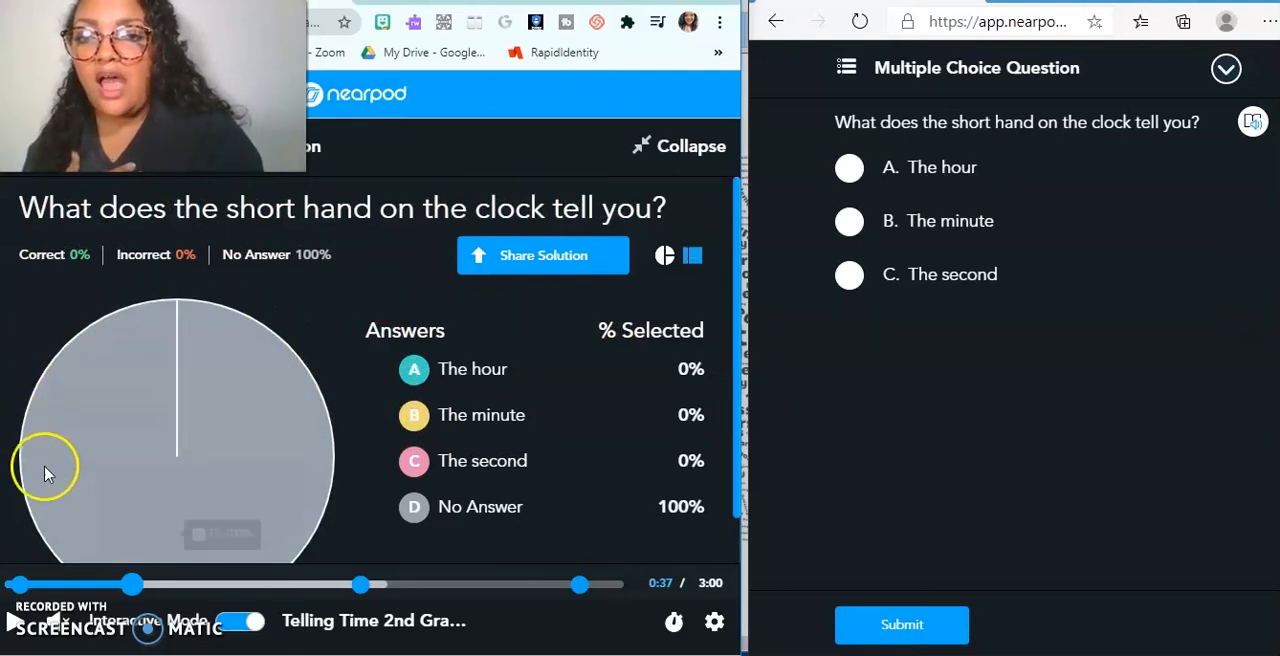
mouse_move(345, 410)
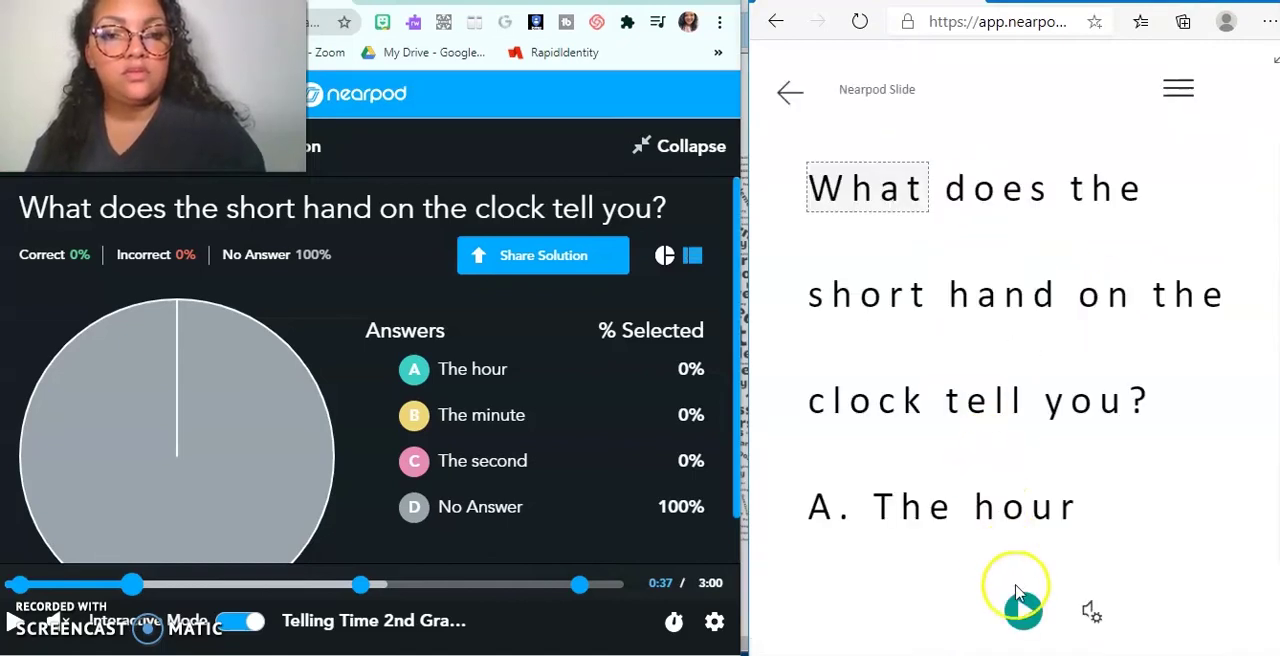
Play the question read-aloud and submit 'The hour' as the student
left_click(1020, 600)
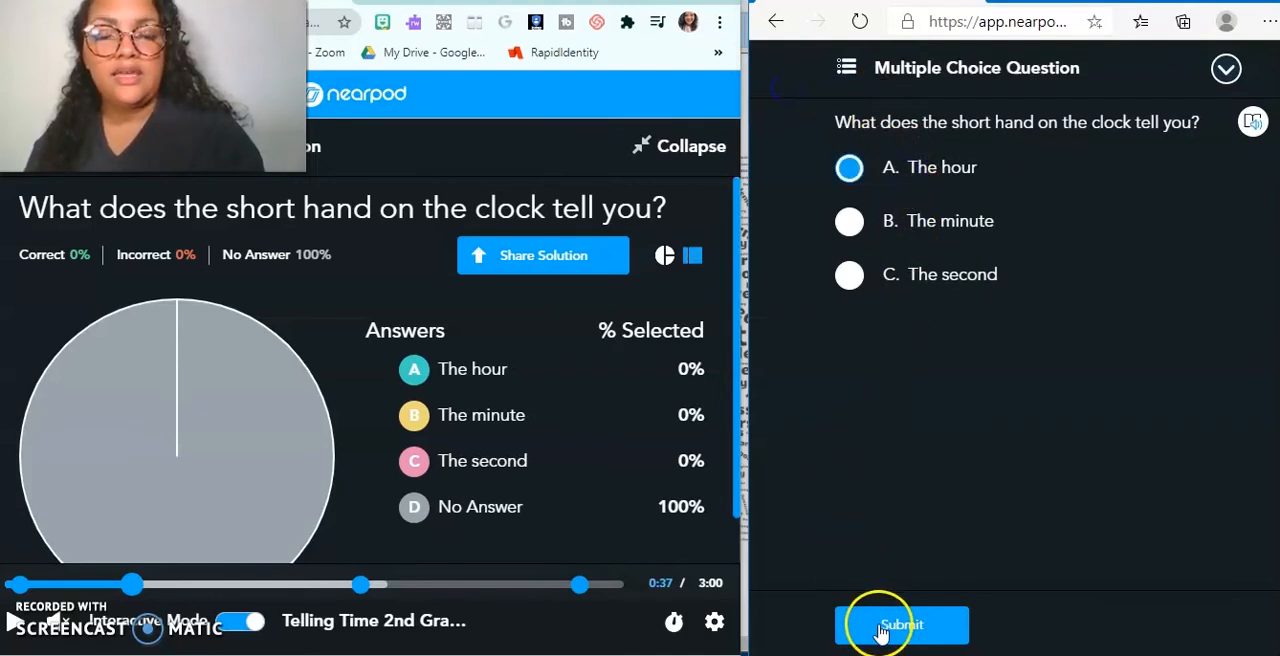
left_click(900, 625)
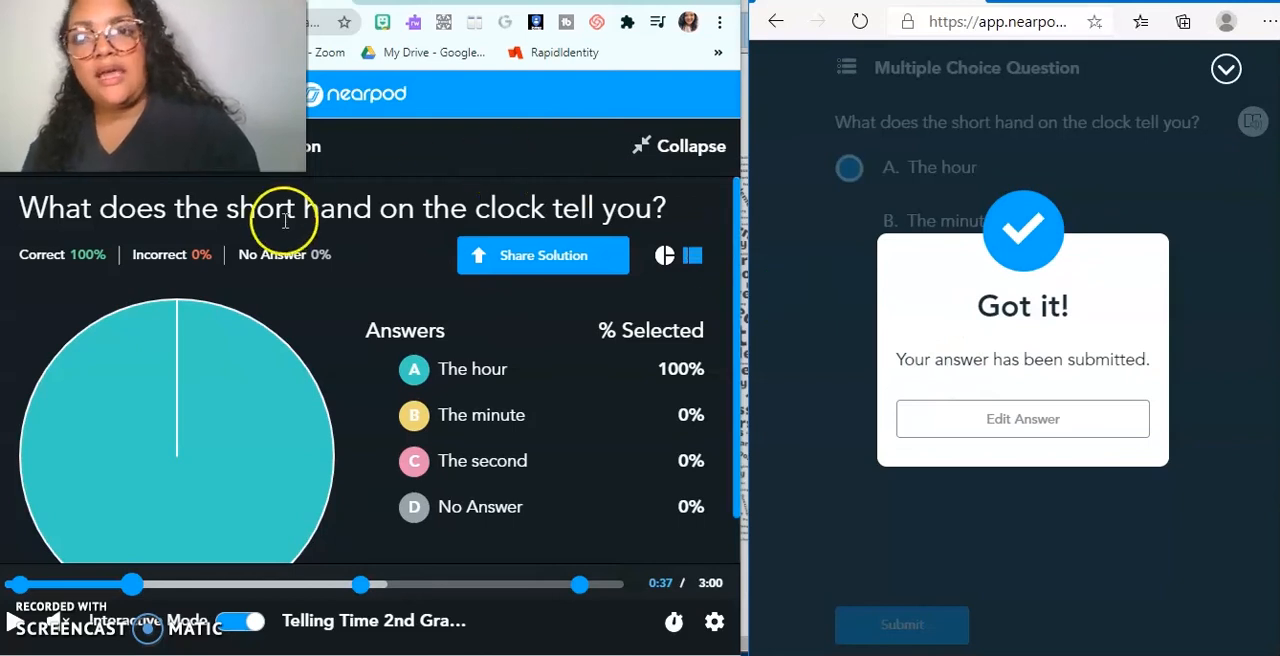
mouse_move(296, 313)
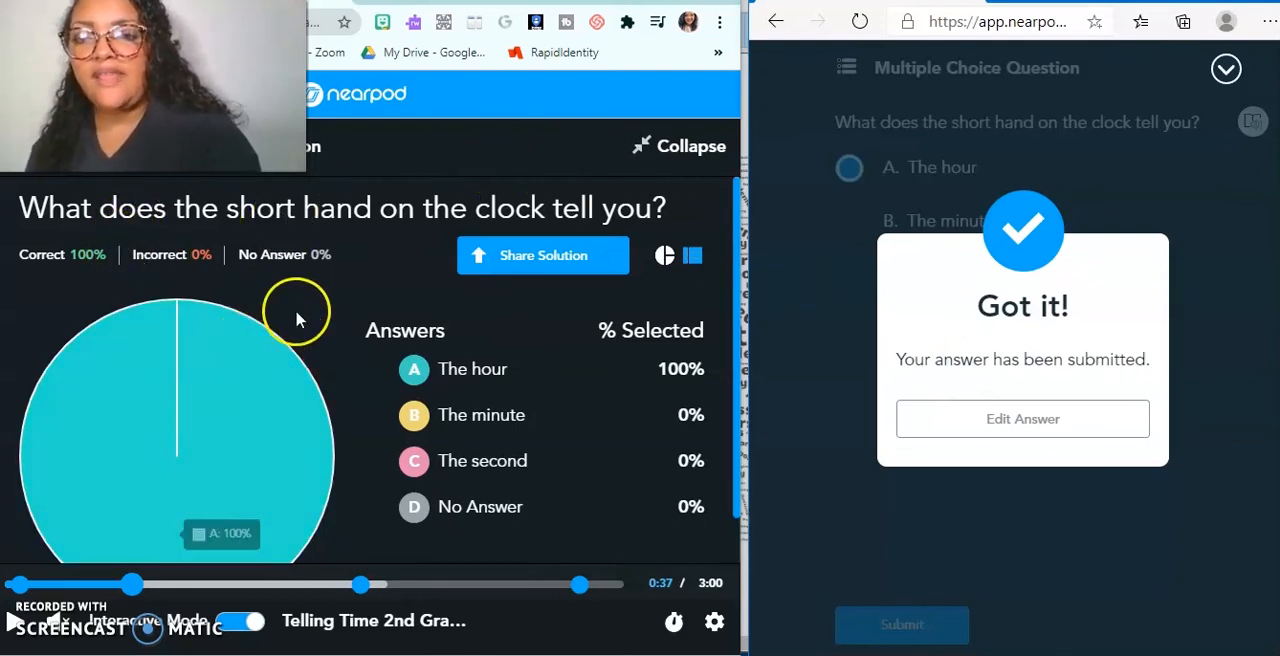
mouse_move(310, 432)
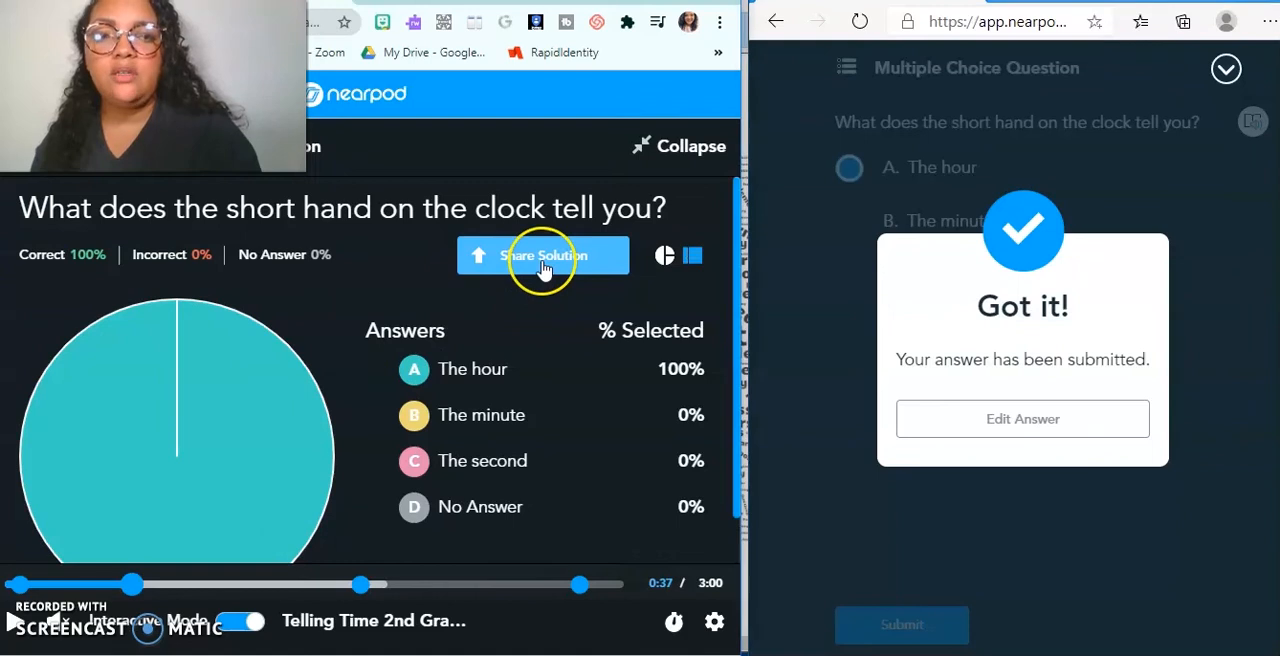
Share the correct answer with the class so 'The hour' shows as correct
left_click(543, 255)
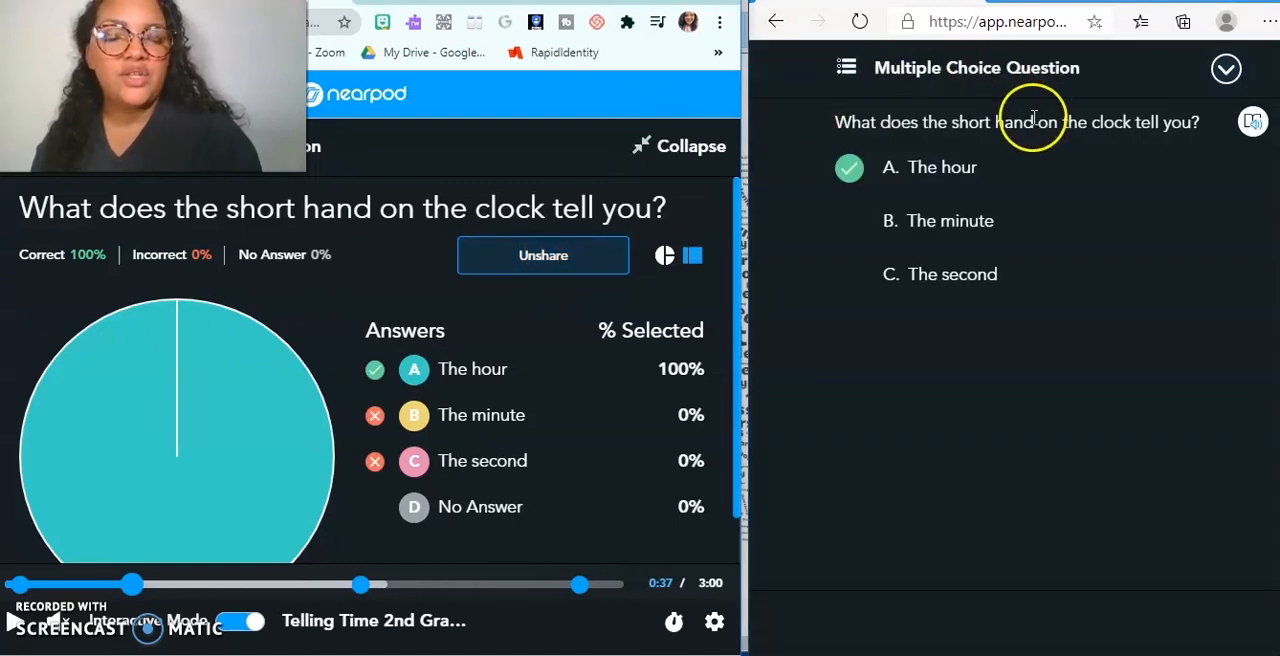
mouse_move(1022, 22)
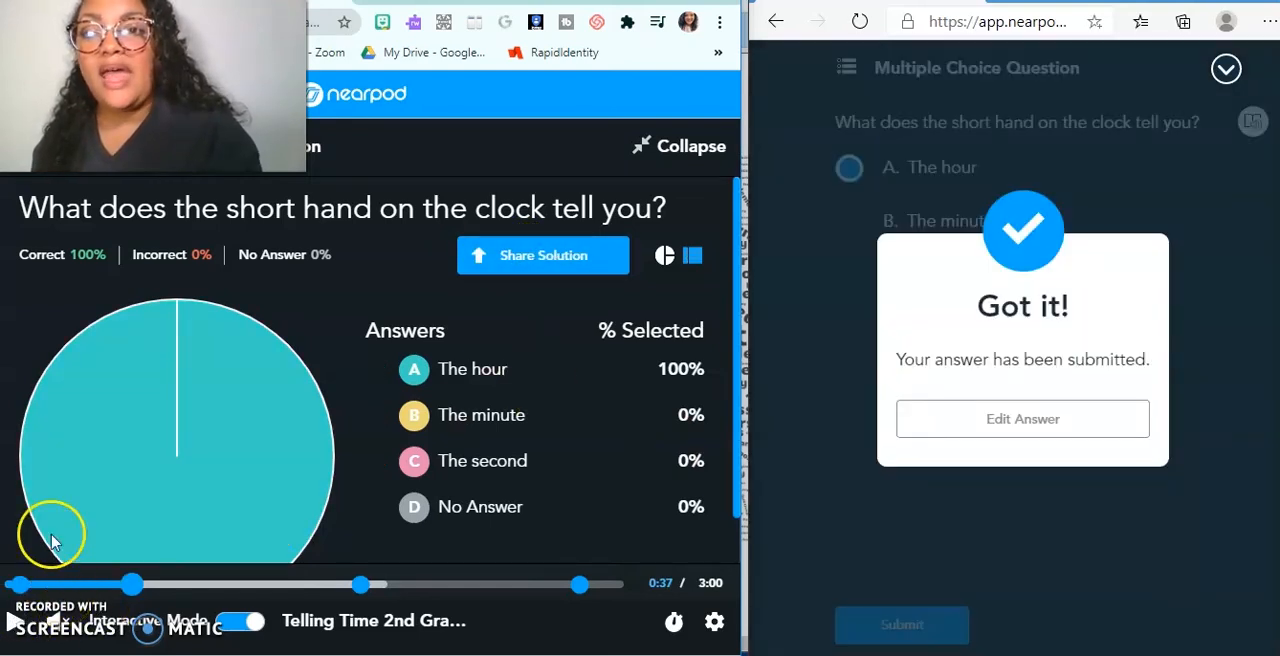
mouse_move(348, 548)
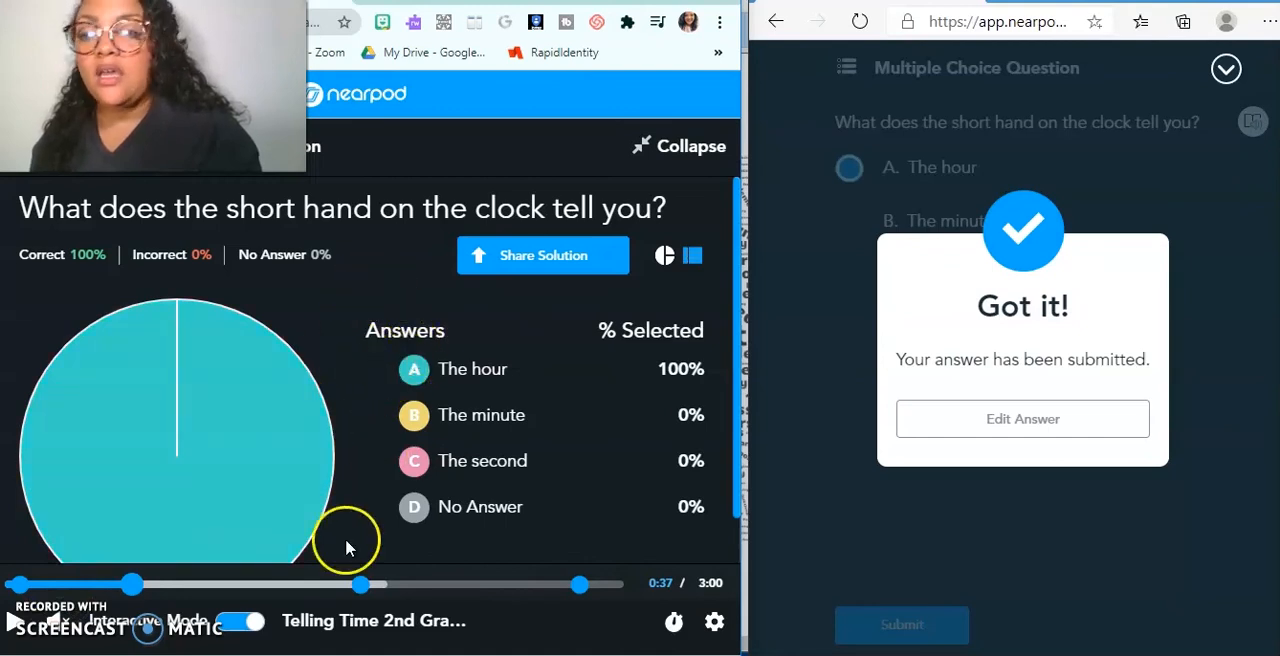
mouse_move(617, 585)
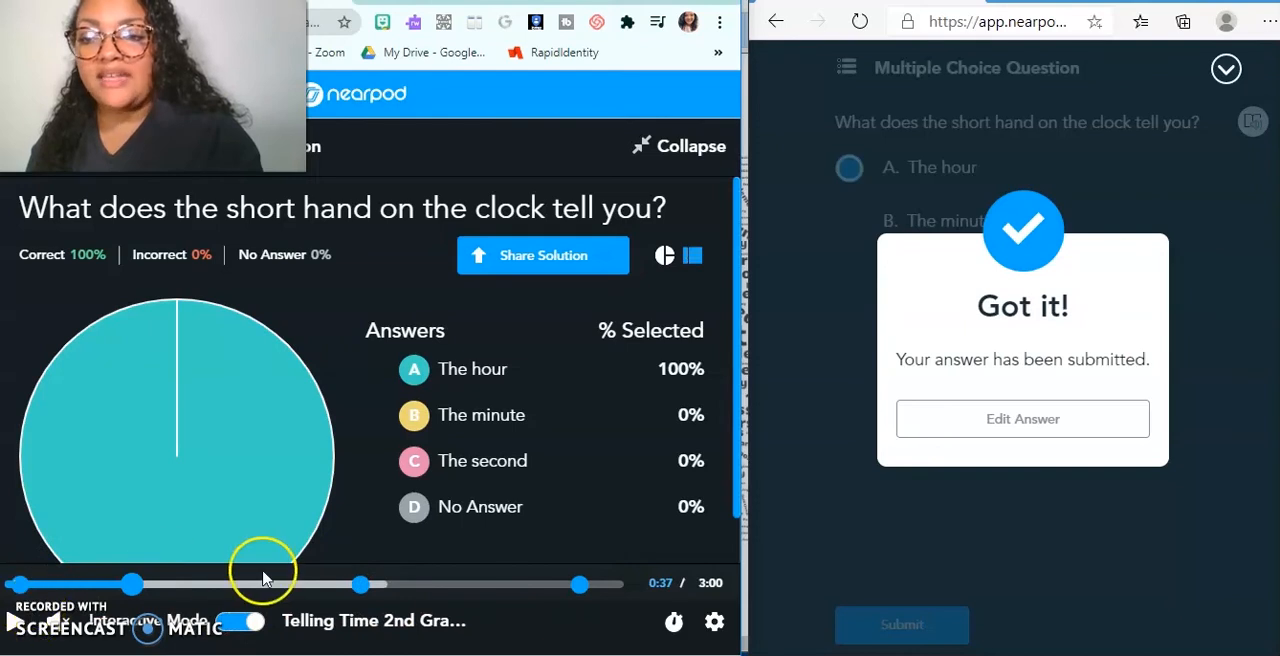
mouse_move(680, 18)
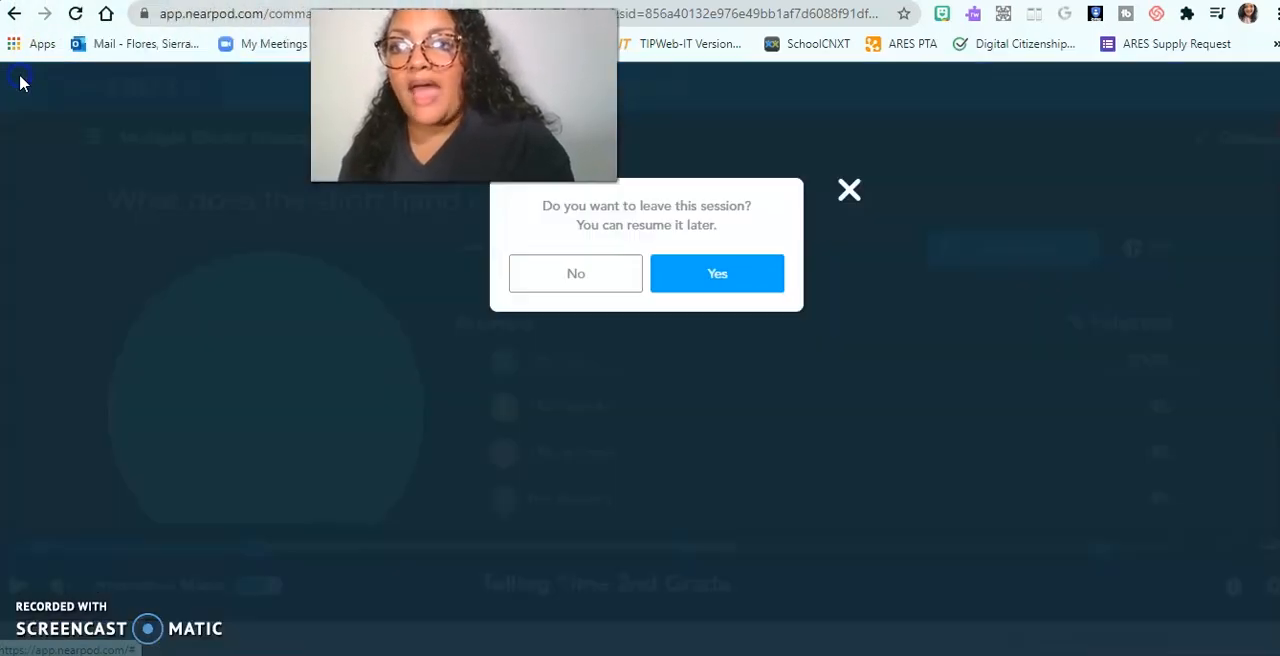
Leave the live session and bring up the library's create options for new content
left_click(717, 273)
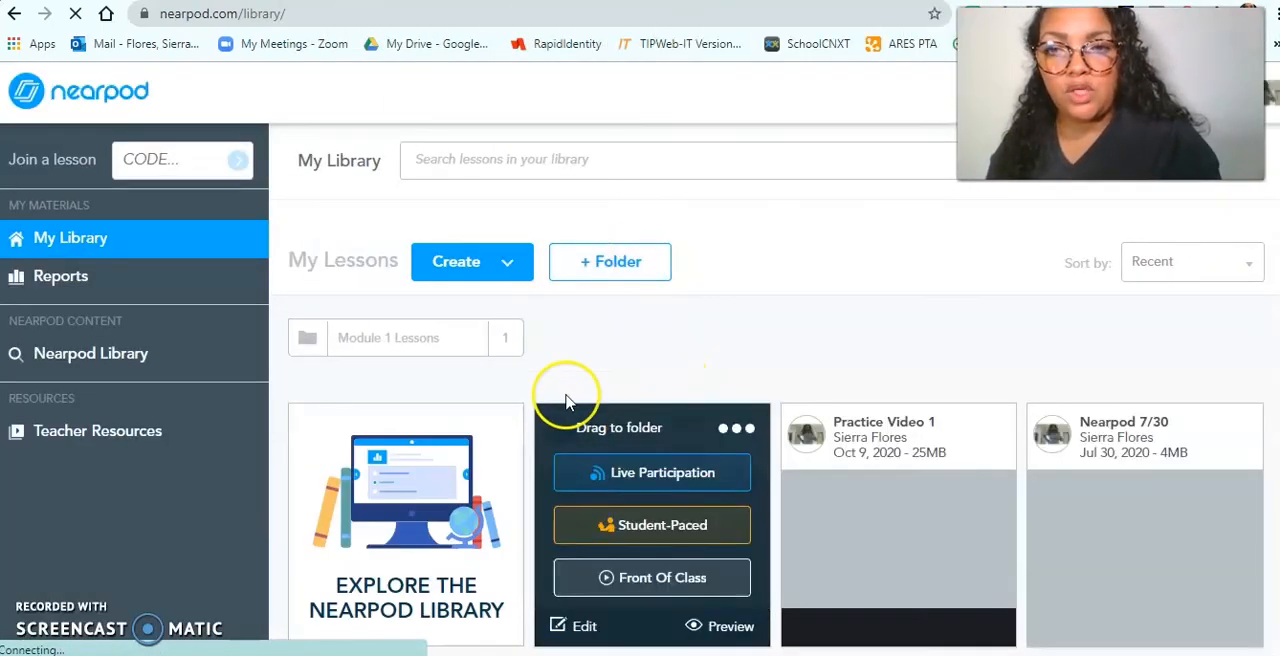
left_click(472, 261)
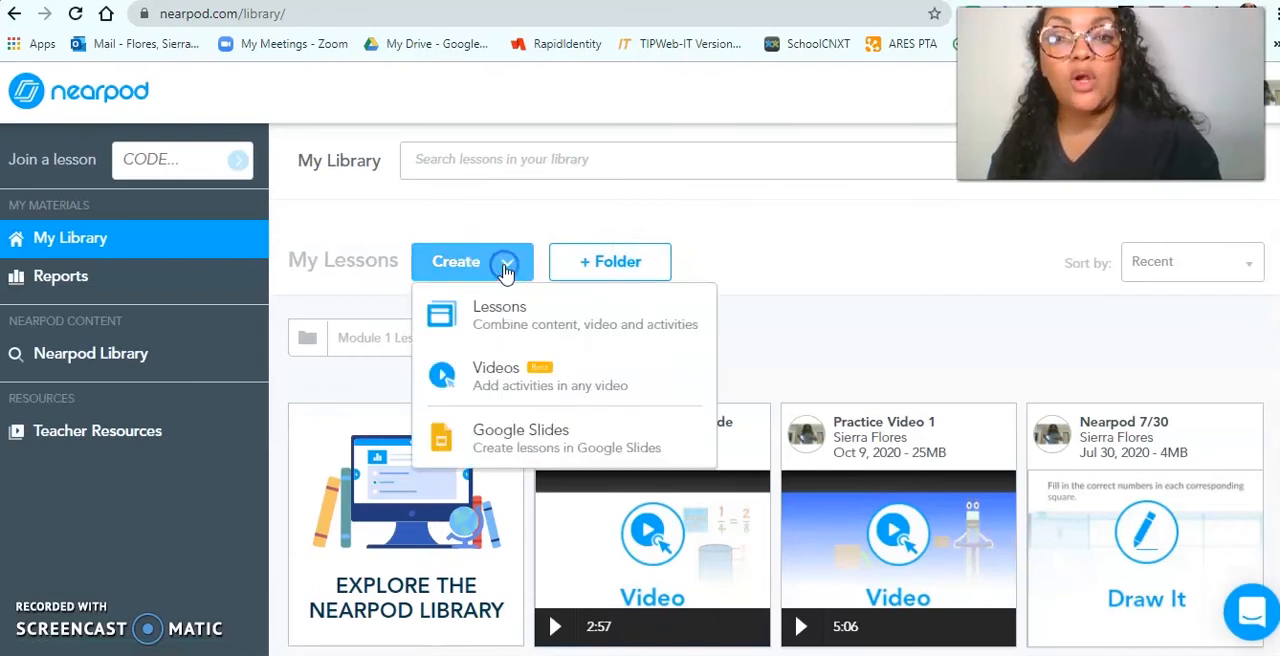
mouse_move(505, 382)
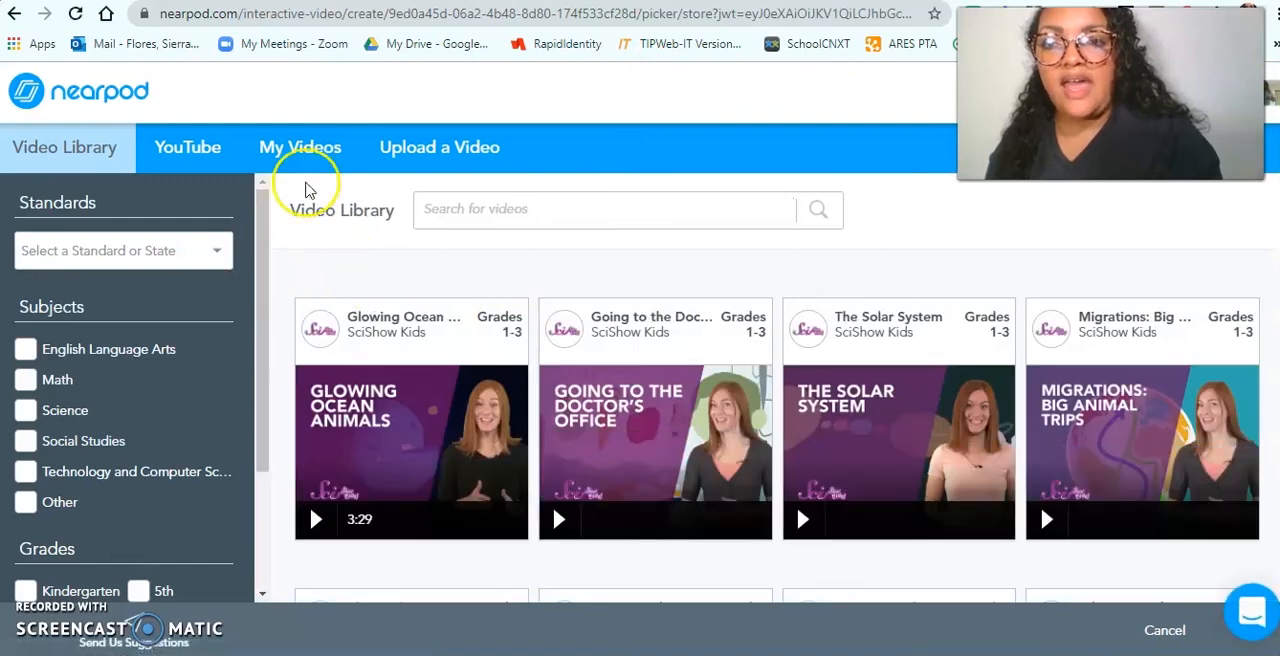
Search YouTube for 'Telling time' videos
left_click(187, 147)
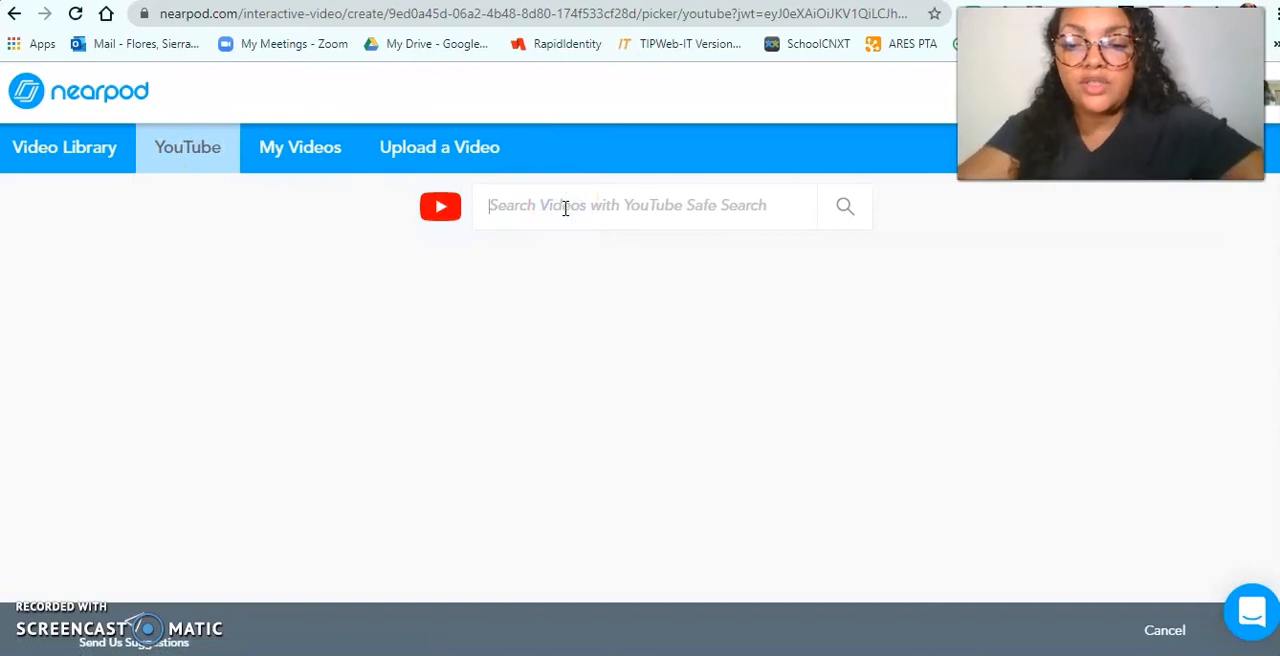
type("Telling time")
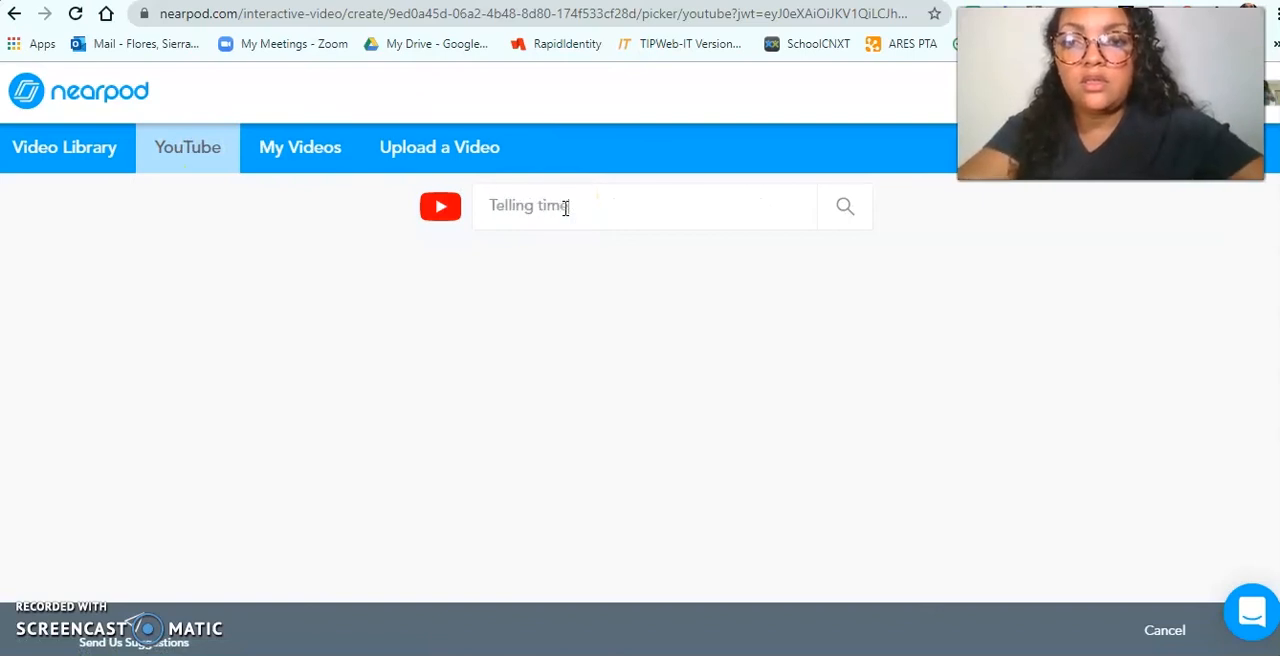
left_click(845, 206)
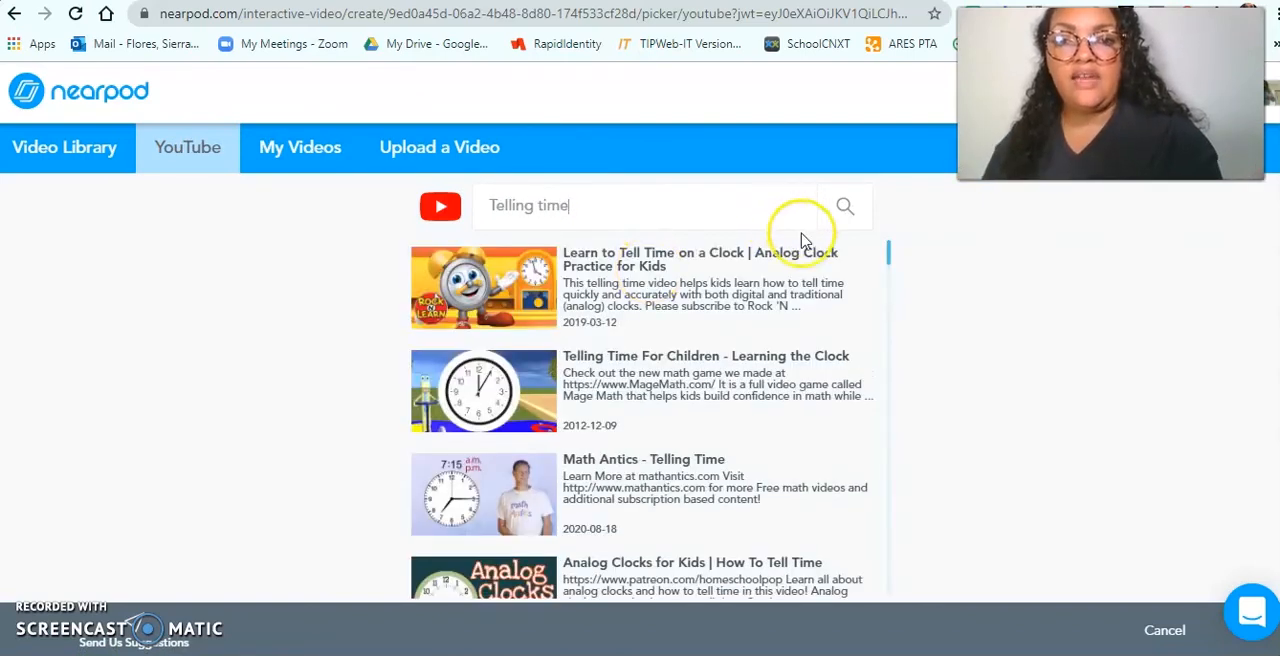
scroll("down", 3)
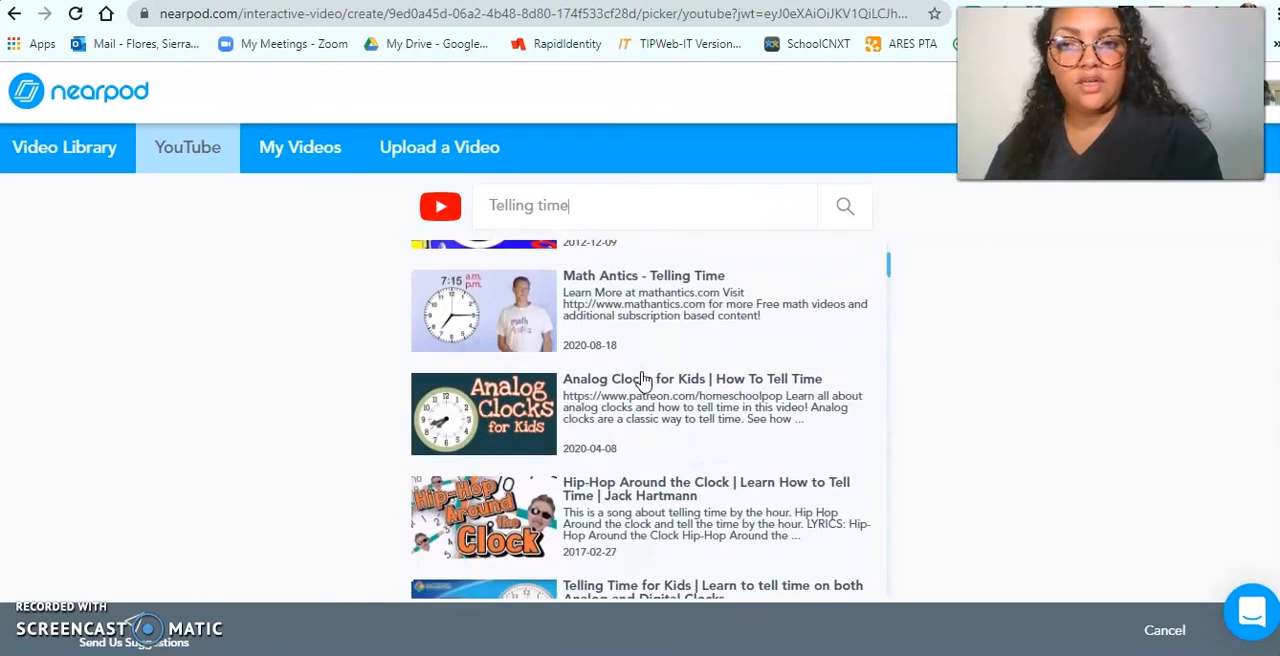
Browse the My Videos and Upload options, then pick Math Antics - Telling Time
left_click(300, 147)
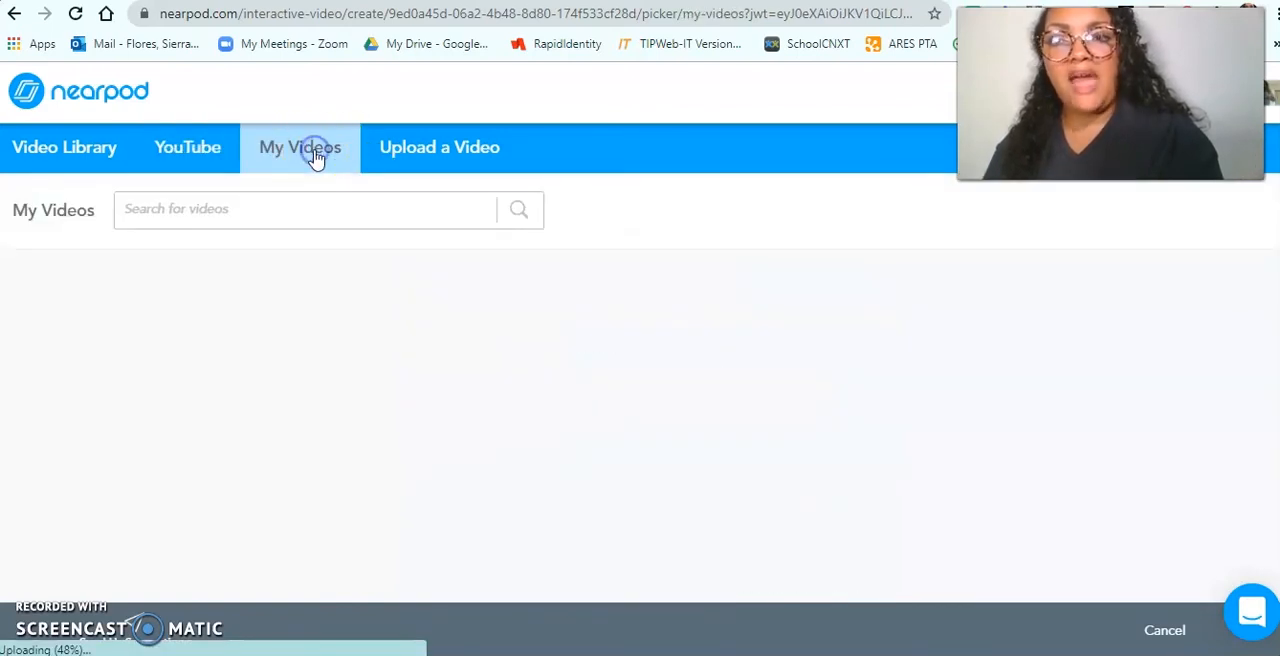
left_click(314, 147)
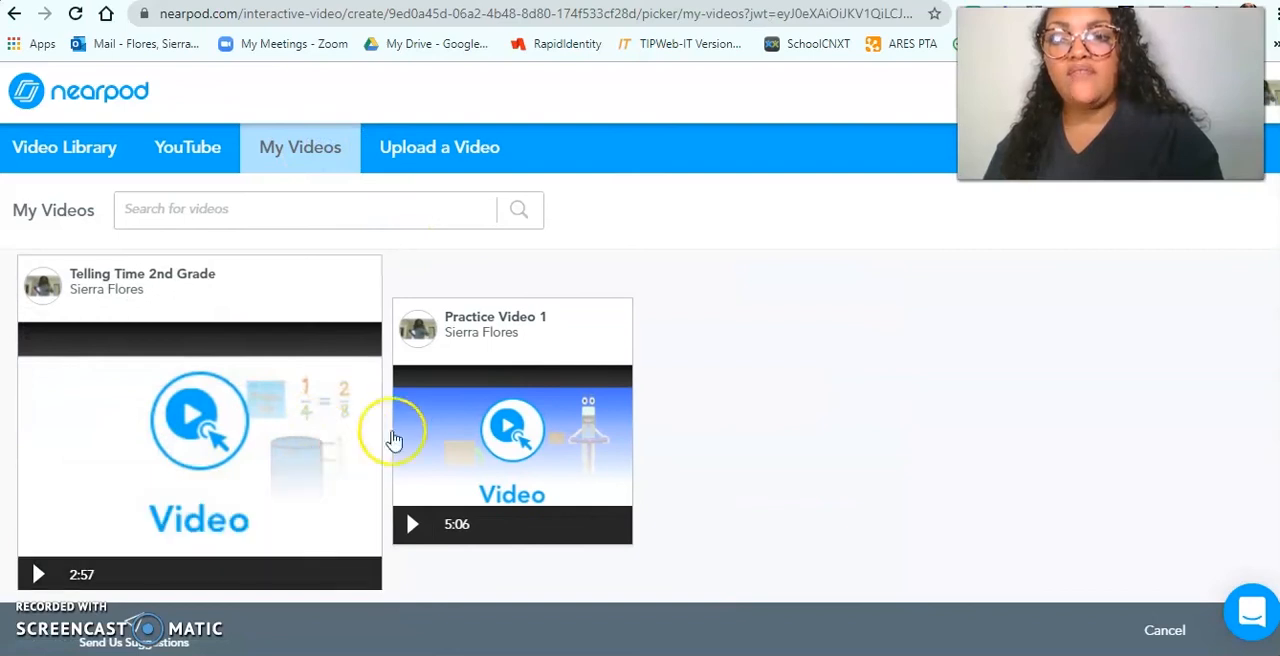
mouse_move(238, 240)
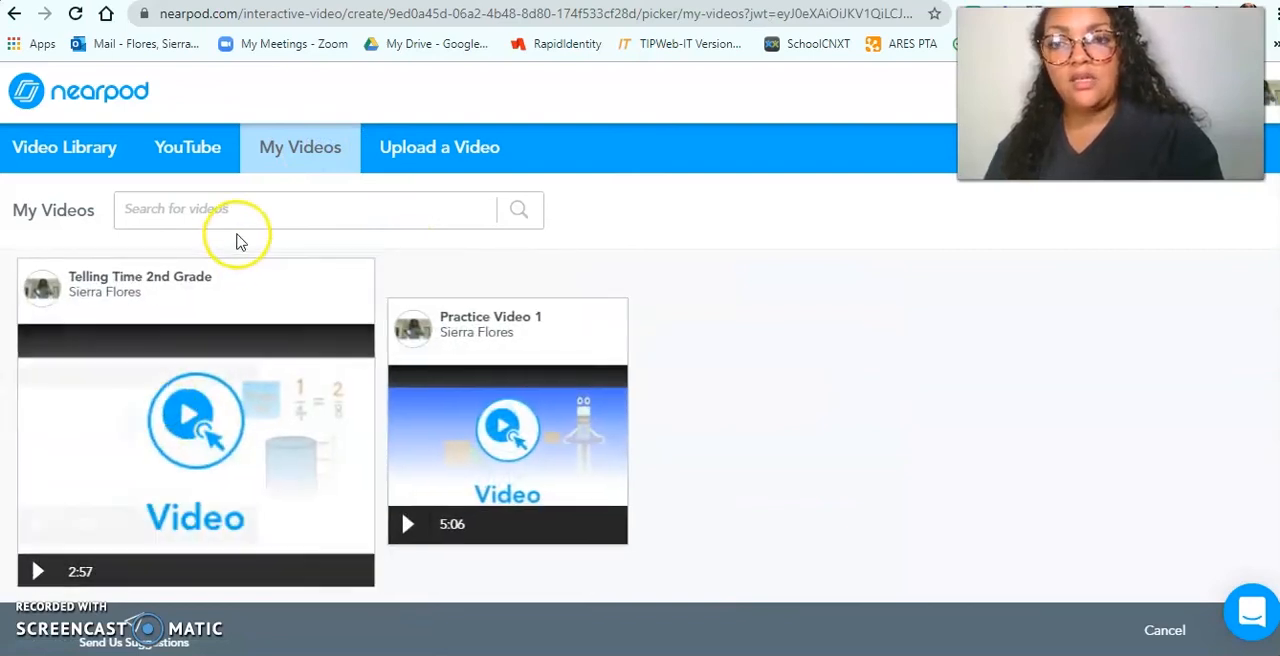
left_click(439, 147)
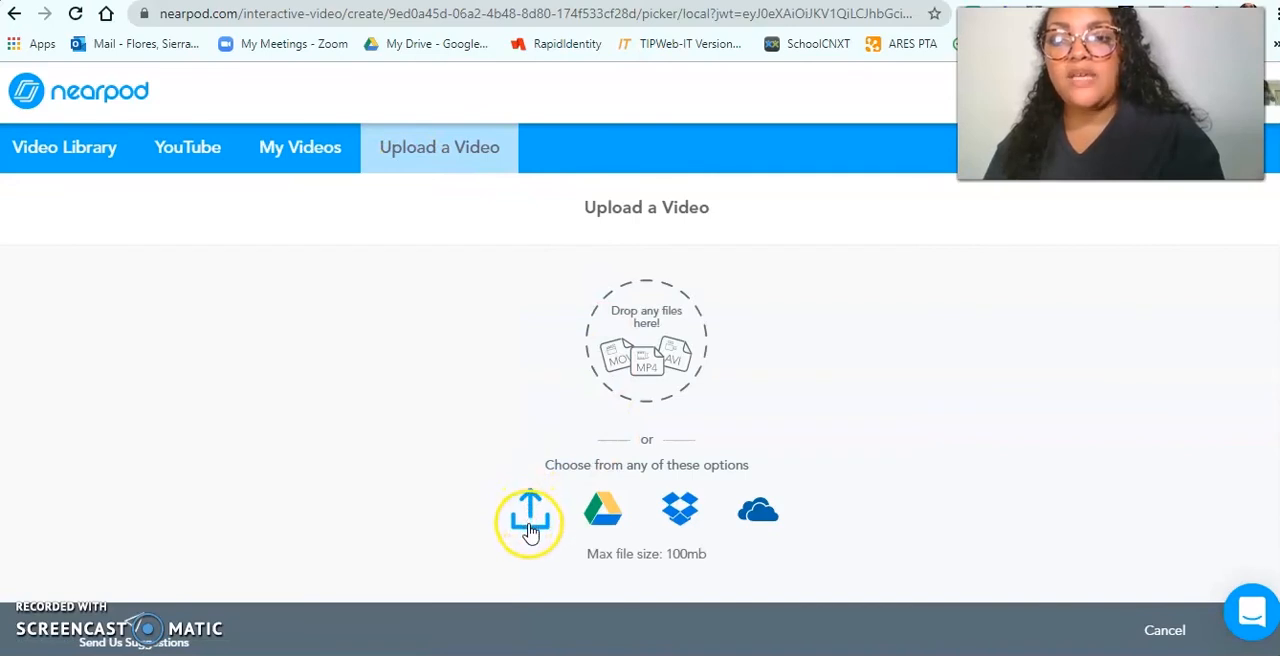
mouse_move(529, 530)
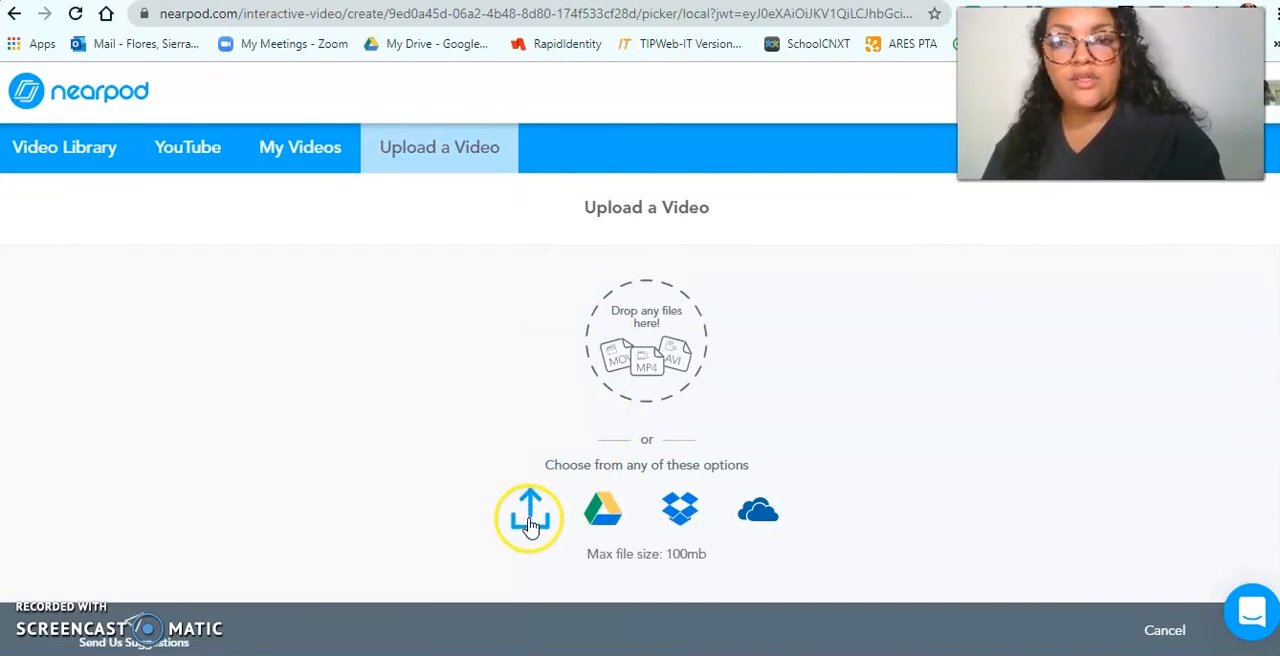
left_click(187, 147)
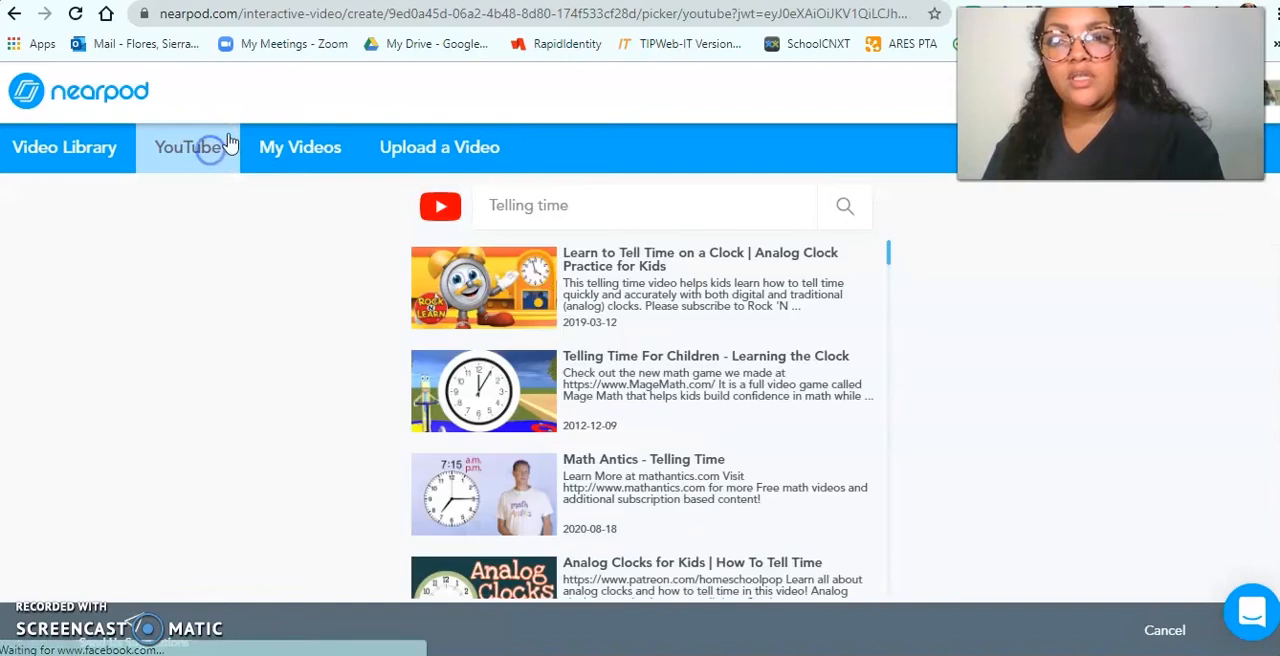
mouse_move(643, 403)
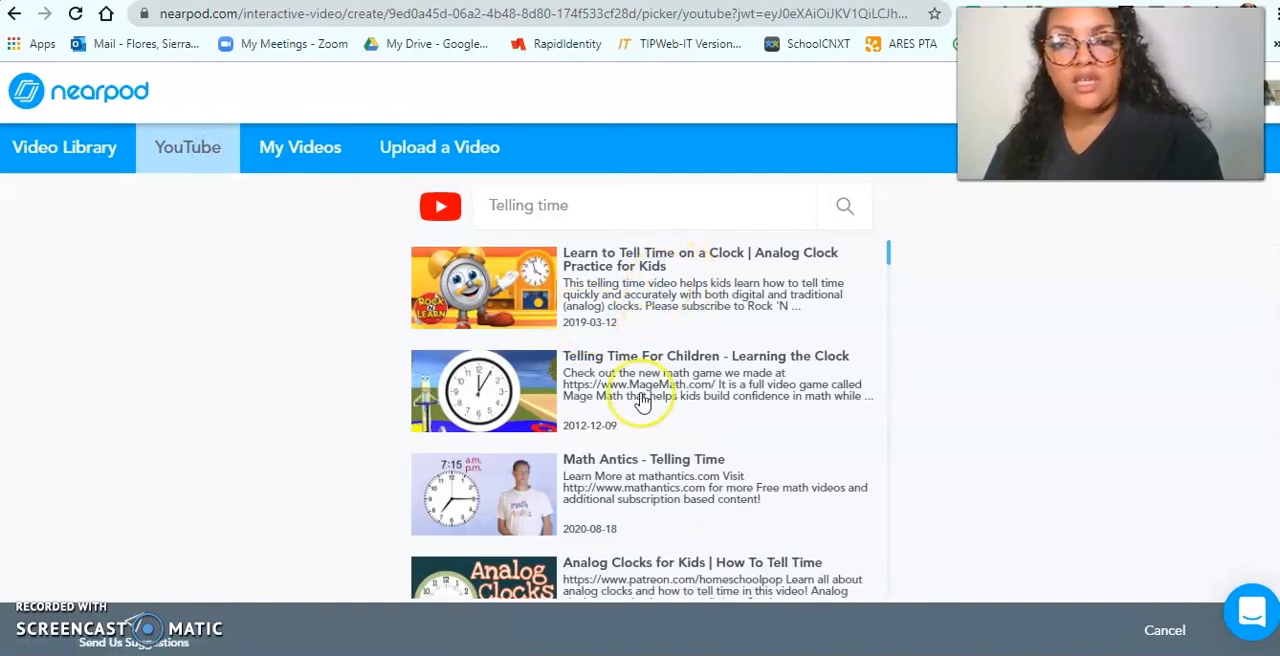
mouse_move(511, 480)
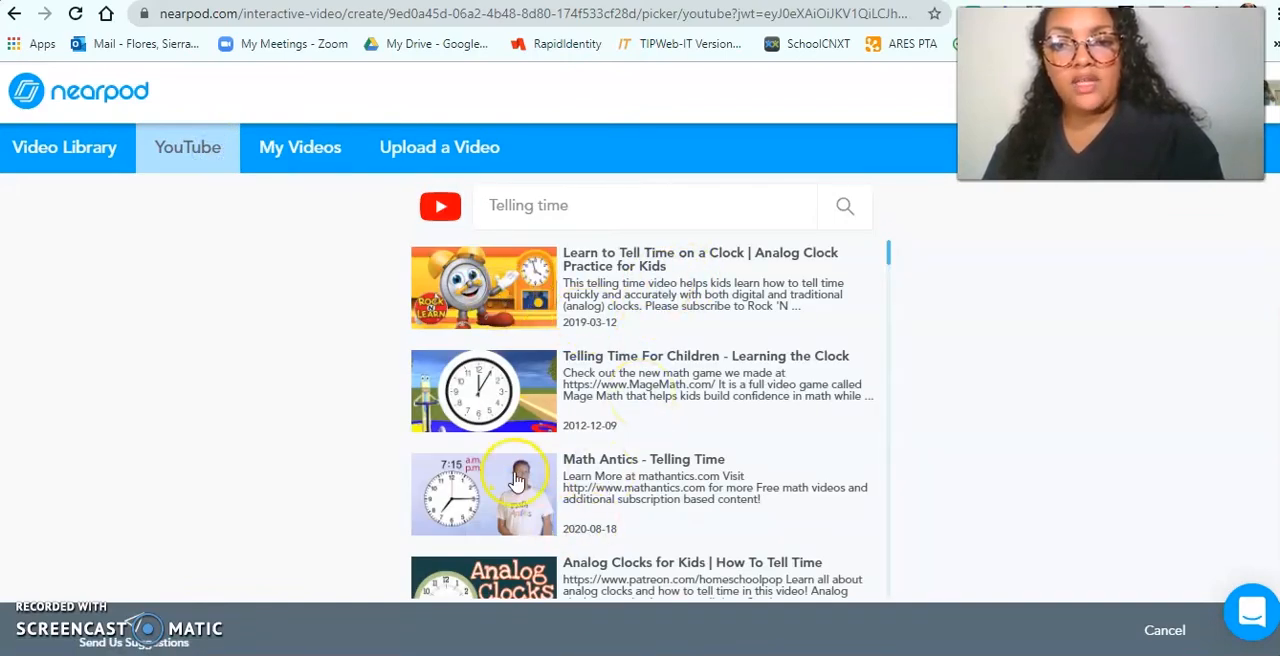
left_click(515, 490)
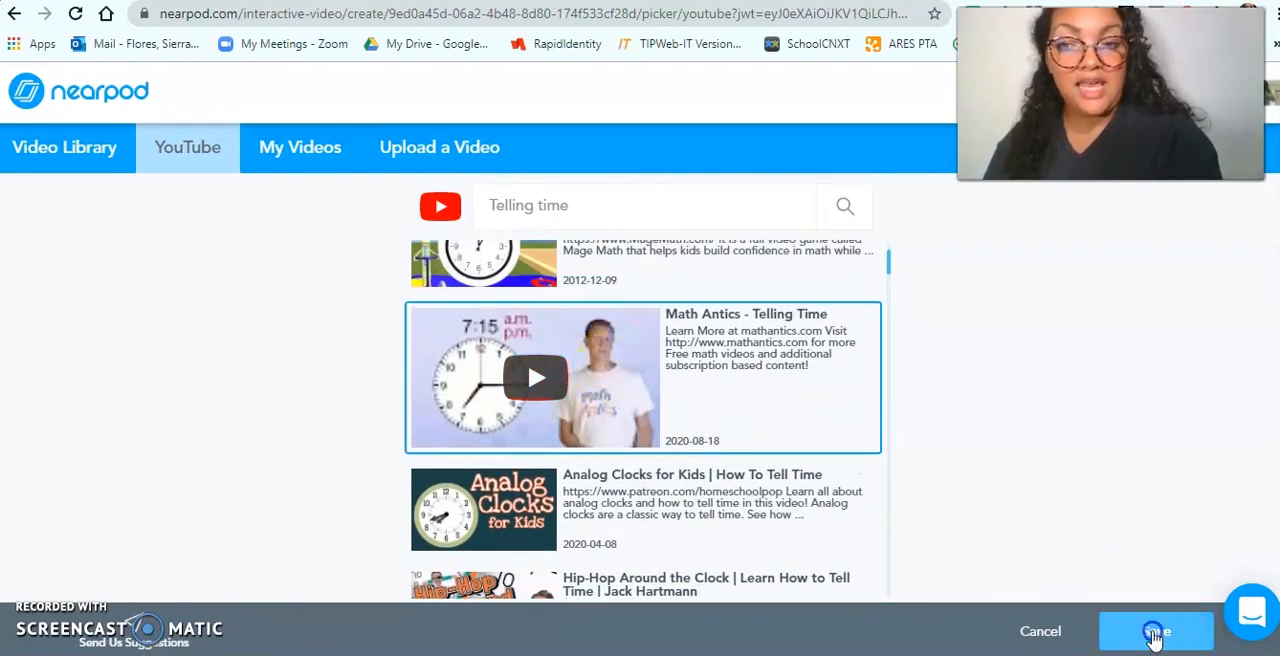
Confirm the Math Antics video and scrub its timeline to 1:30
left_click(1156, 630)
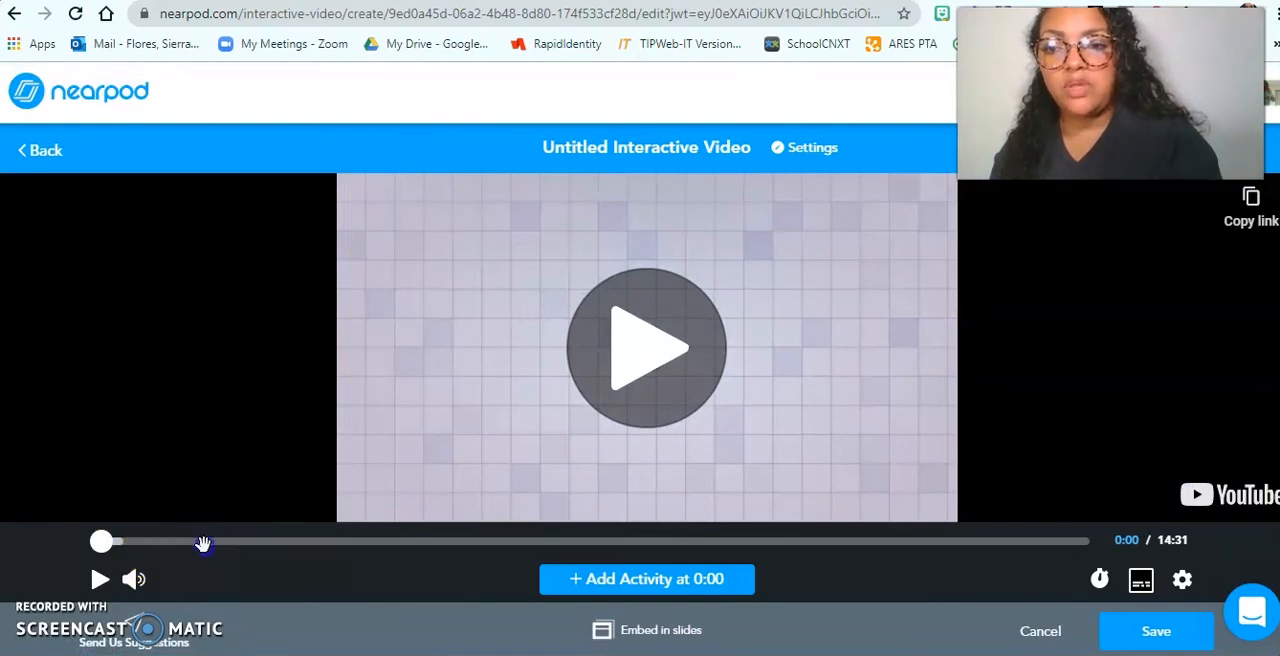
left_click_drag(102, 541, 203, 541)
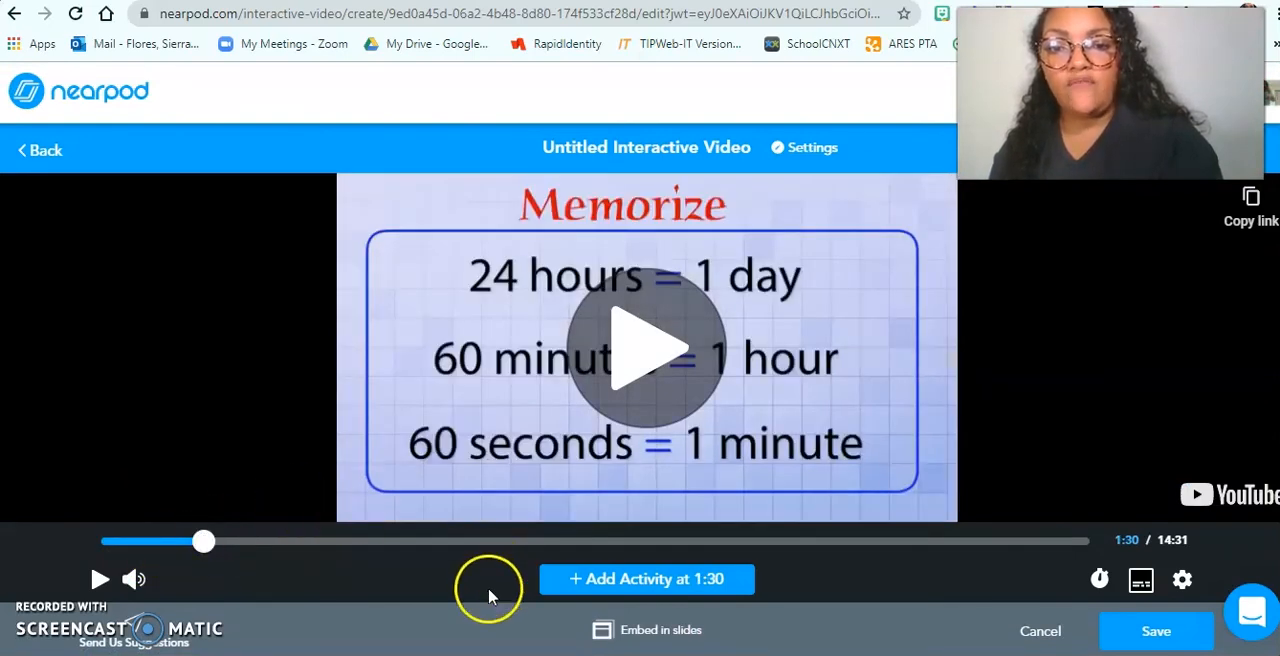
mouse_move(328, 575)
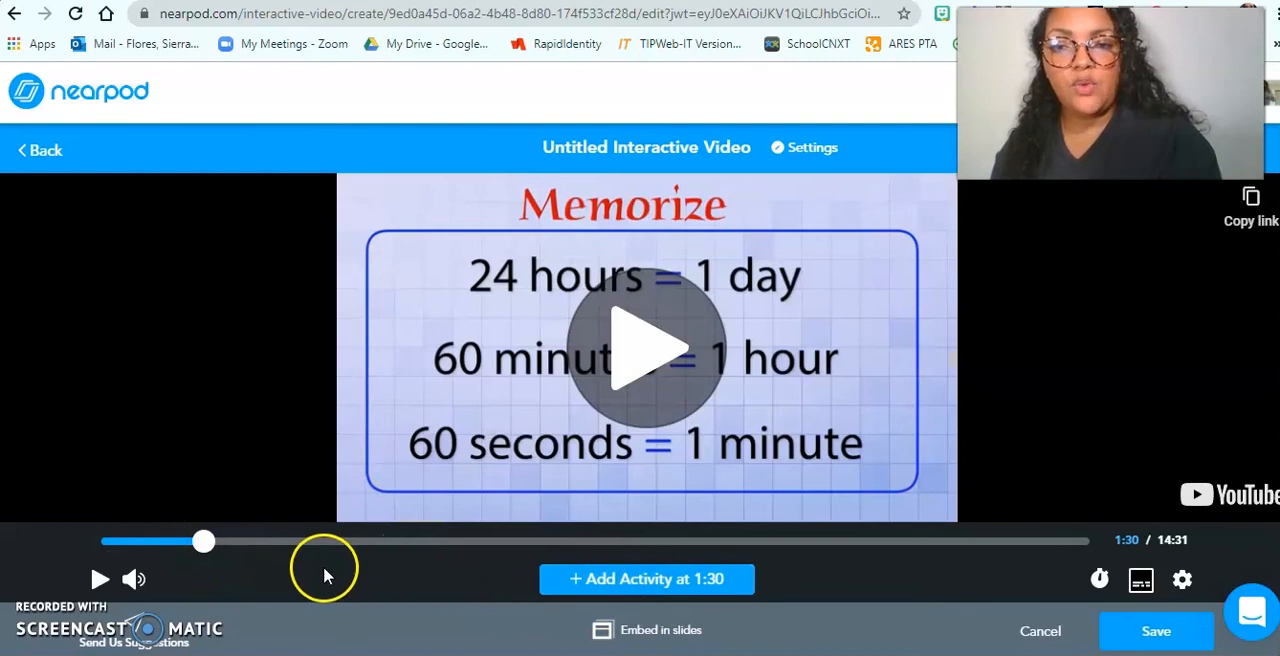
mouse_move(419, 563)
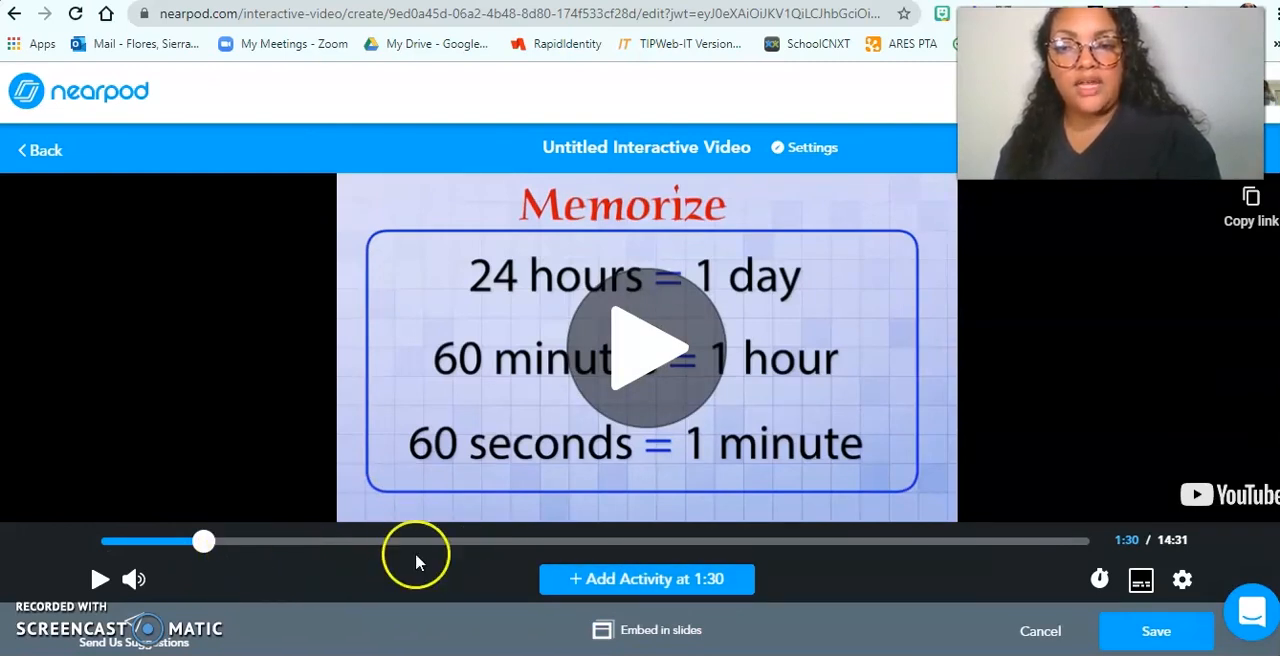
Add an open-ended question at 1:30: 'What is one way you can remember how many hours are in a day?'
left_click(645, 579)
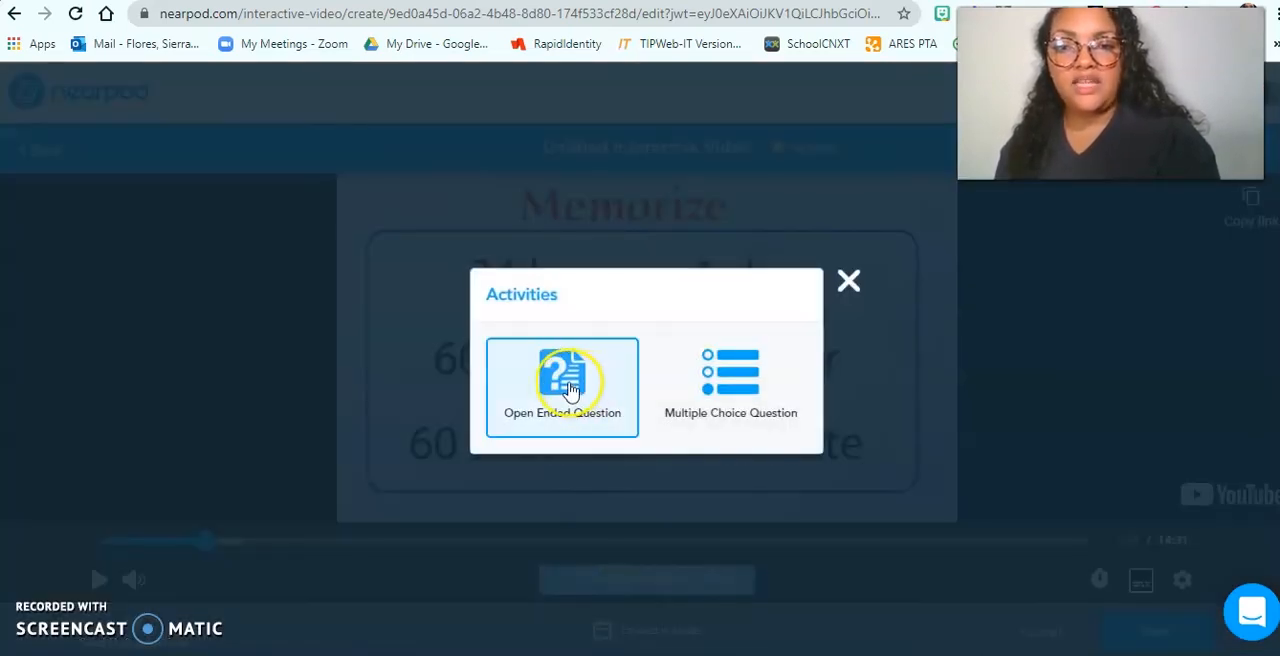
left_click(562, 386)
type("W")
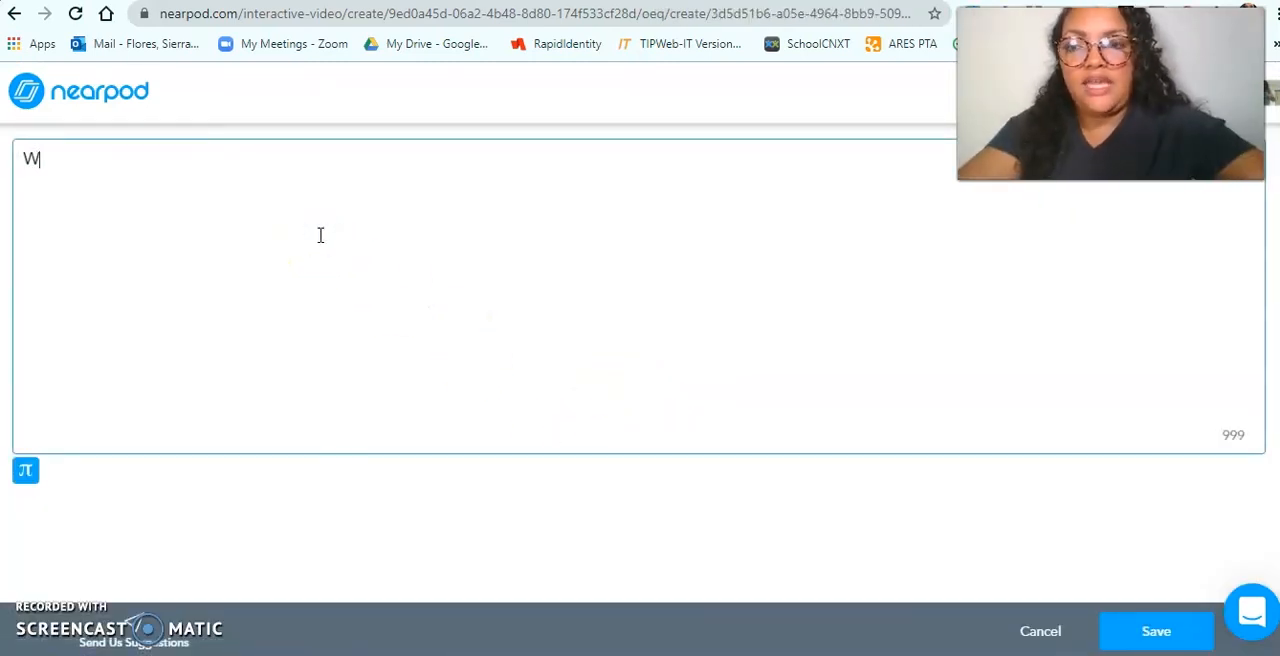
type("hat is one way")
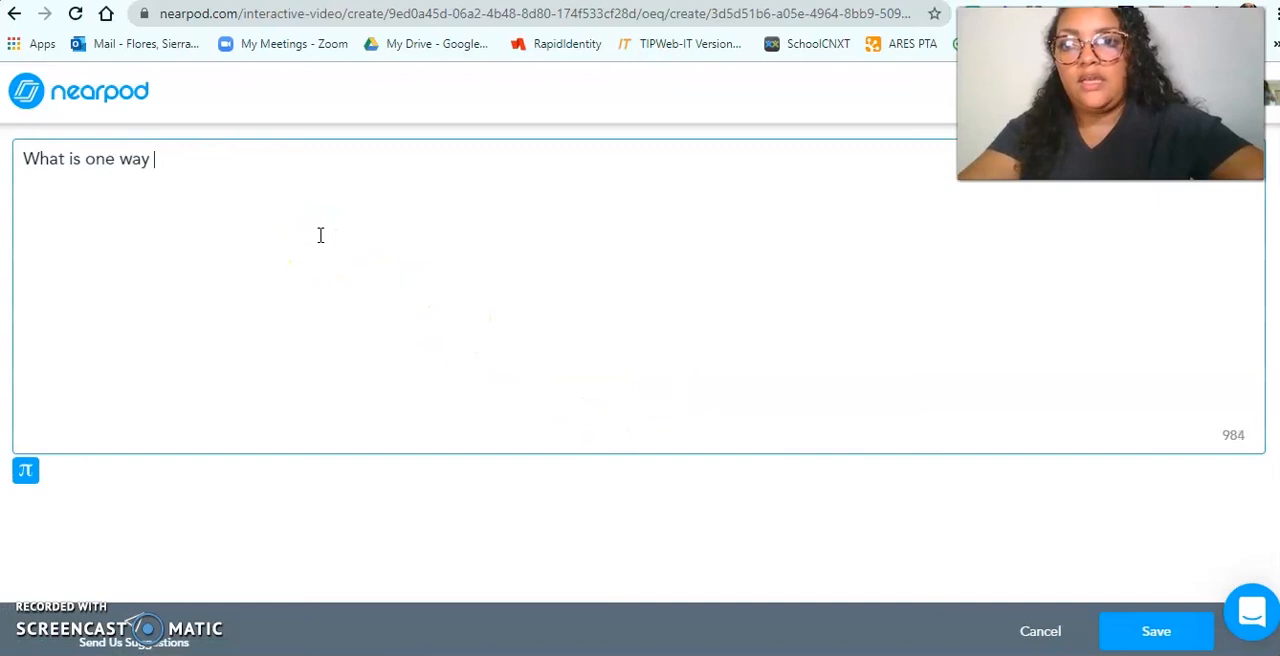
type("you can remember how many")
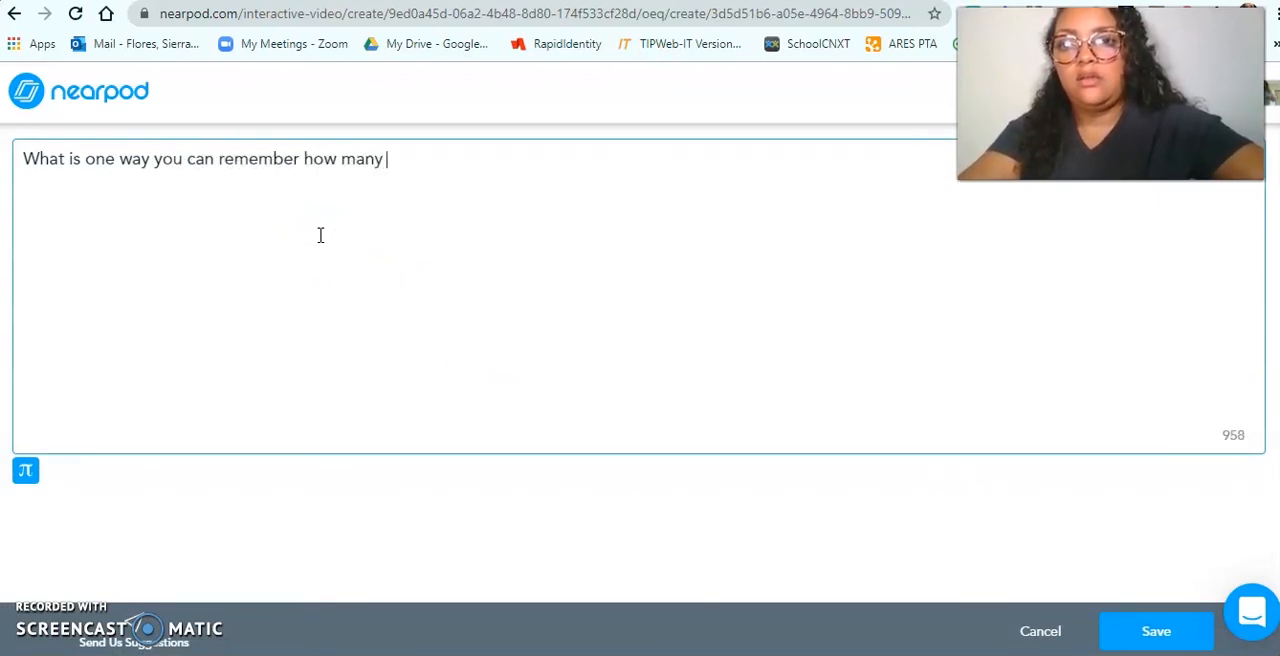
type("hours are in a day?")
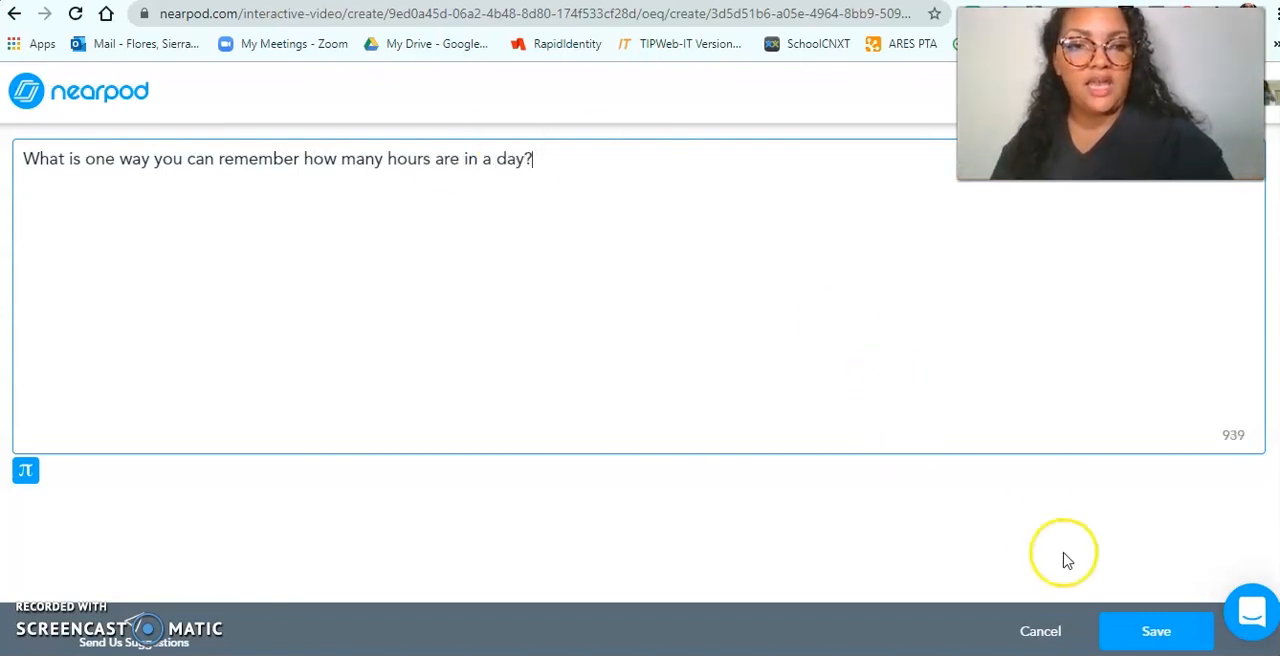
left_click(1156, 631)
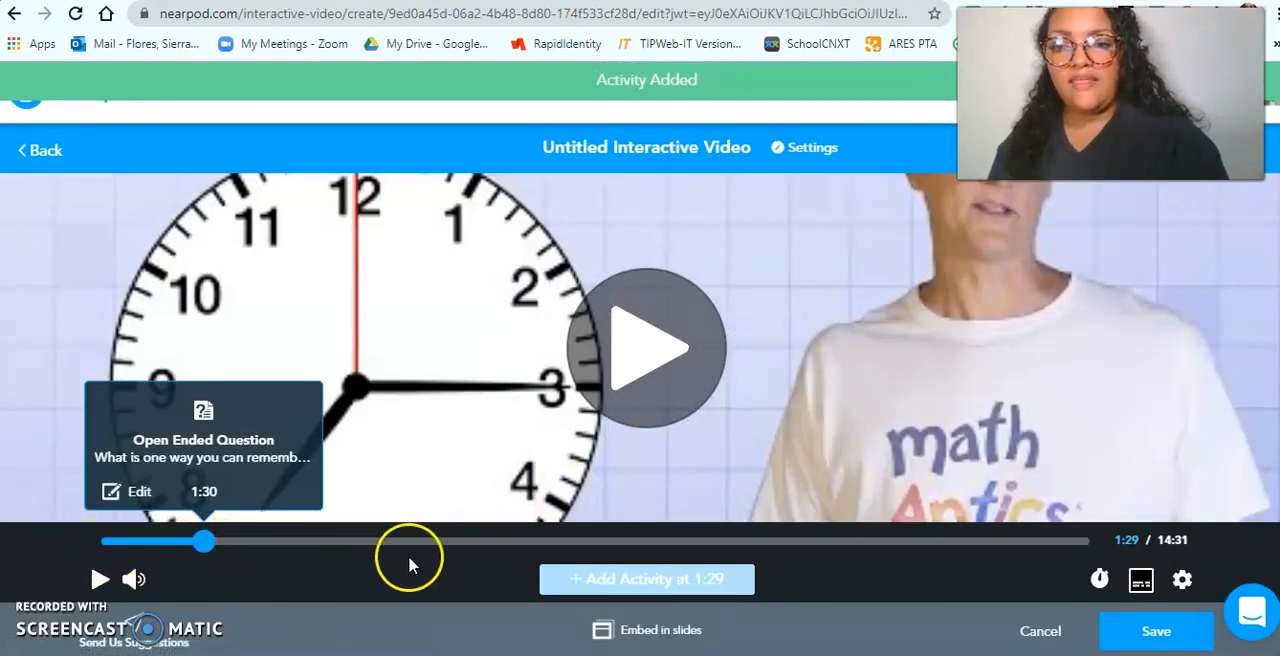
Cue the video to 5:15 and bring up the activity types there
left_click_drag(203, 541, 468, 541)
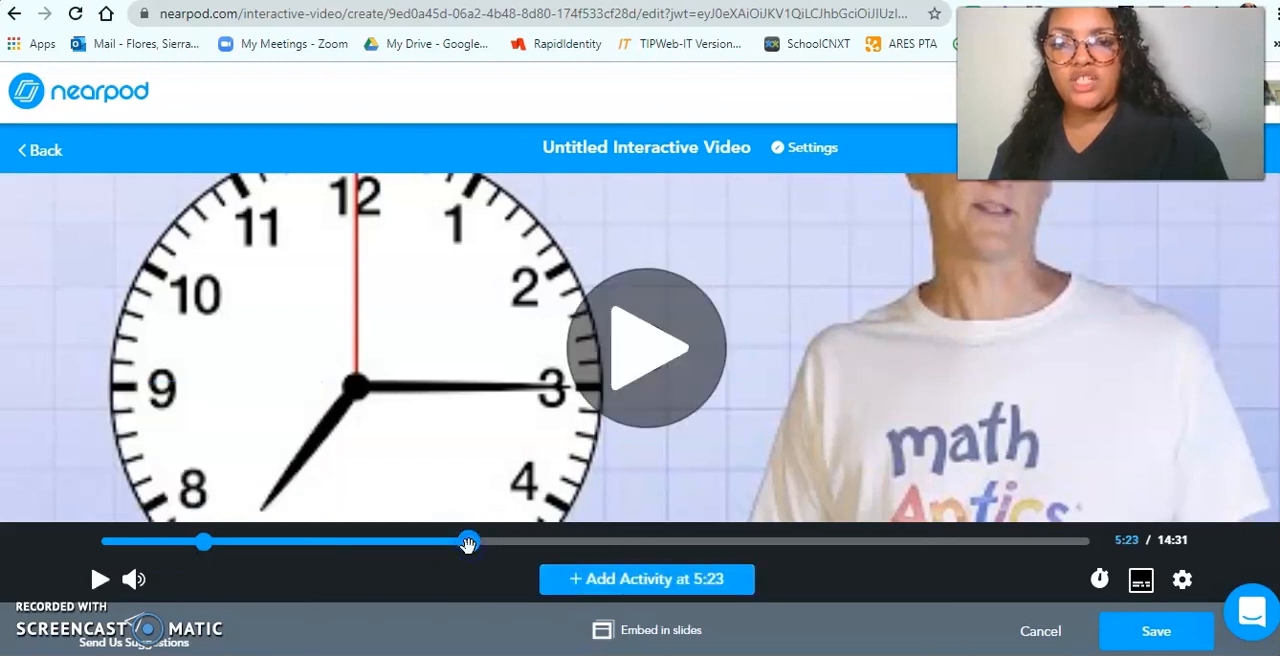
left_click(647, 347)
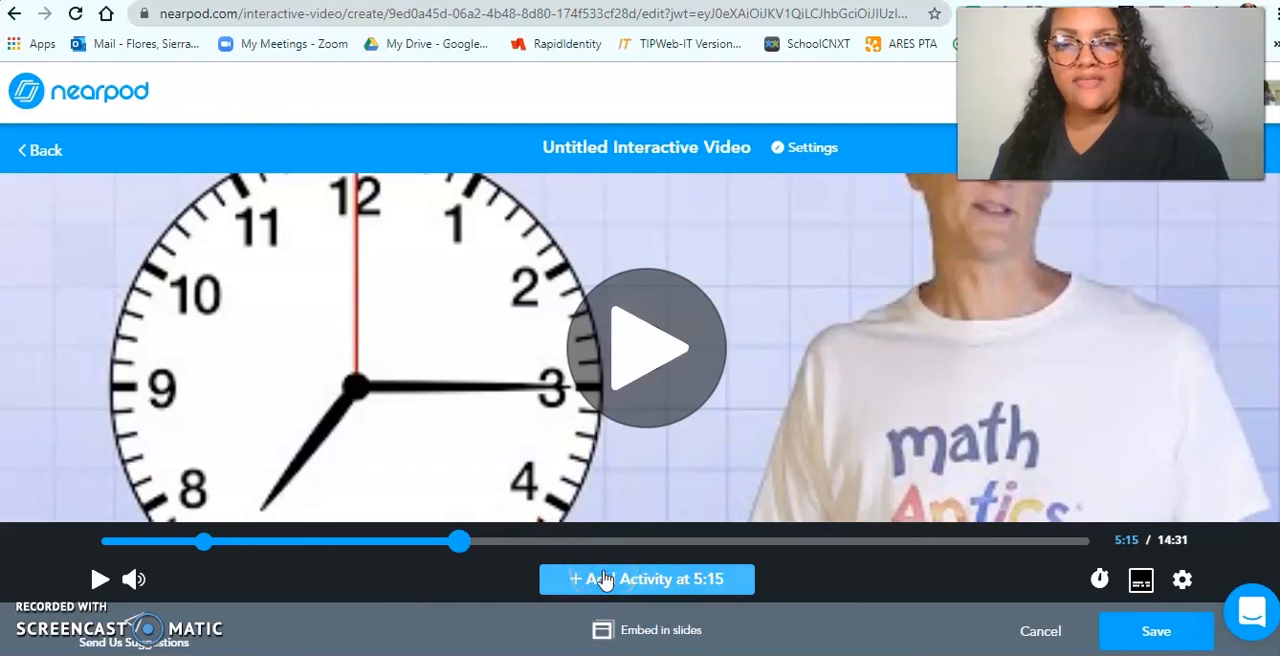
left_click(644, 579)
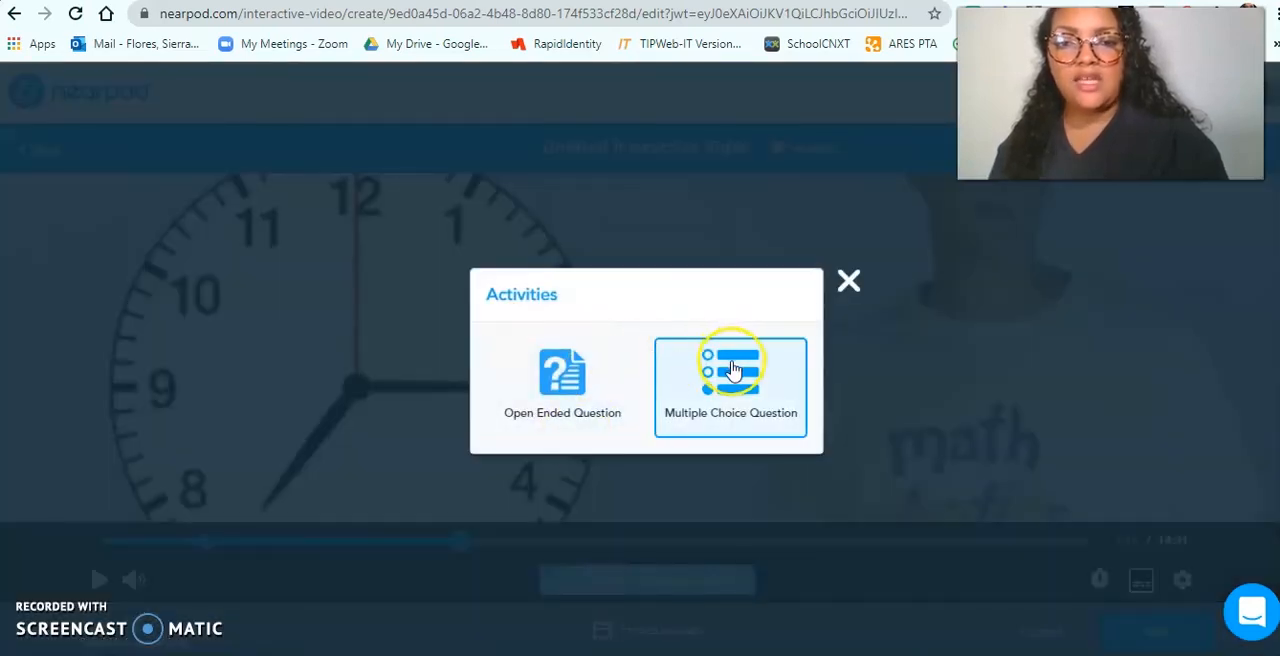
Create a multiple-choice question 'What time is it?' with answers 5:00PM and 6:00PM
left_click(730, 375)
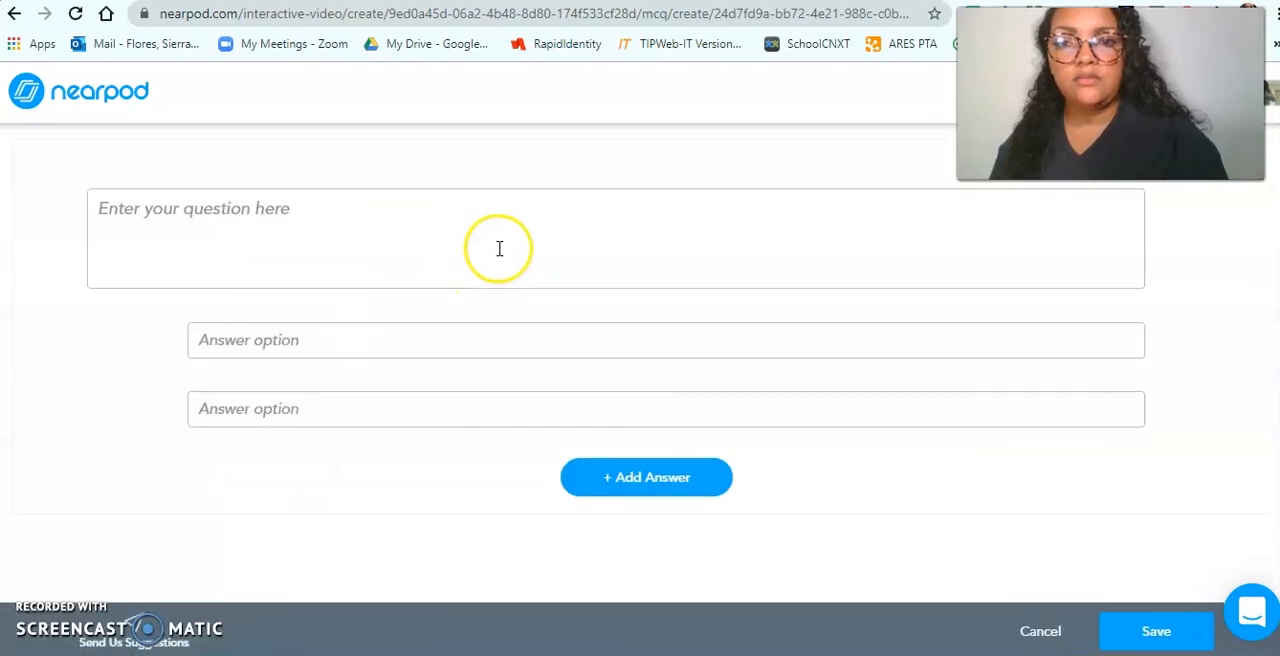
left_click(463, 242)
type("What ti")
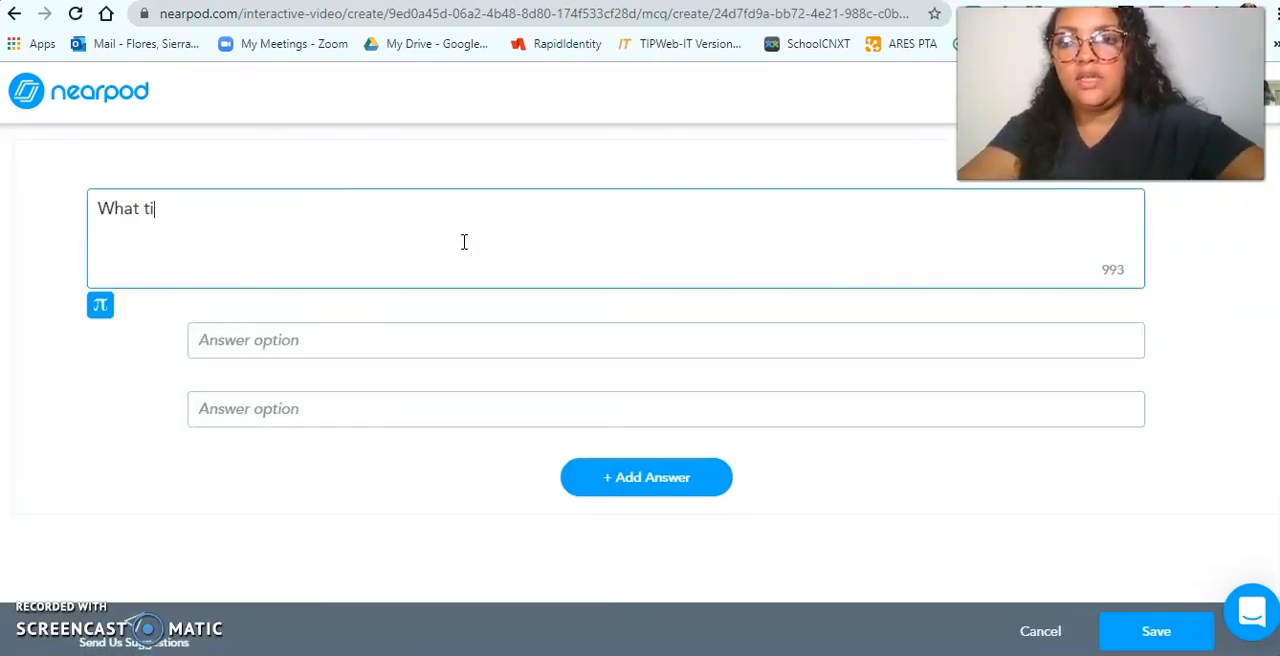
type("me is it?")
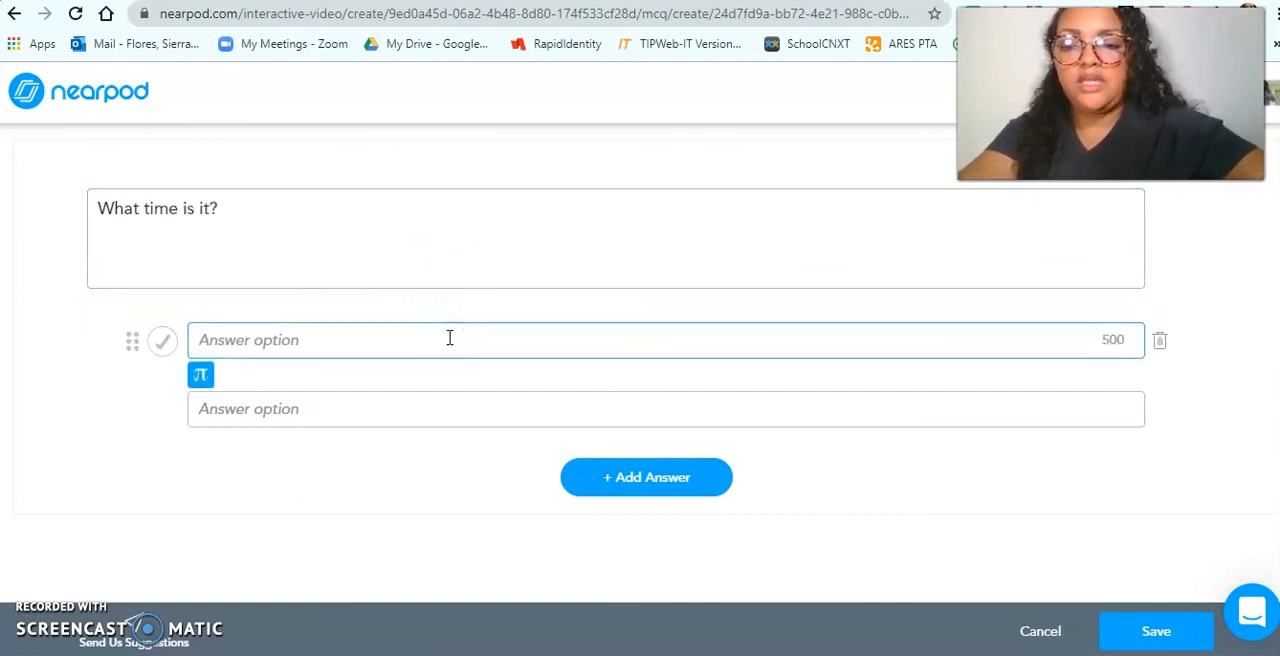
type("5:00PM")
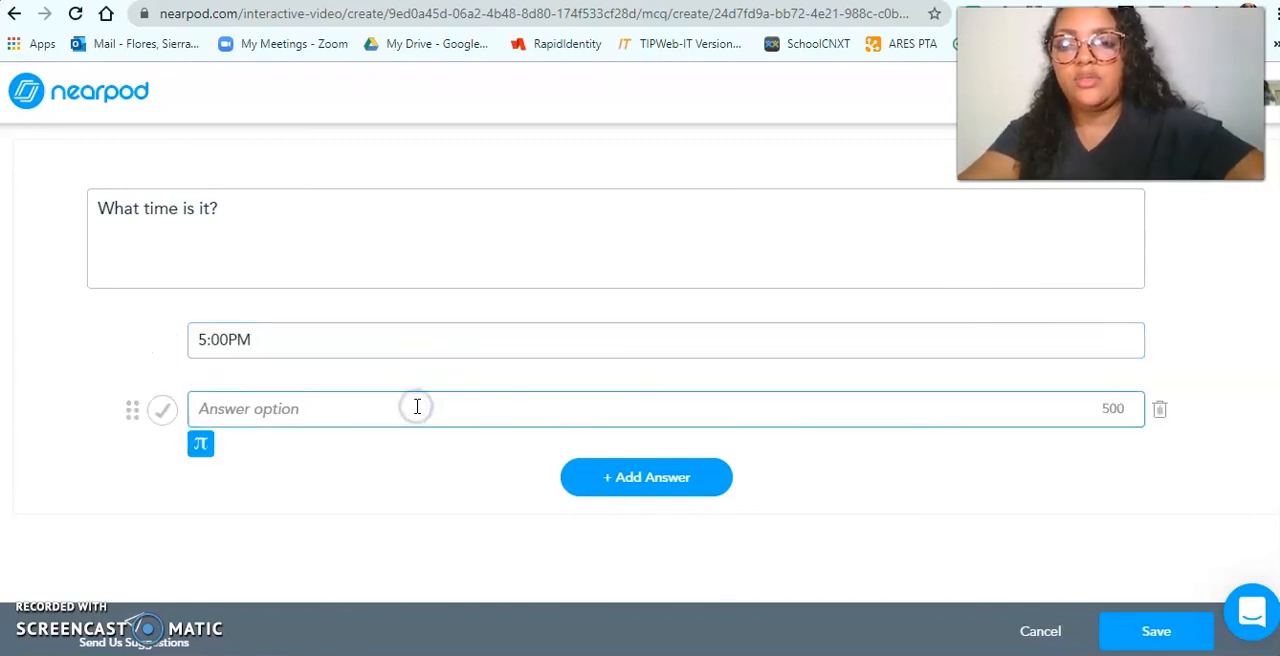
type("6:")
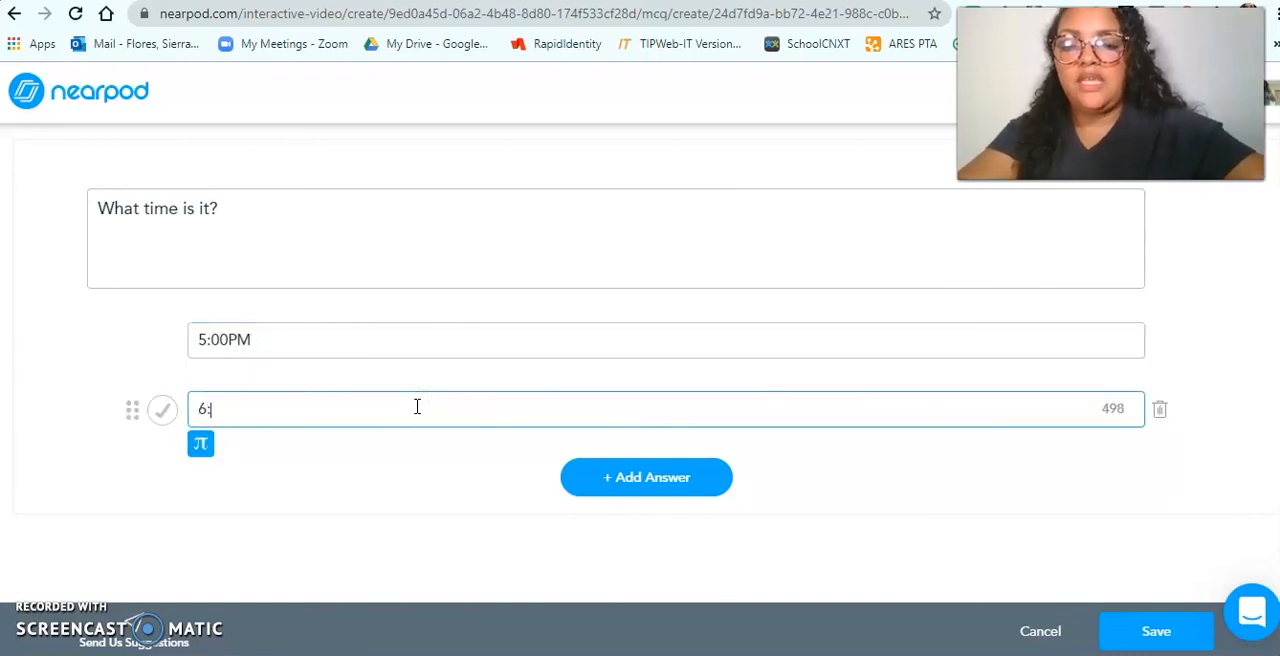
type(":00PM")
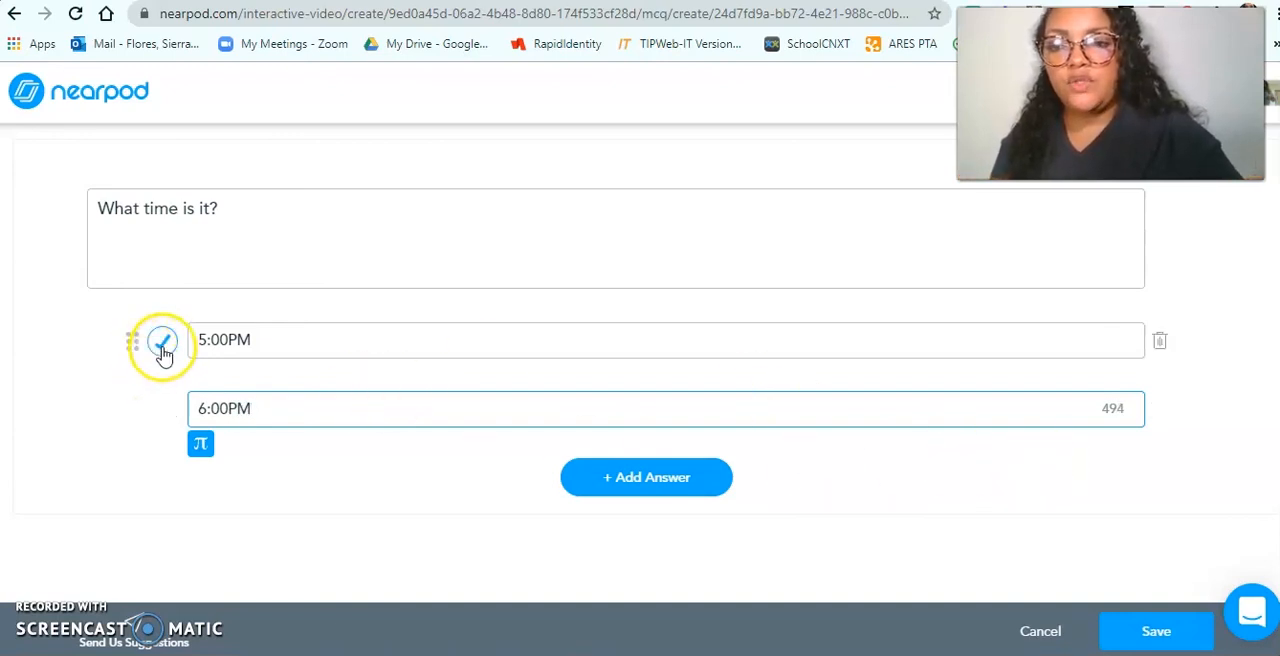
Add a third answer 5:30PM, mark 6:00PM correct, and save the question
left_click(162, 410)
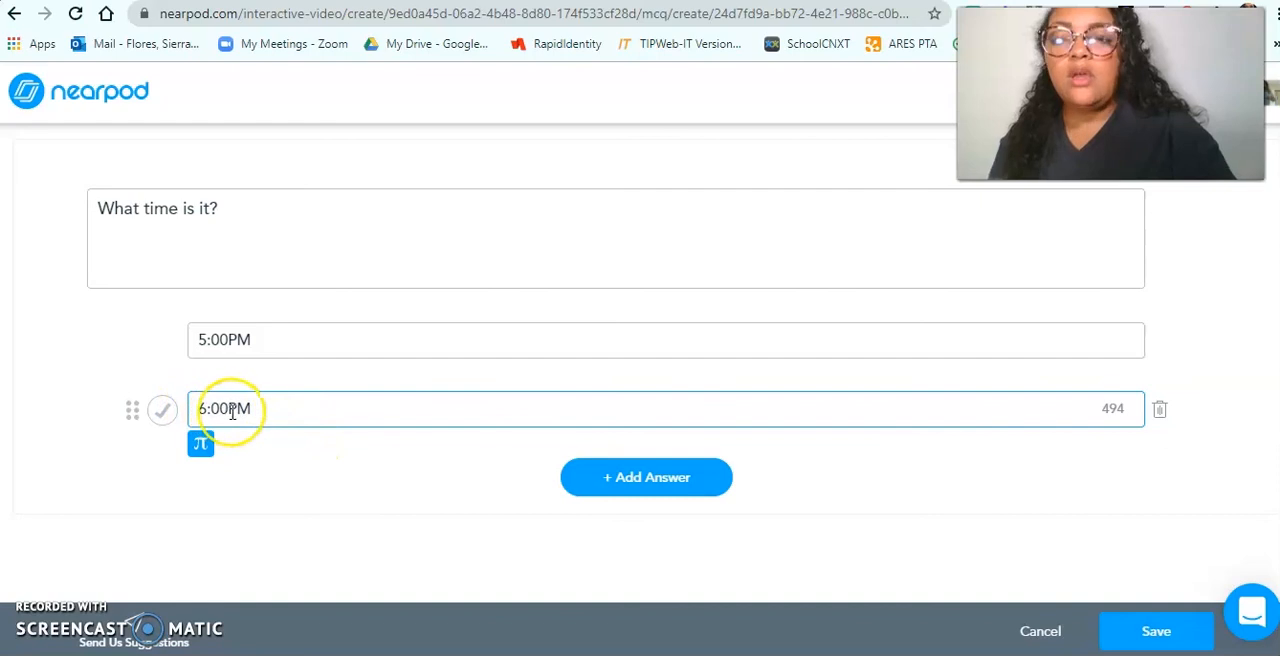
left_click(646, 477)
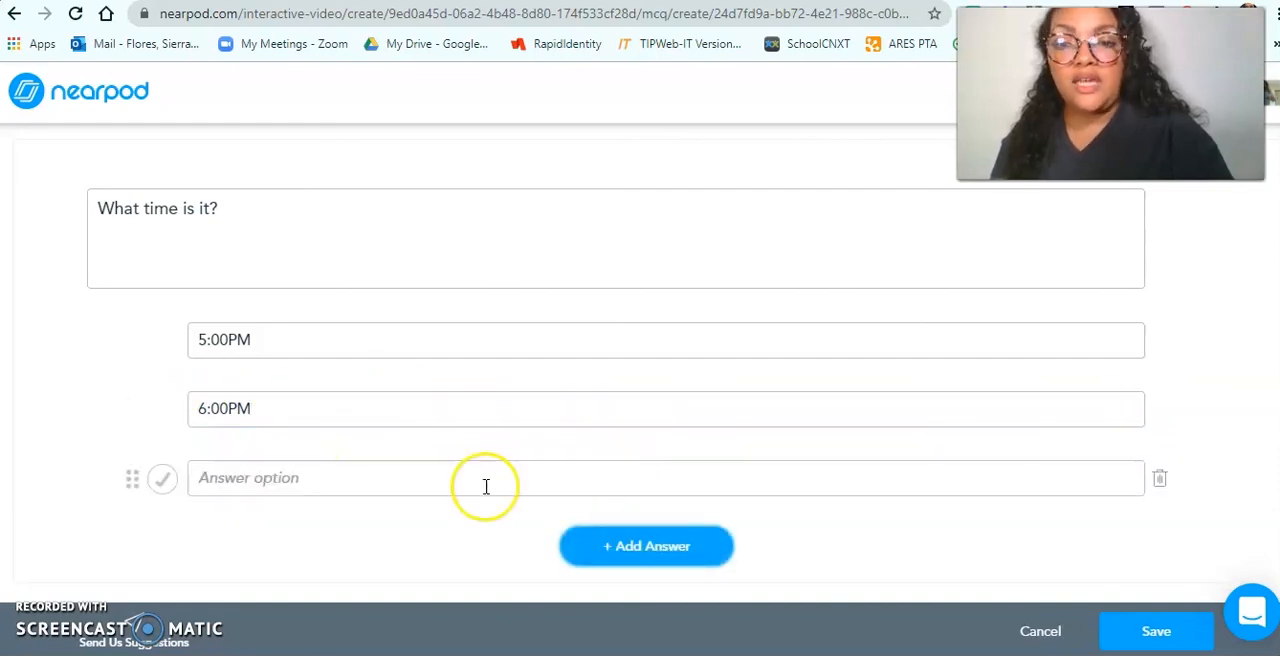
type("5")
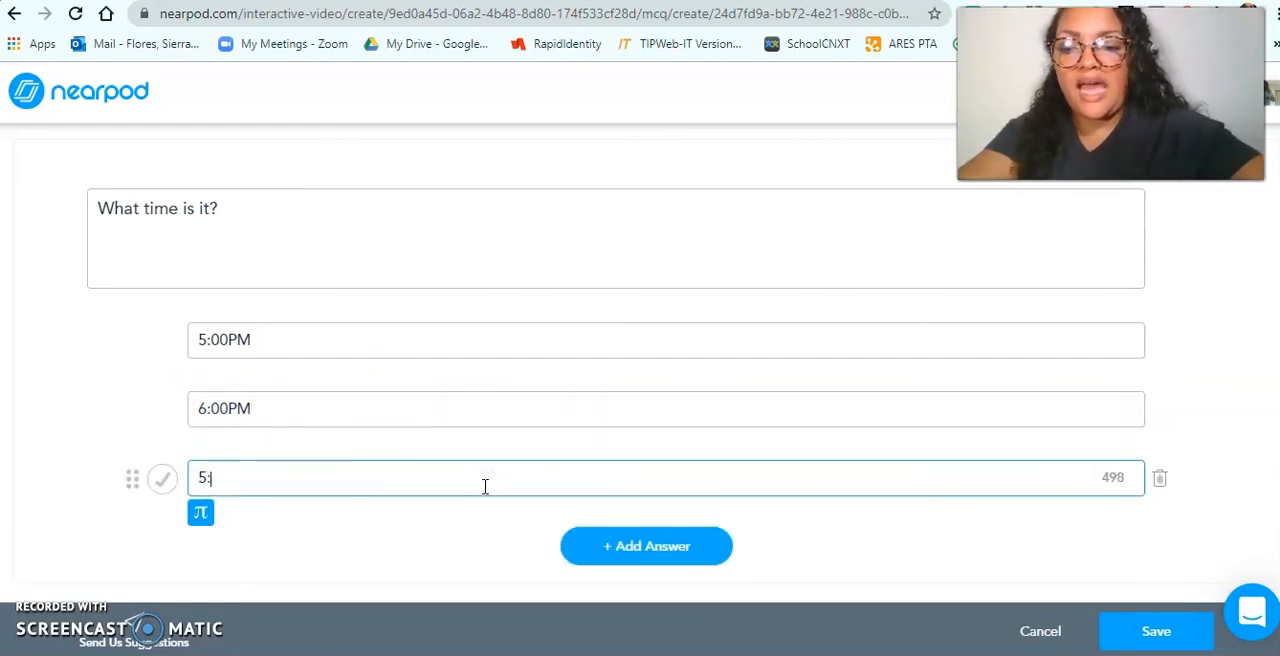
type(":30PM")
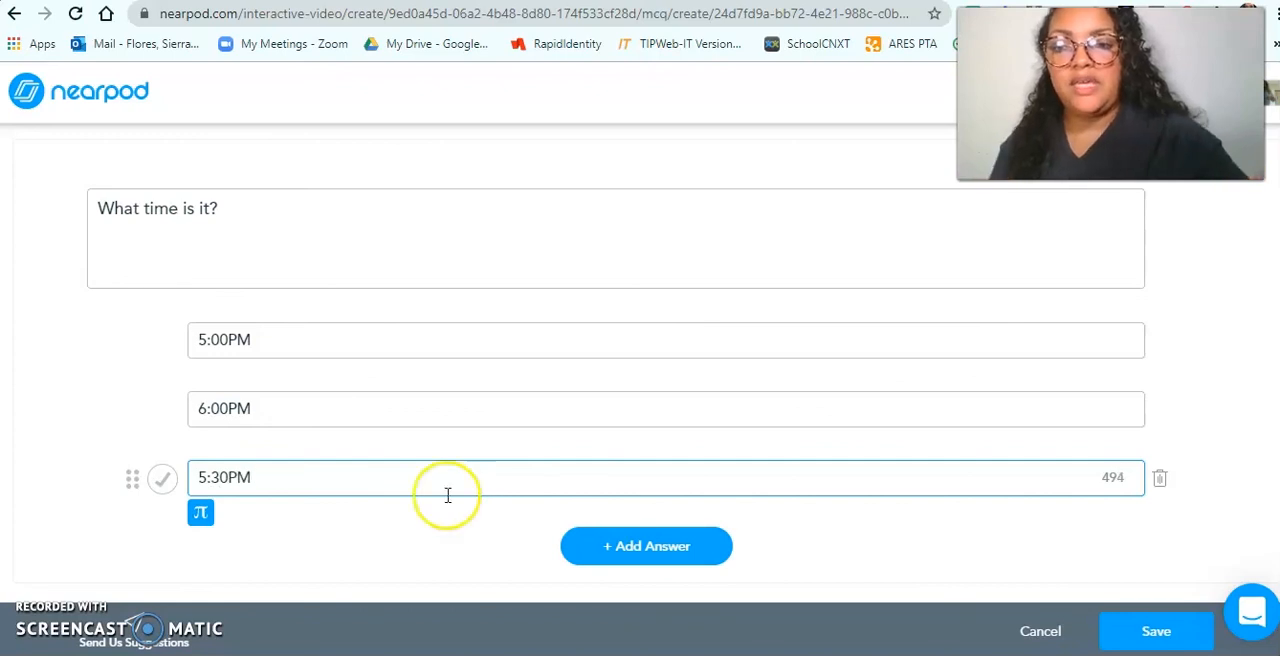
left_click(163, 408)
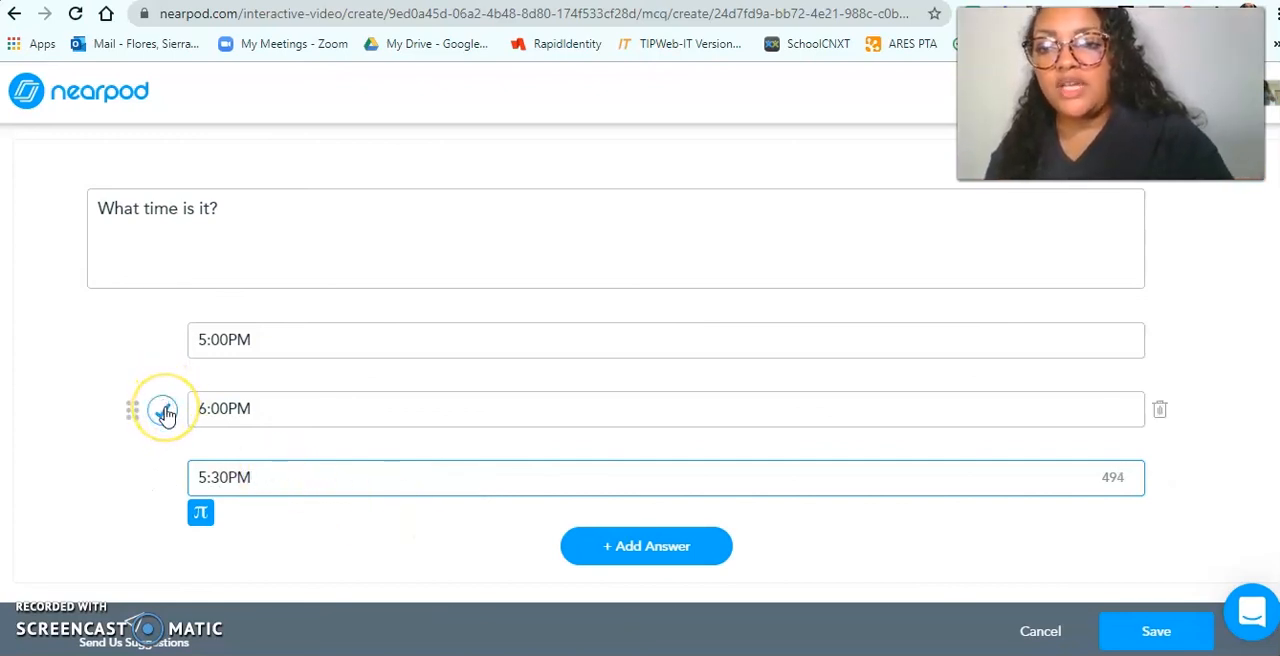
left_click(163, 409)
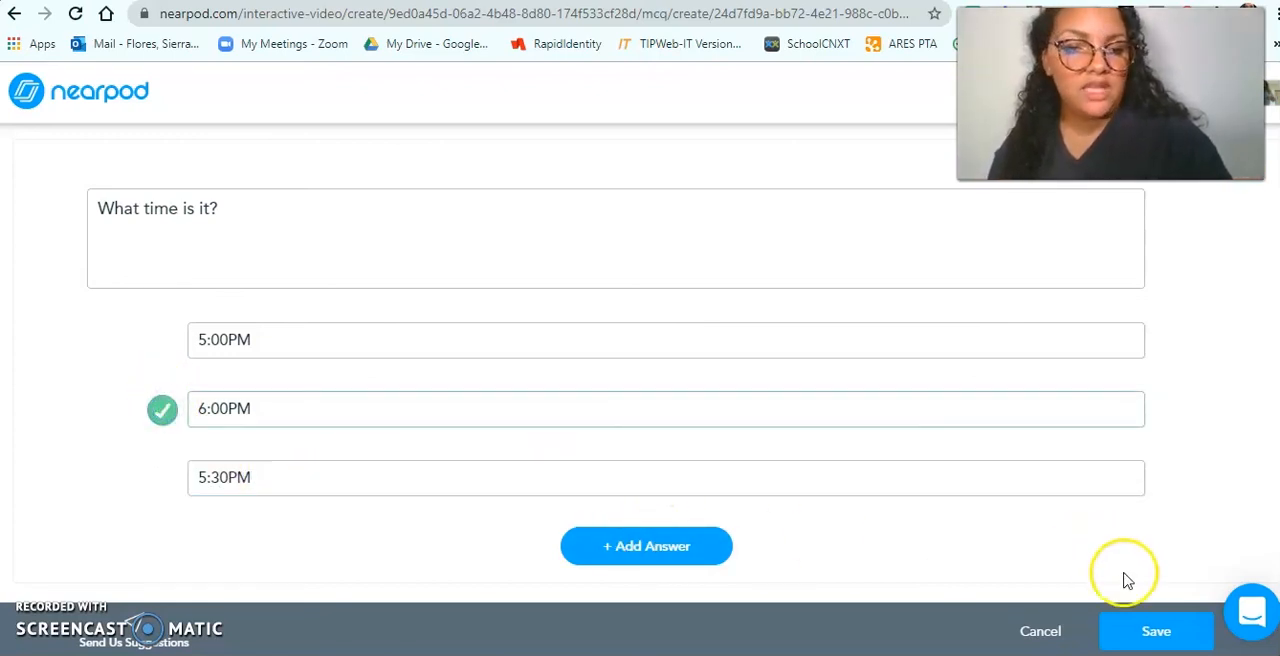
left_click(1156, 631)
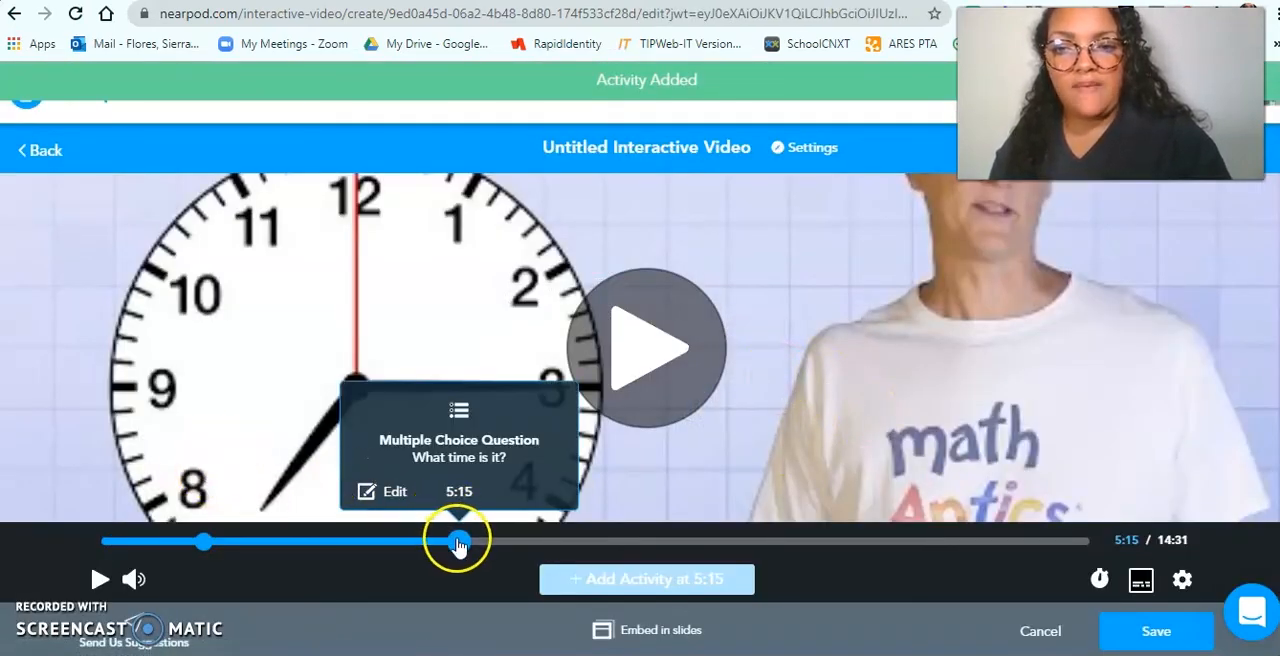
mouse_move(907, 573)
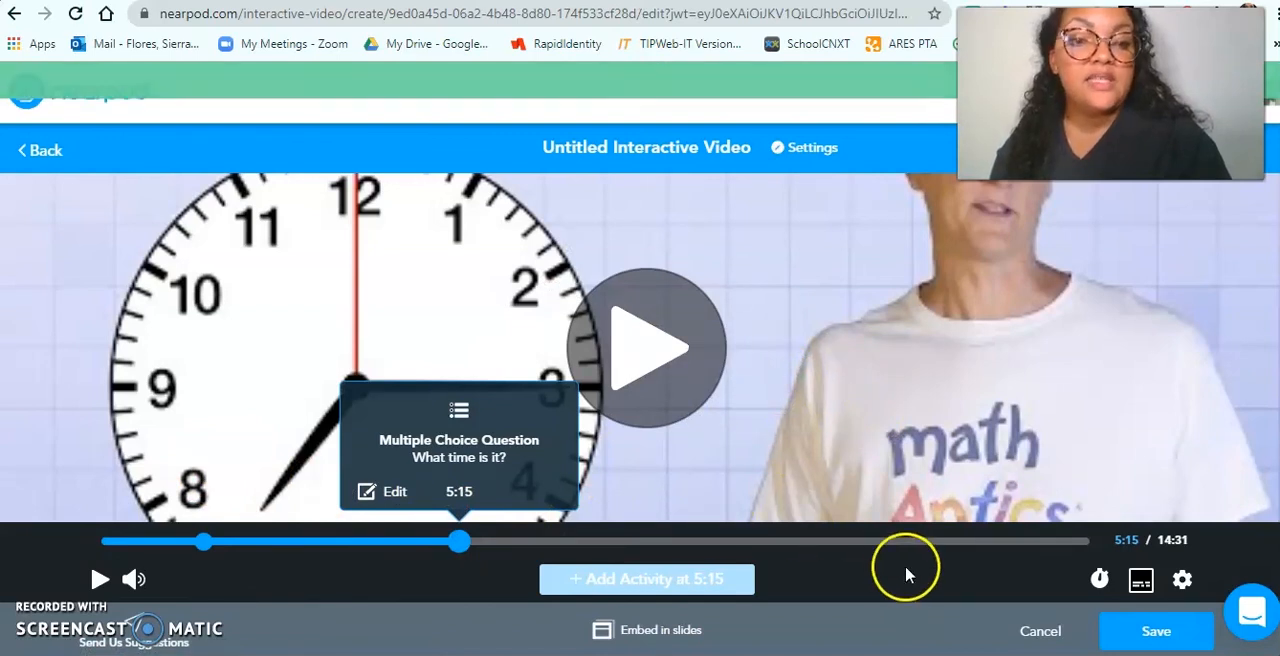
Title the interactive video 'Telling Time!' and save it back to the library
left_click(1156, 630)
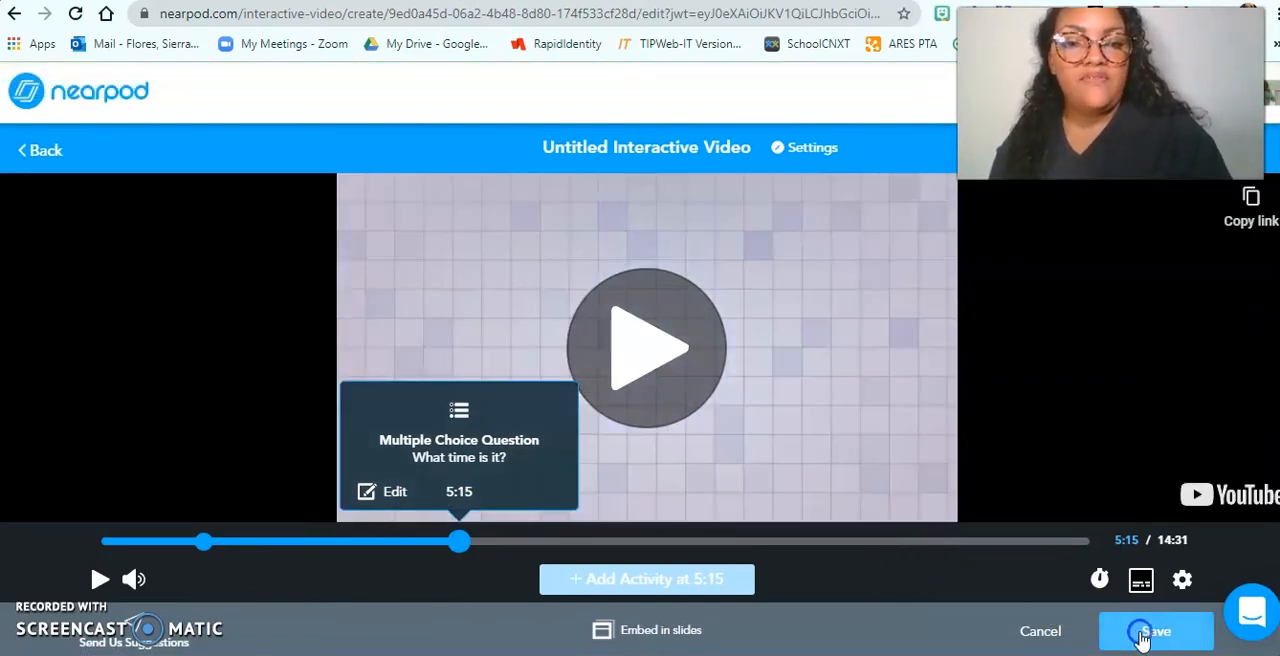
left_click(1155, 630)
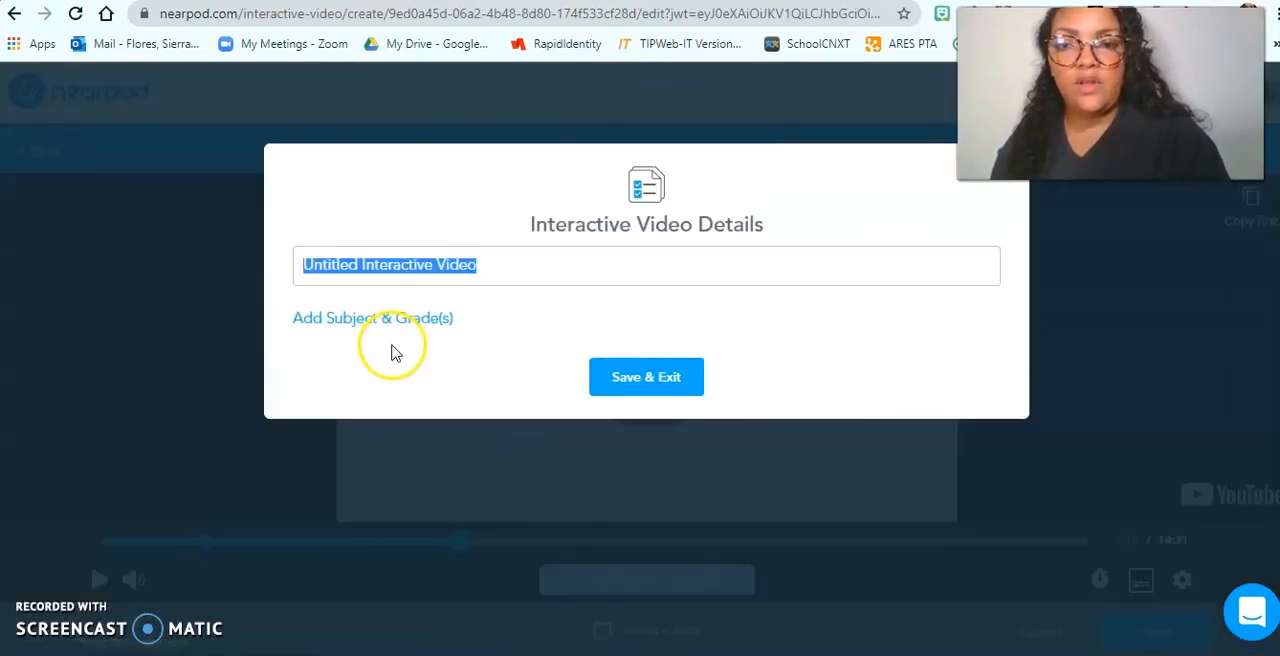
type("Telling Time!")
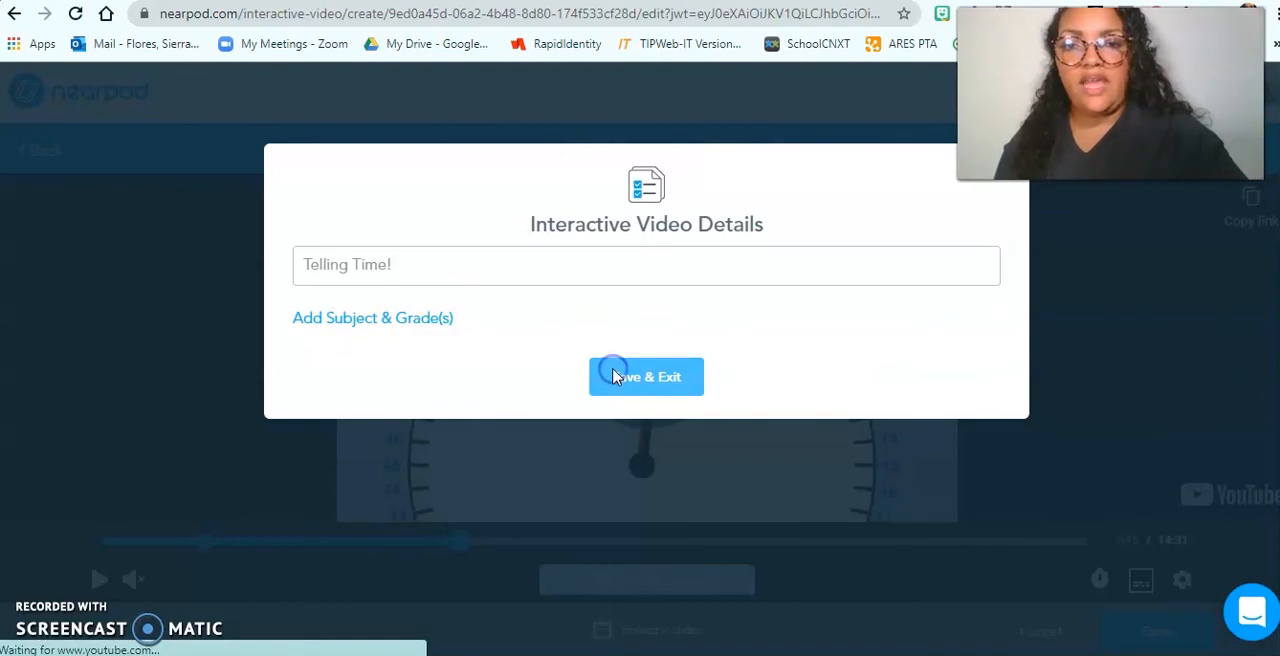
left_click(646, 376)
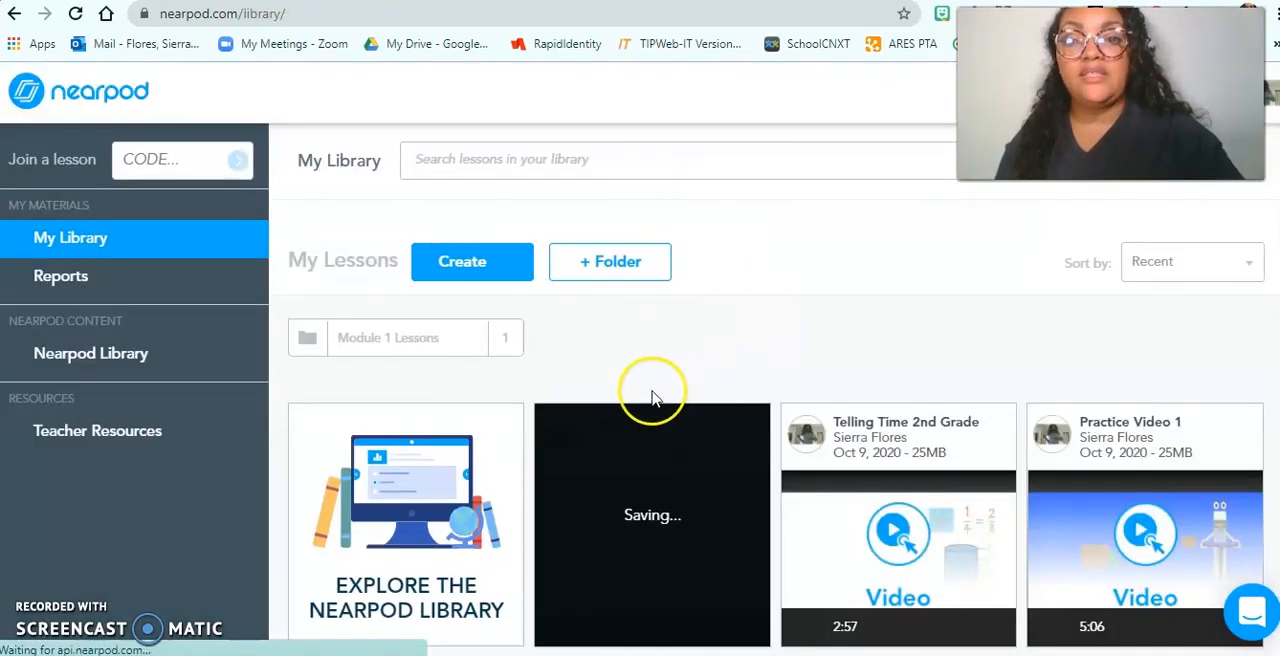